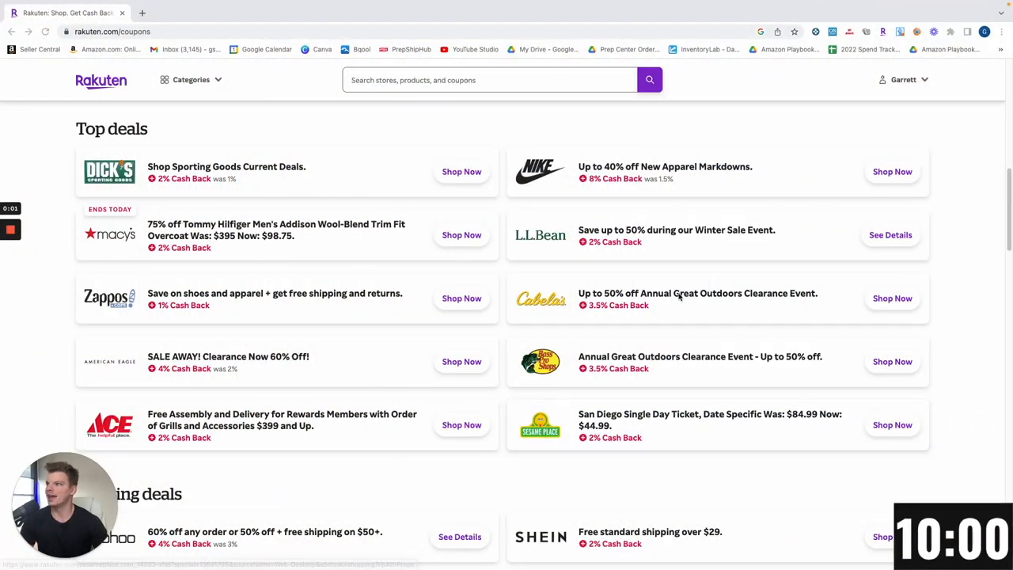
mouse_move(339, 163)
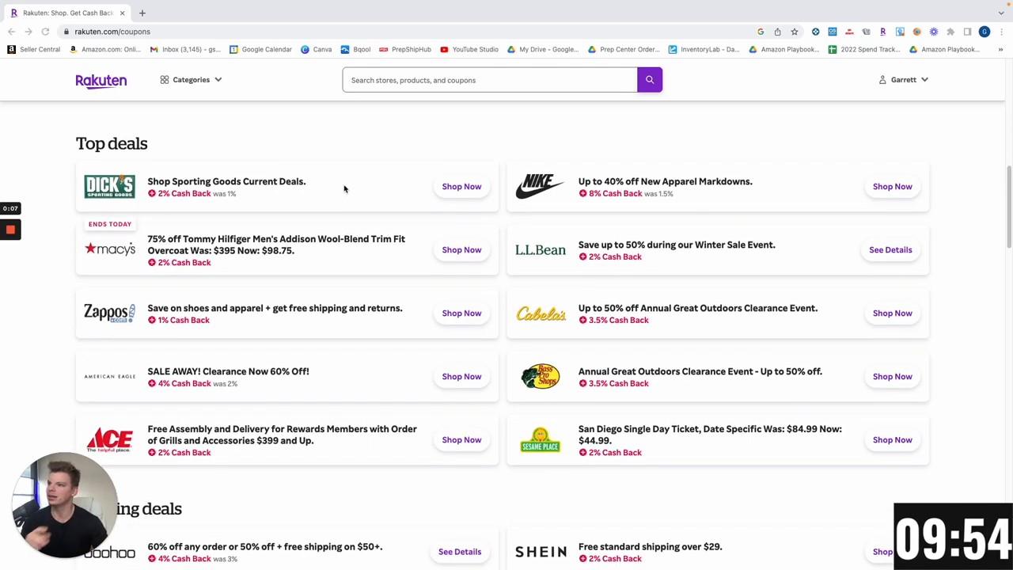
- Go to Nike's store via Rakuten's Nike 8% Cash Back Shop Now link under Top deals
scroll(up, 3)
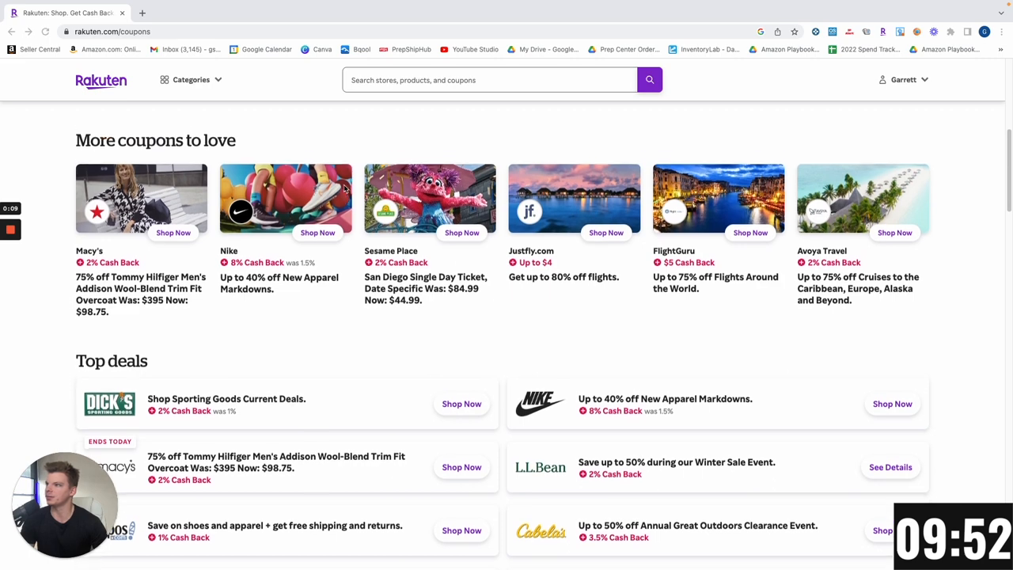
scroll(up, 3)
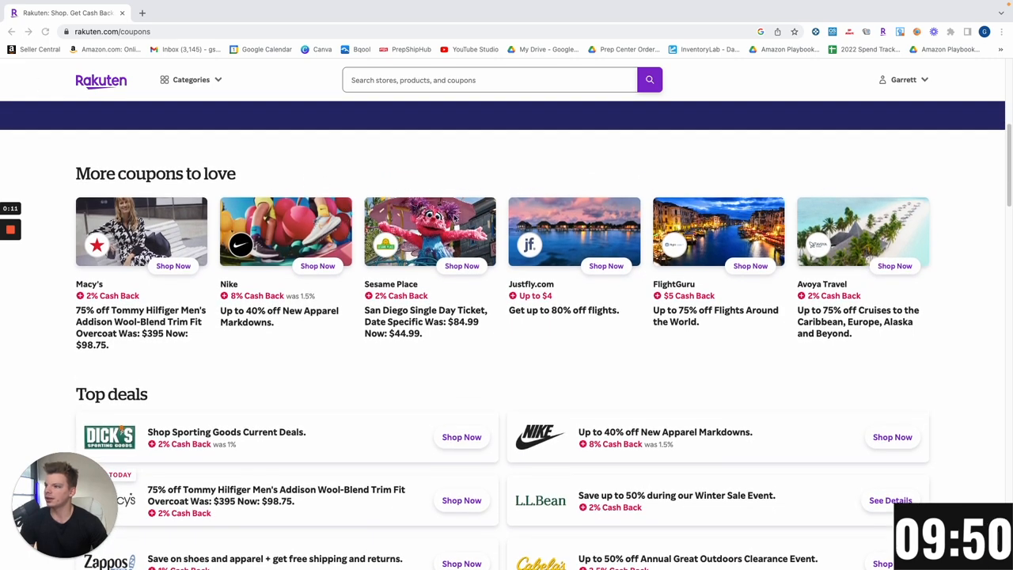
scroll(up, 3)
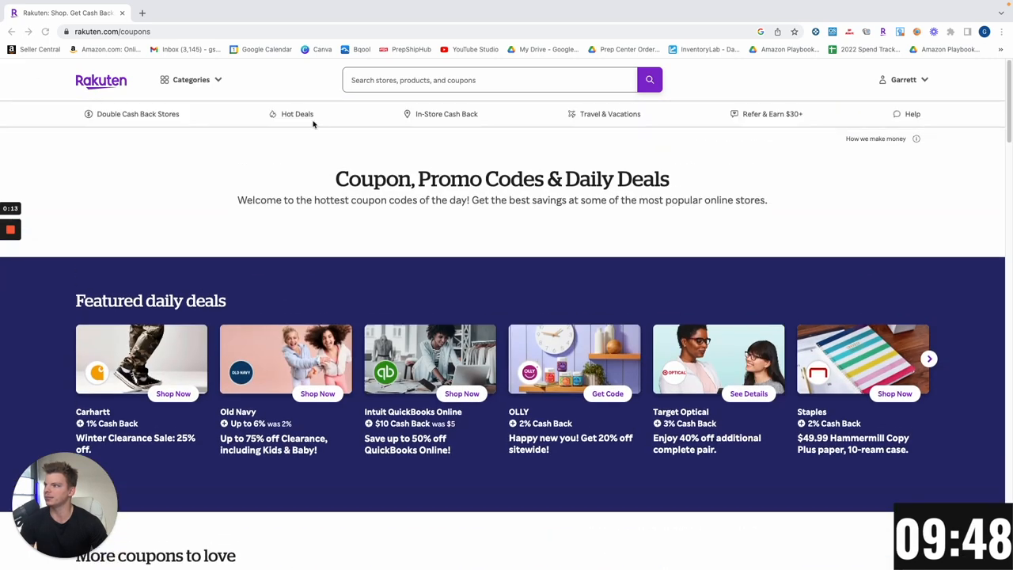
scroll(down, 3)
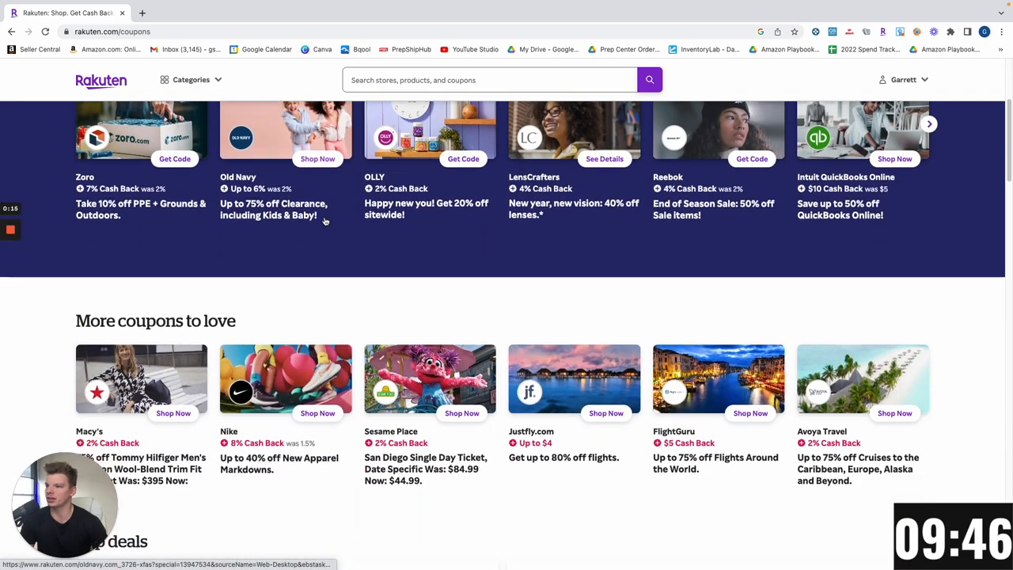
scroll(down, 3)
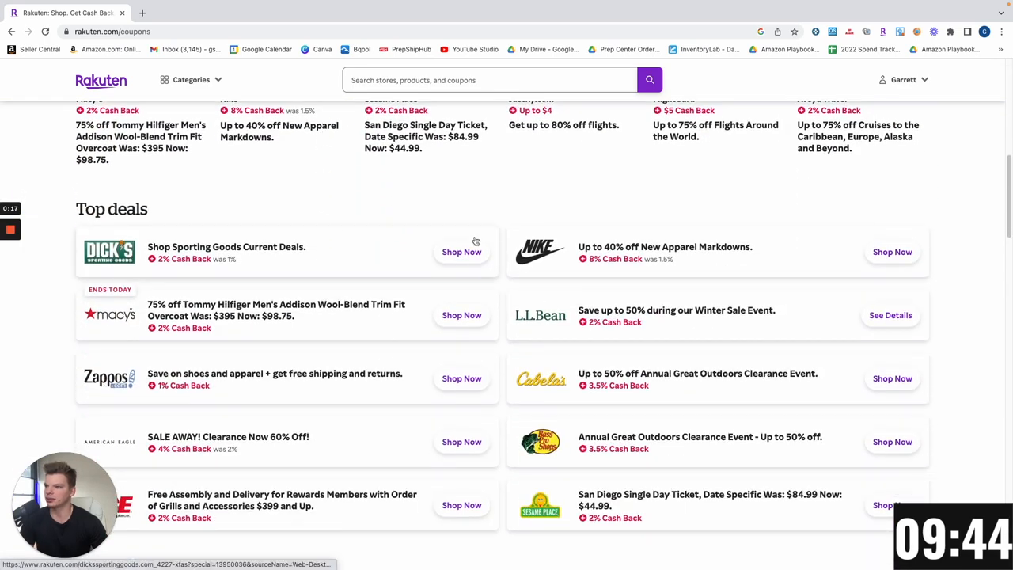
scroll(down, 3)
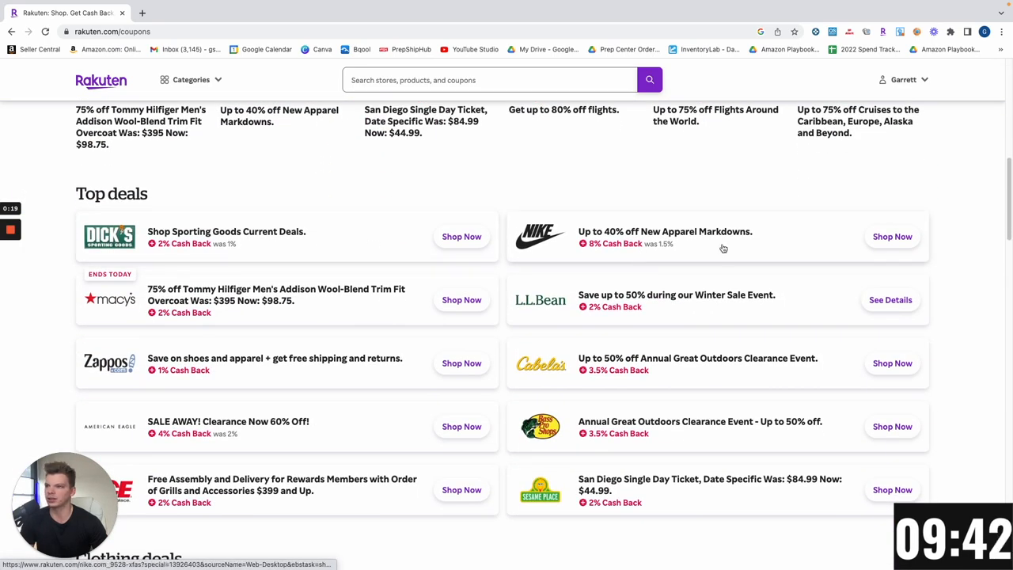
mouse_move(893, 236)
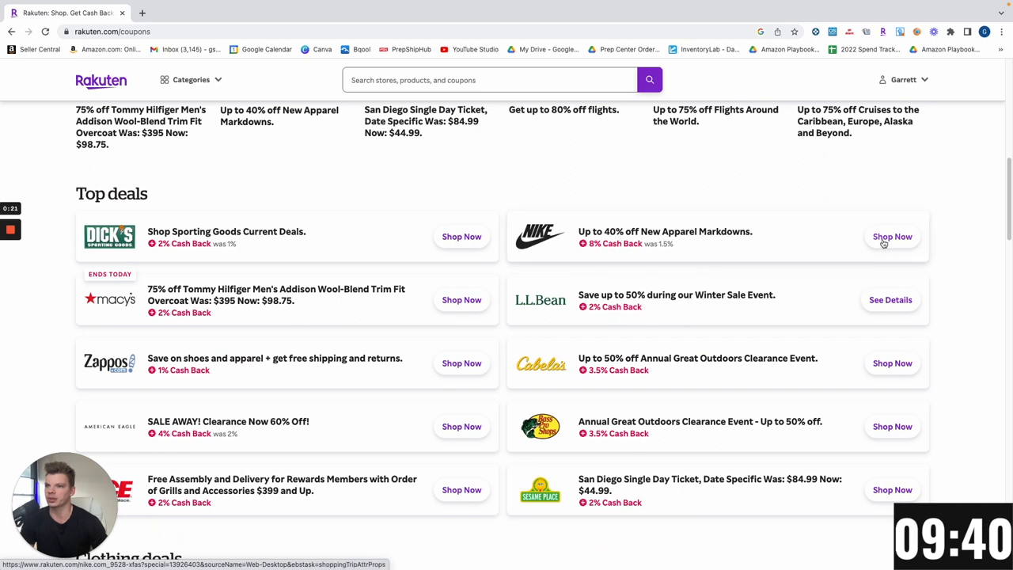
click(893, 236)
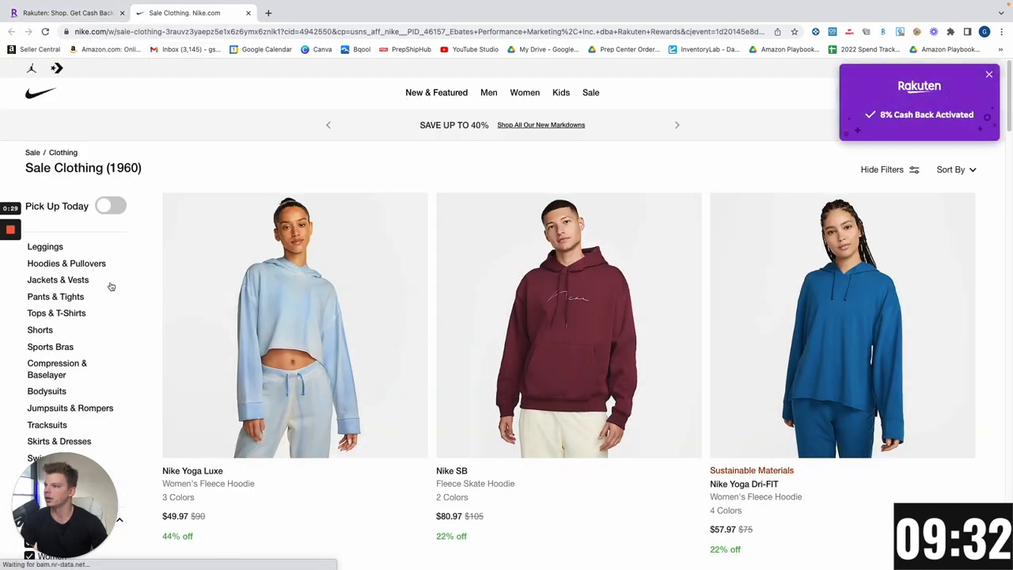
mouse_move(591, 91)
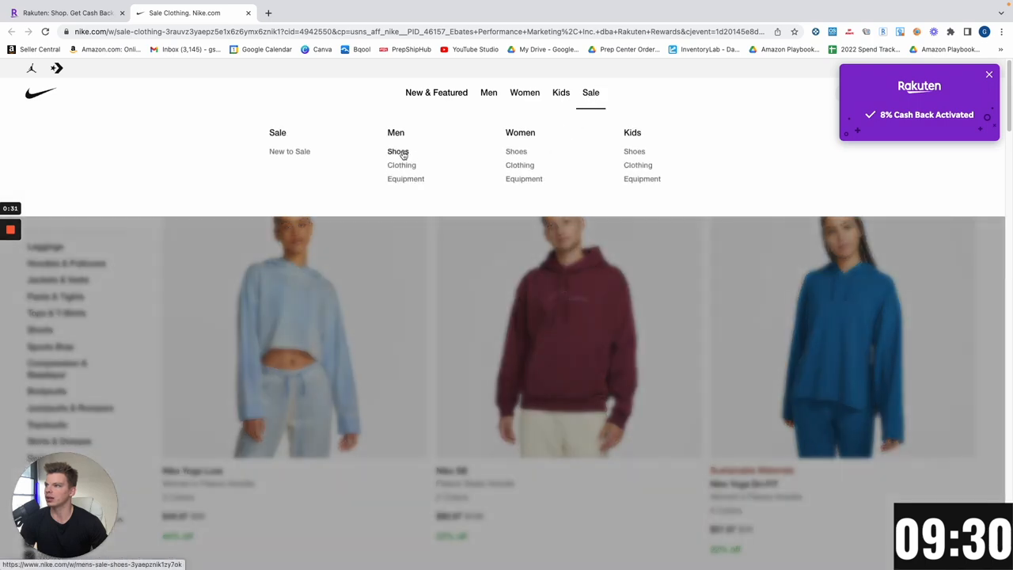
- Browse Nike.com's men's sale shoes down to the Nike Air Monarch IV
click(397, 152)
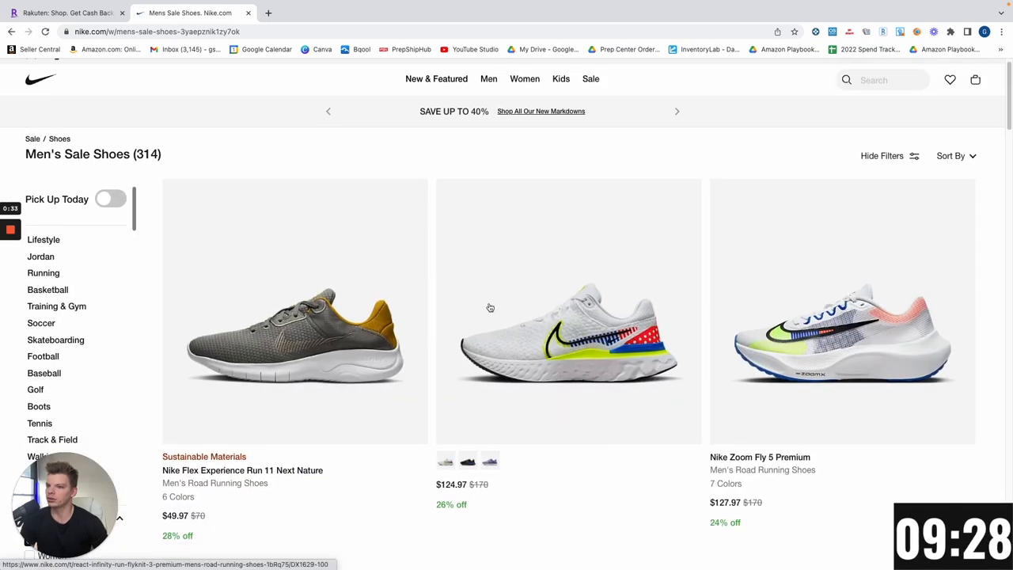
scroll(down, 3)
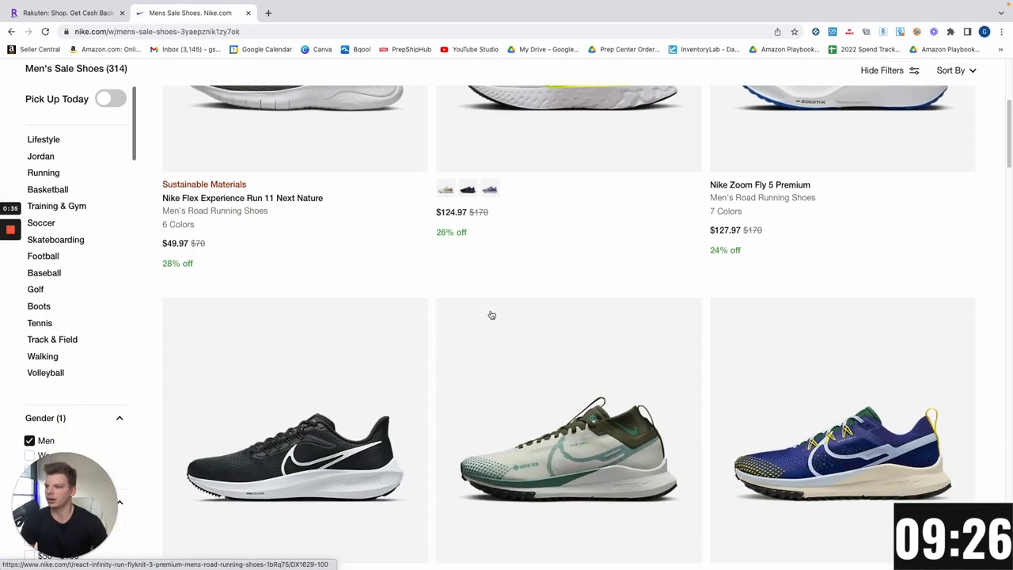
scroll(down, 3)
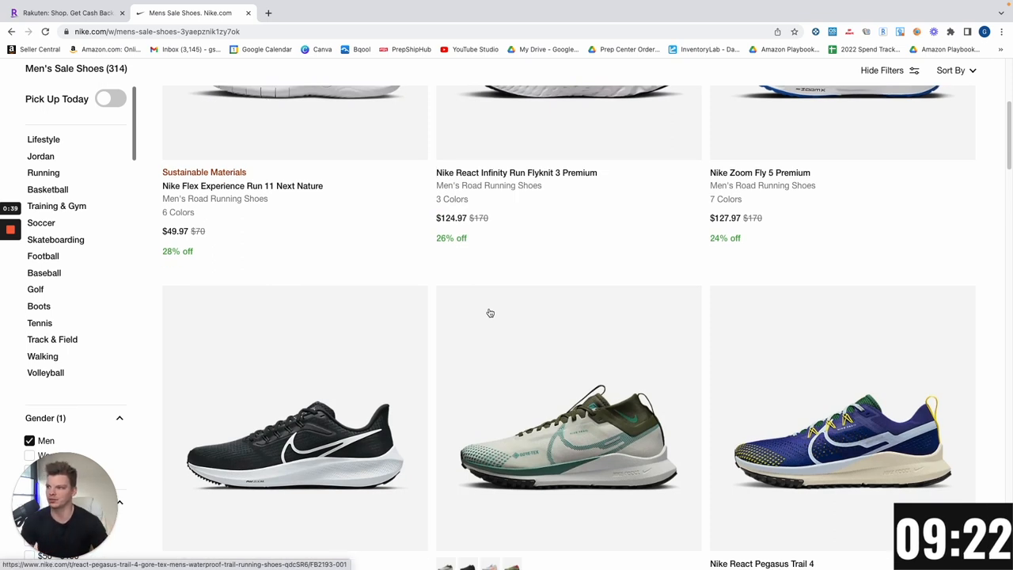
scroll(down, 3)
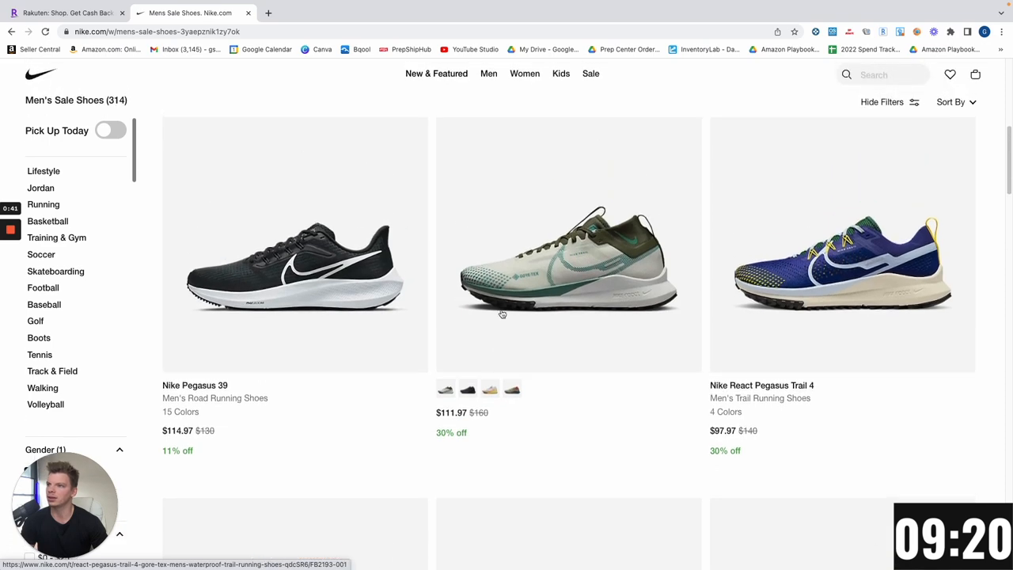
scroll(down, 3)
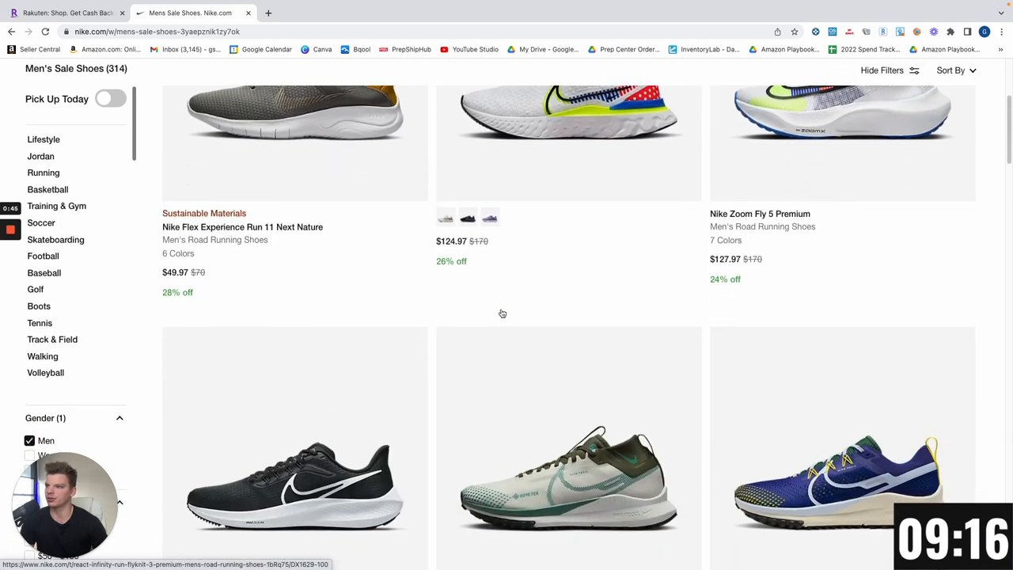
scroll(down, 3)
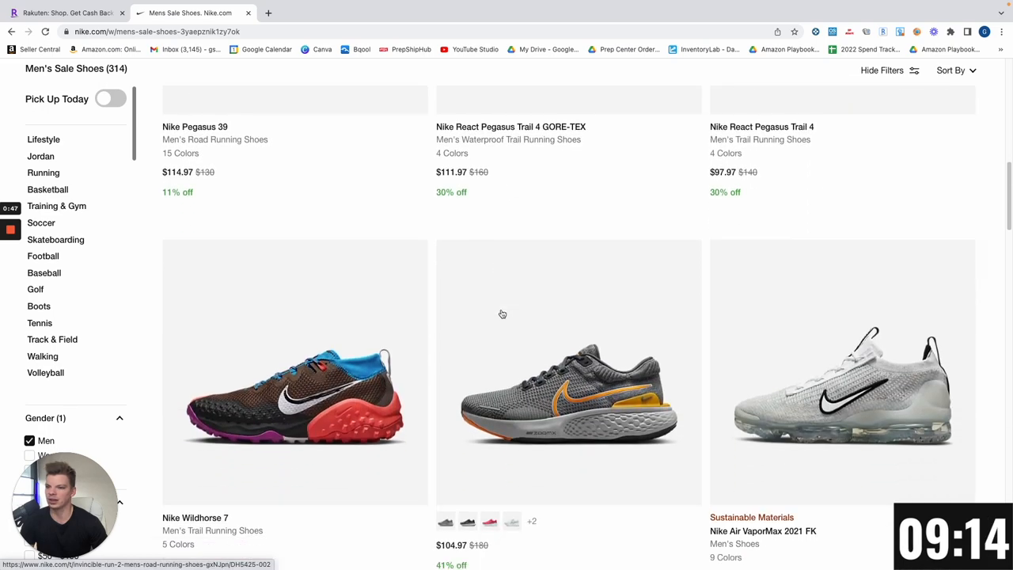
scroll(down, 3)
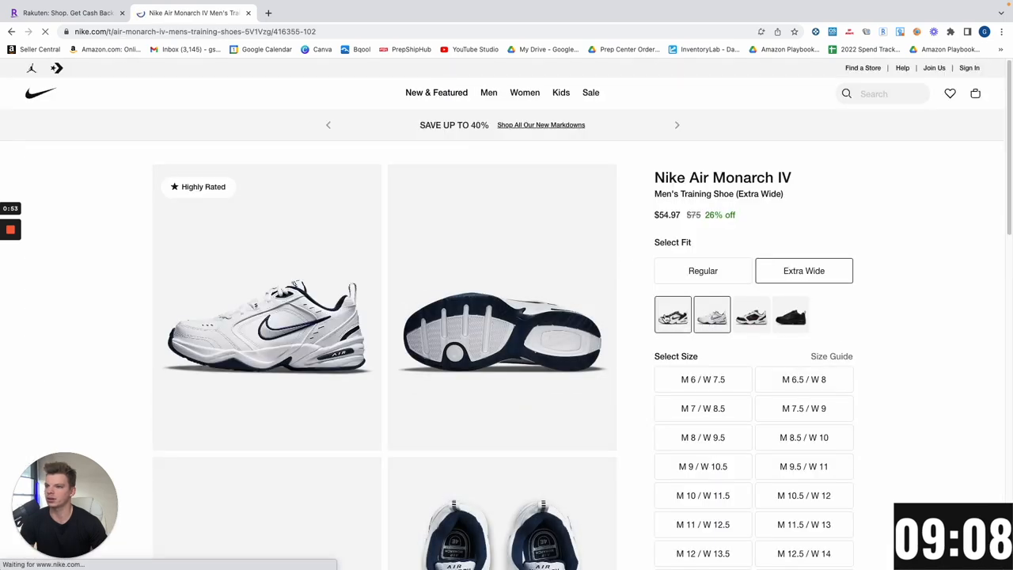
- View the Air Monarch IV in all black, check its sizes, and look it up on Amazon via SellerAmp
click(790, 313)
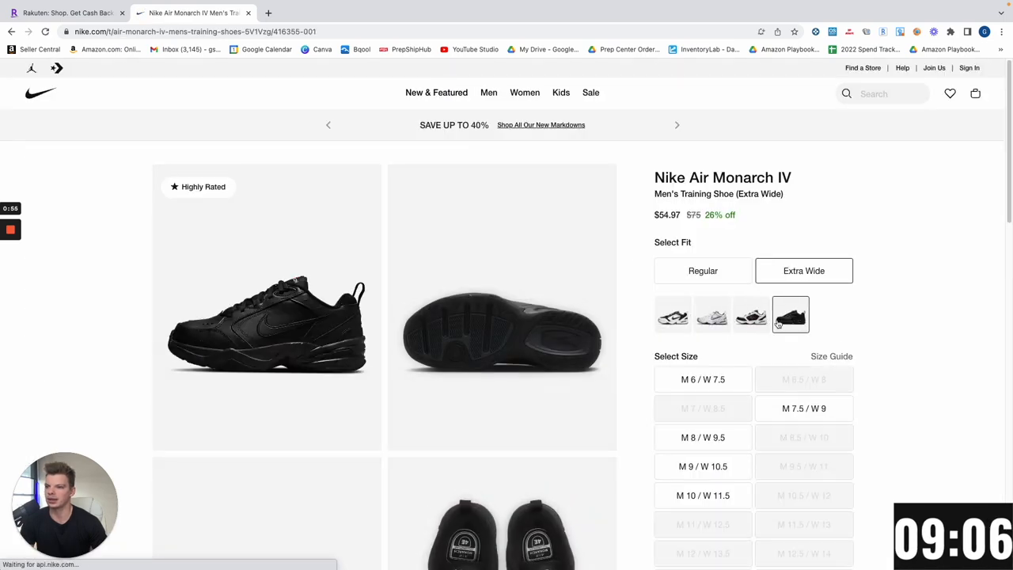
scroll(up, 3)
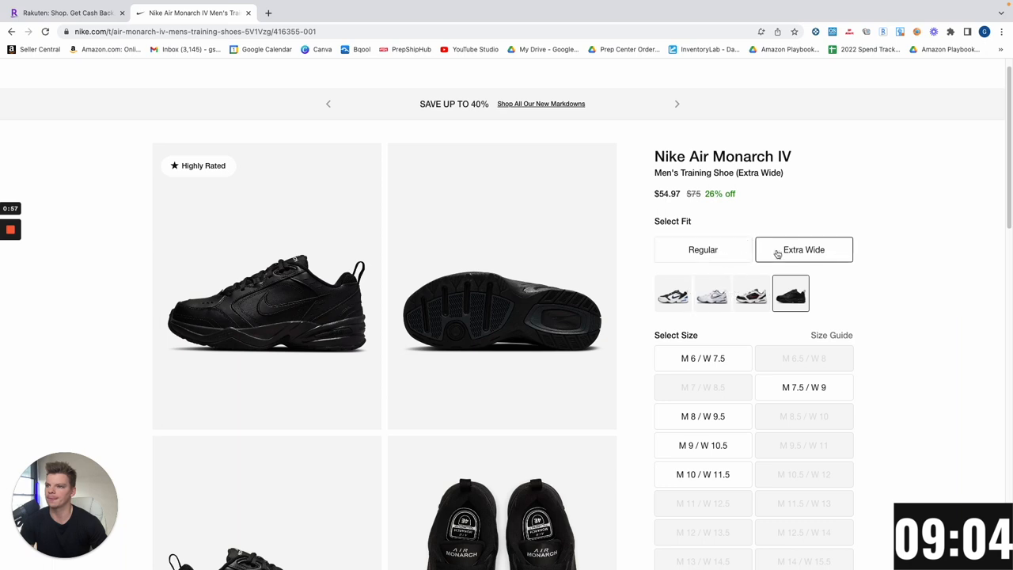
click(711, 293)
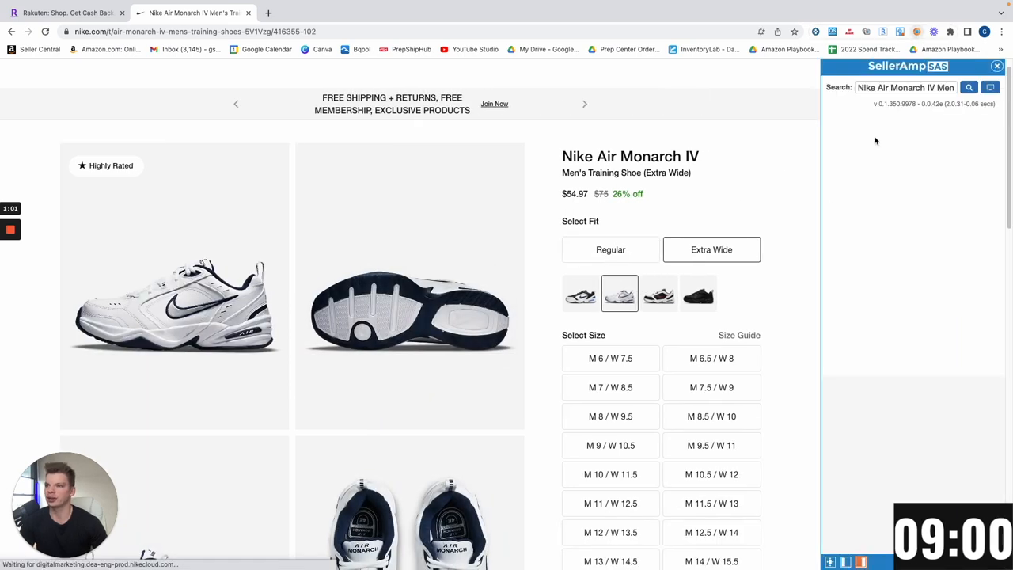
click(969, 87)
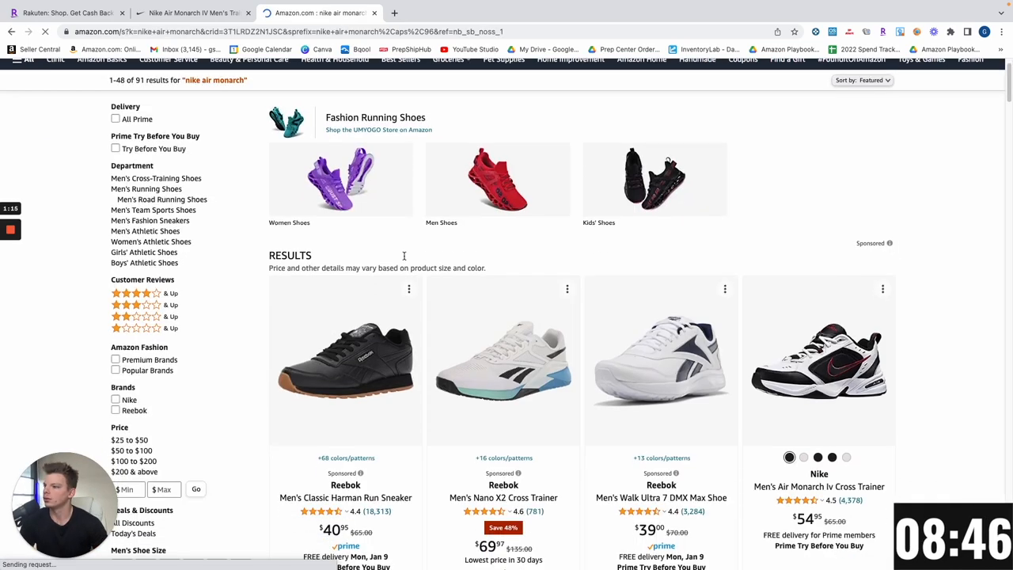
- Review prices and ranks of the nike air monarch results, then switch to the suggested air monarch search
scroll(down, 3)
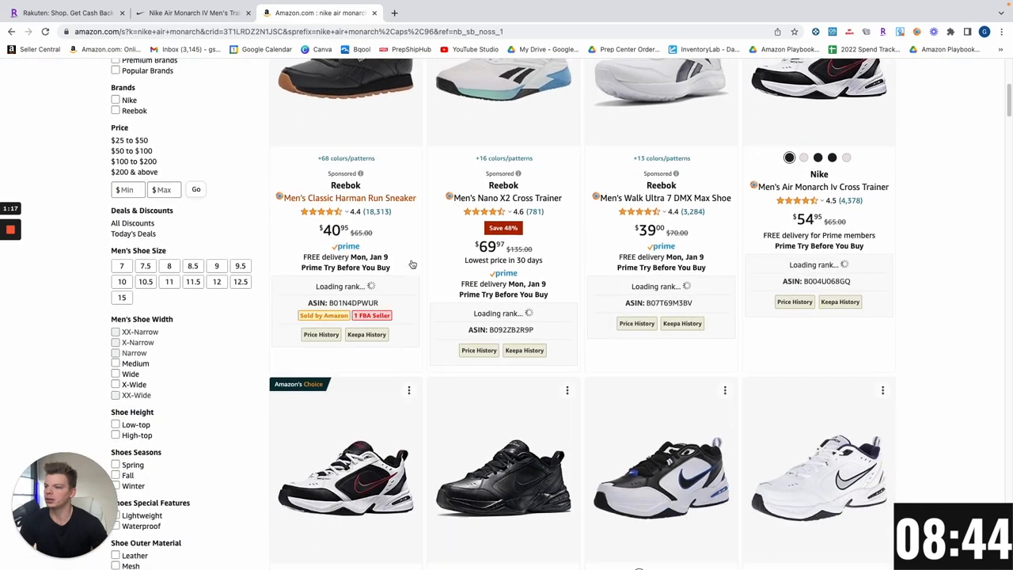
scroll(down, 3)
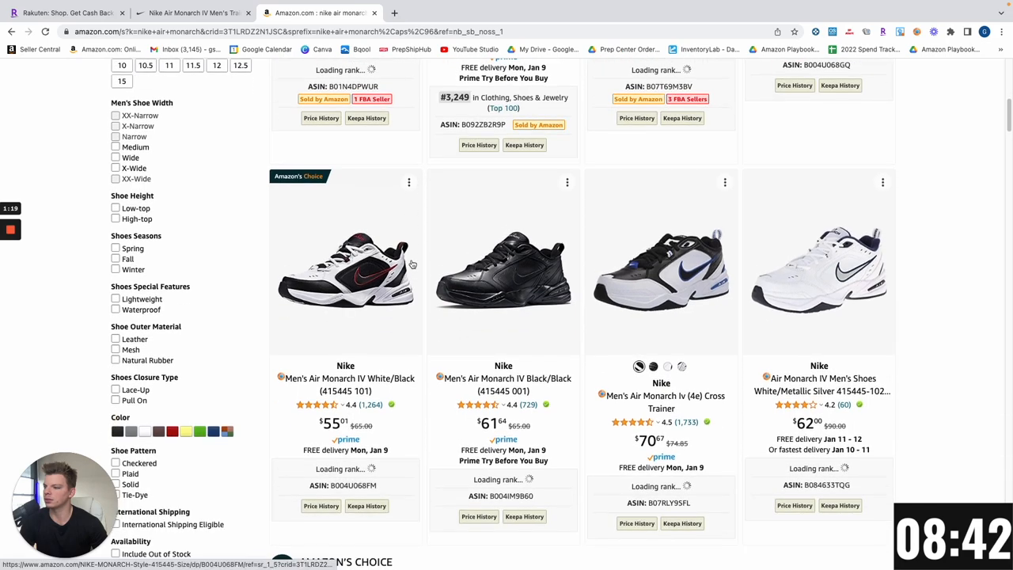
scroll(down, 3)
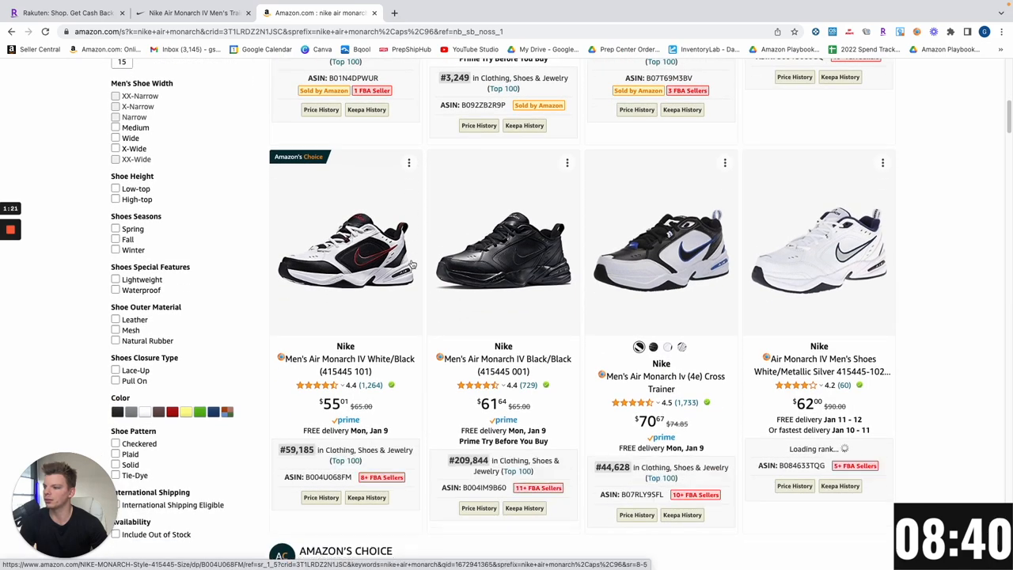
scroll(up, 3)
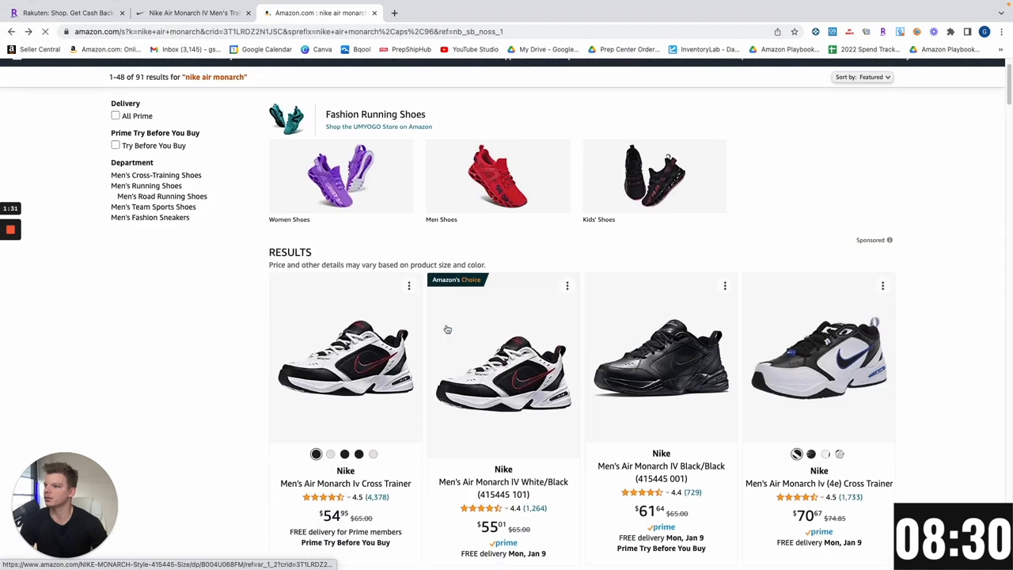
scroll(down, 3)
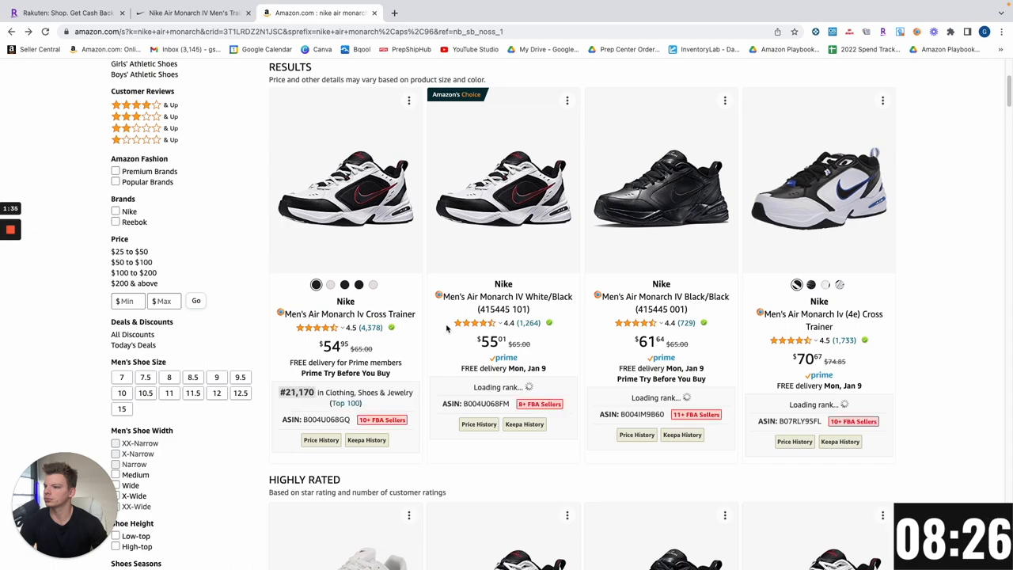
scroll(down, 3)
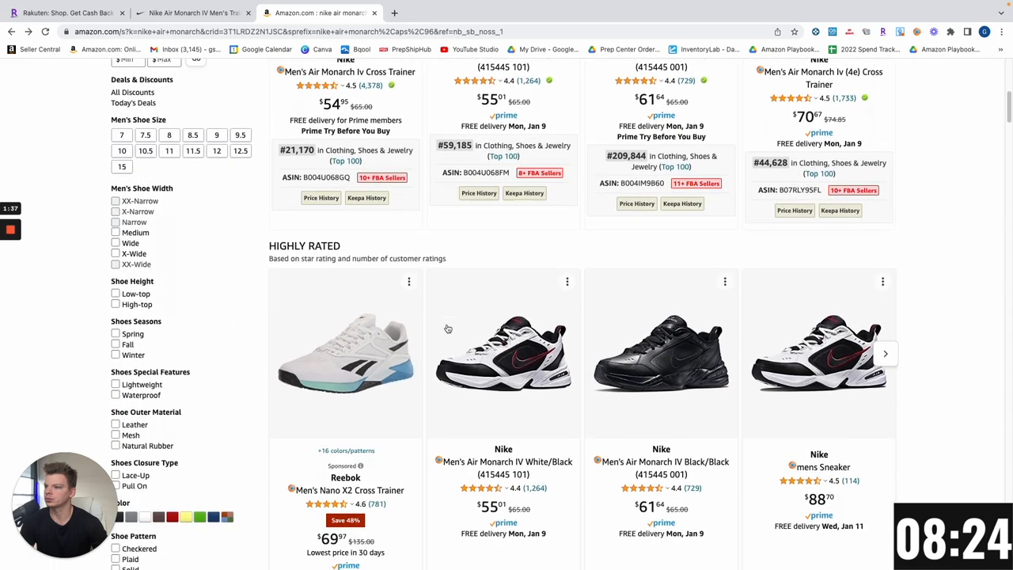
scroll(up, 3)
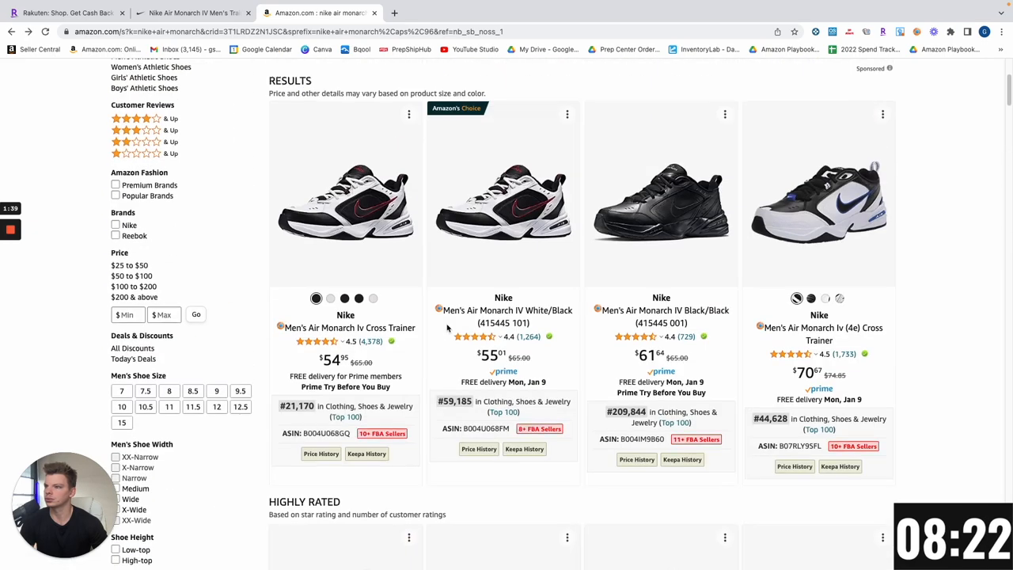
click(316, 74)
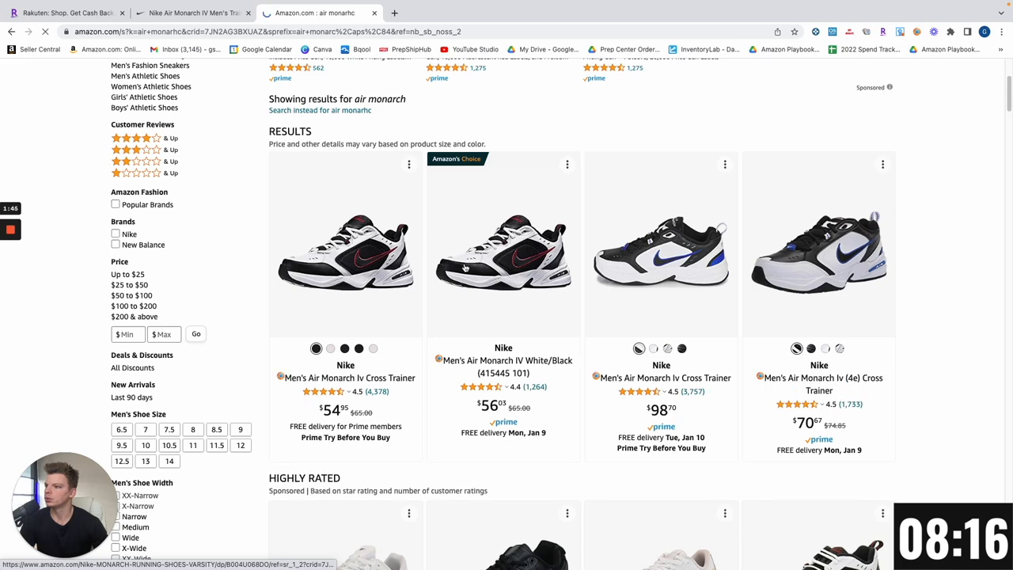
scroll(down, 3)
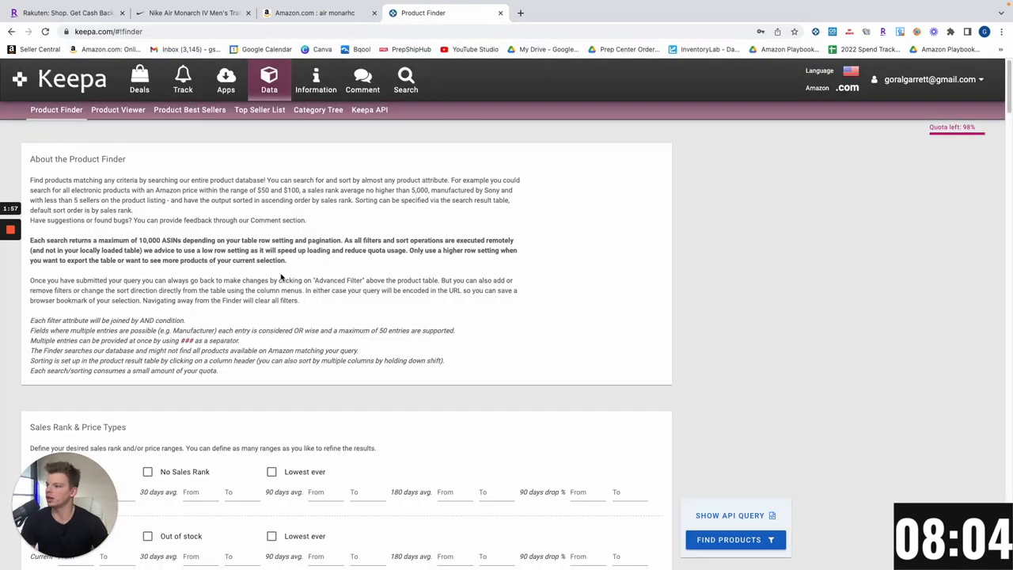
- Filter Keepa Product Finder to 90-day avg sales rank max 10000 and title 'monarch' and find products
scroll(down, 3)
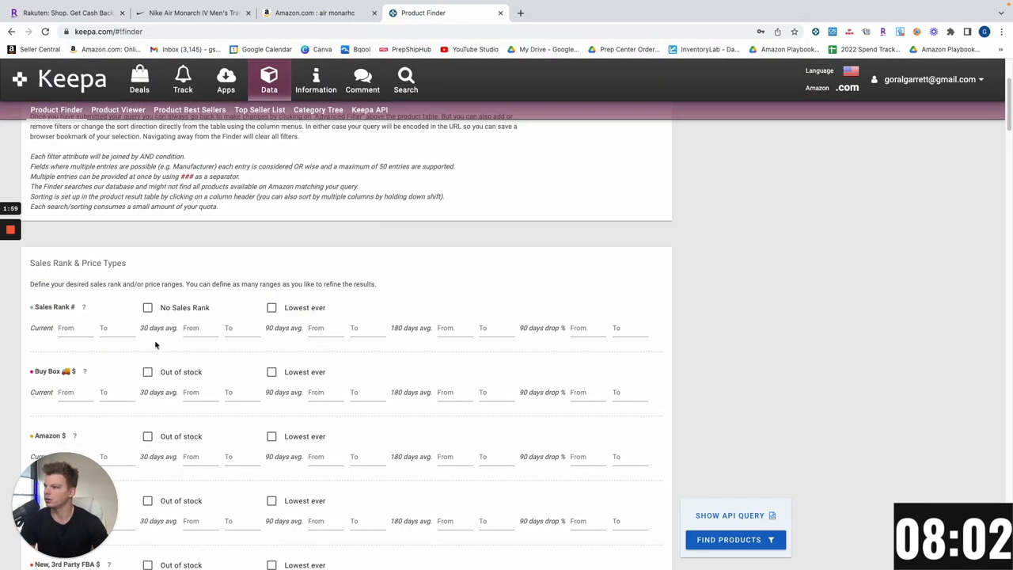
click(368, 327)
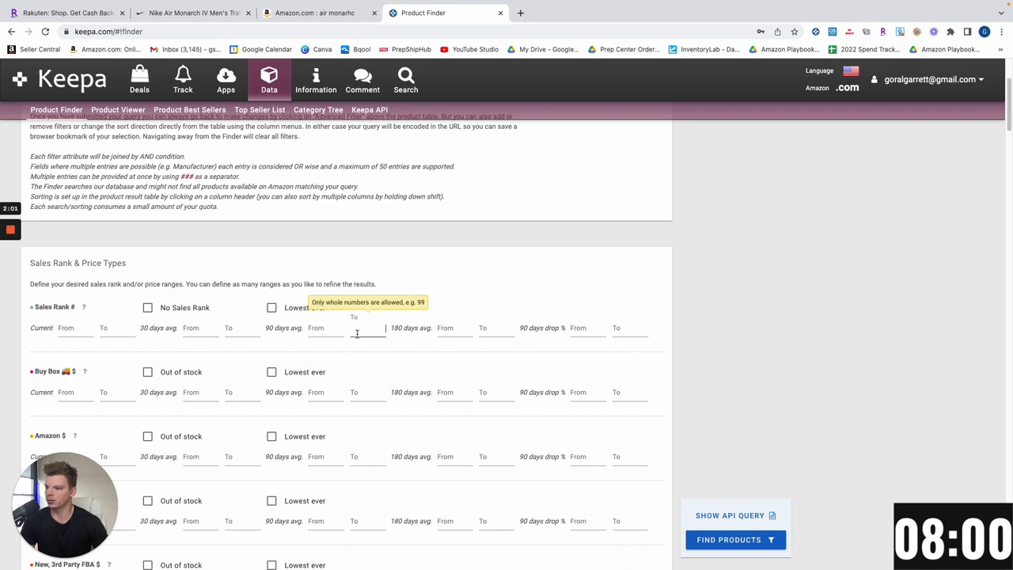
text(10000)
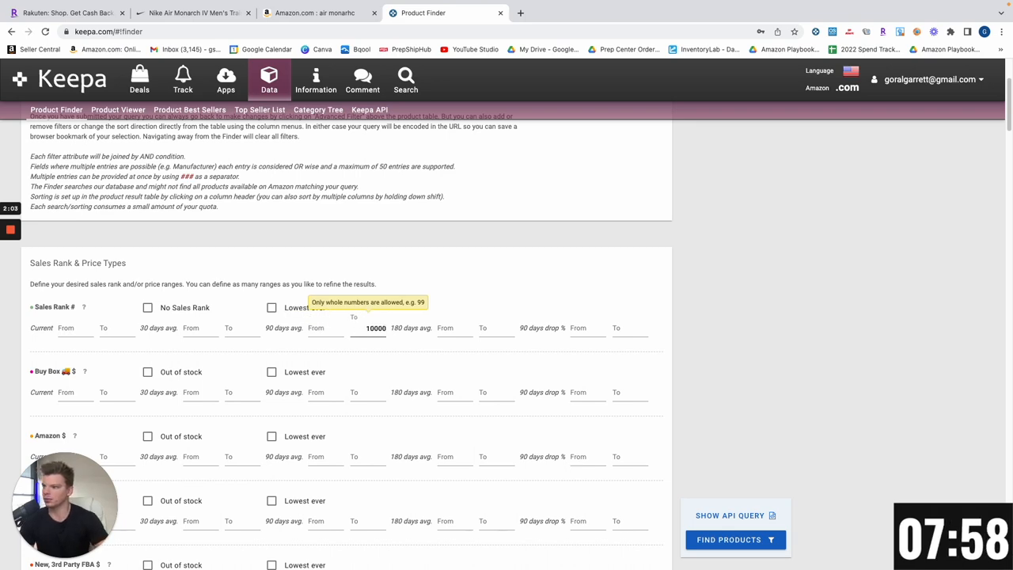
mouse_move(761, 358)
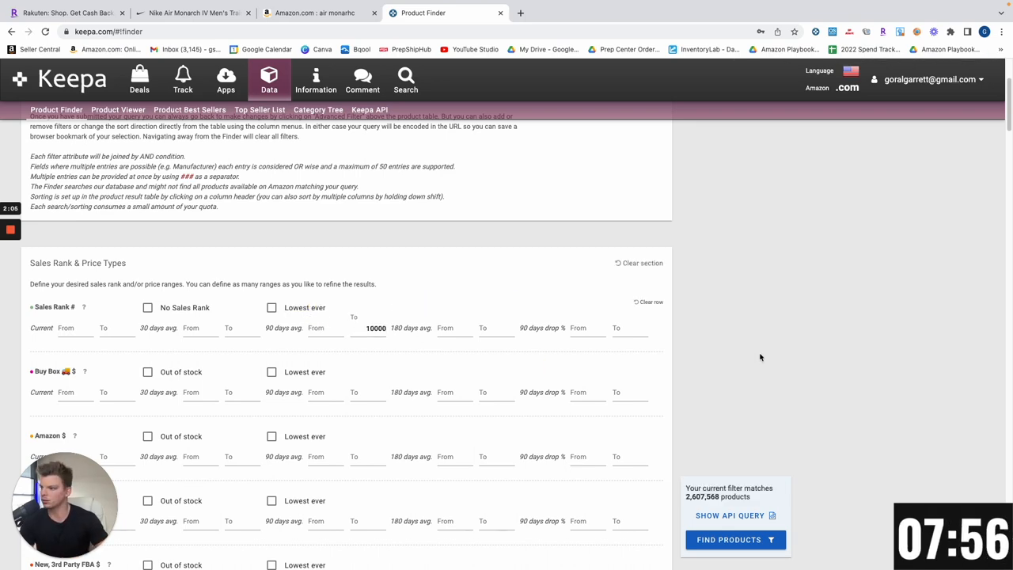
scroll(down, 3)
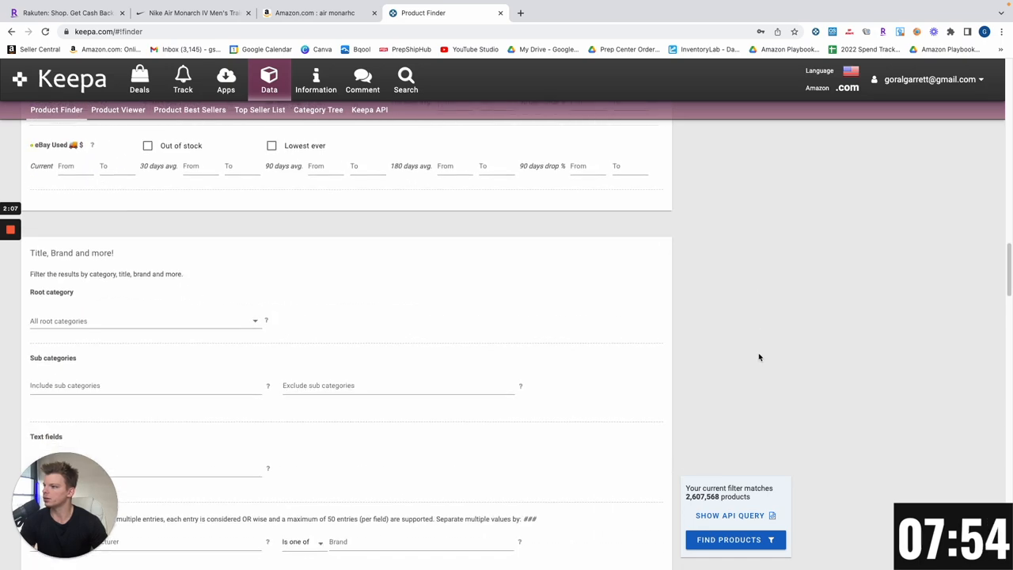
scroll(down, 3)
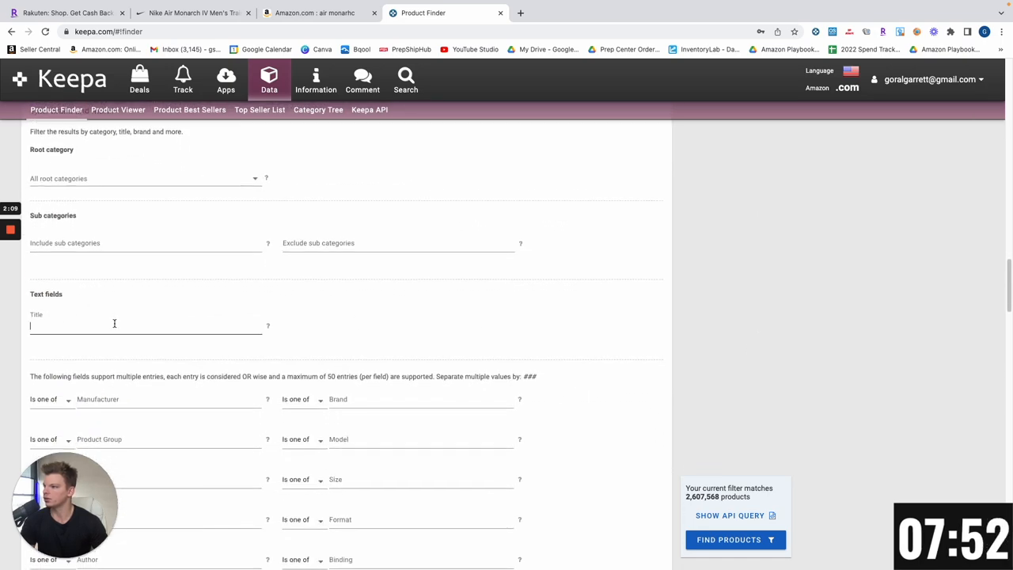
text(mona)
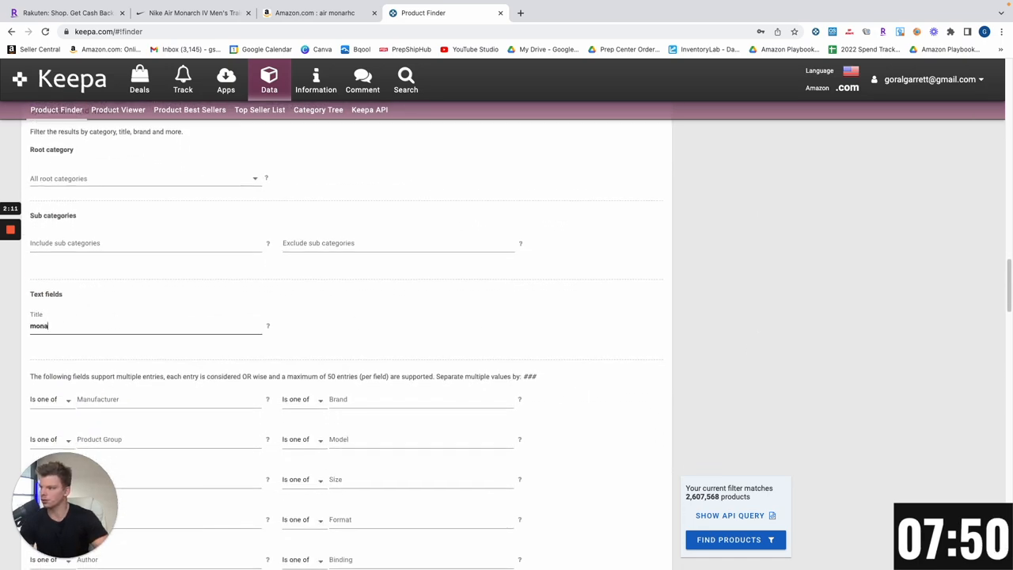
click(735, 538)
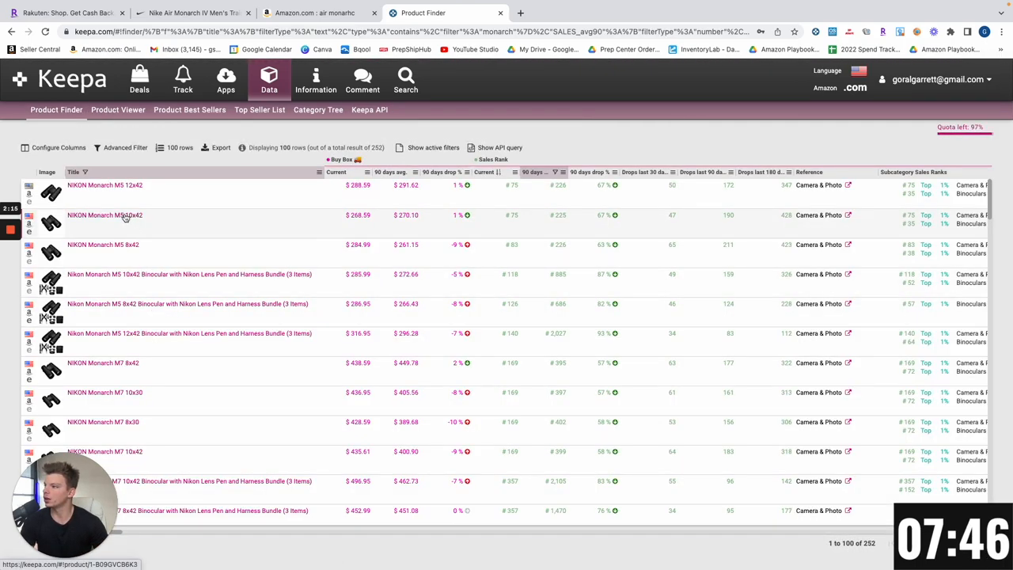
- Narrow the results to brand Nike and open a Nike Air Monarch IV result on Amazon
scroll(down, 3)
text(brand)
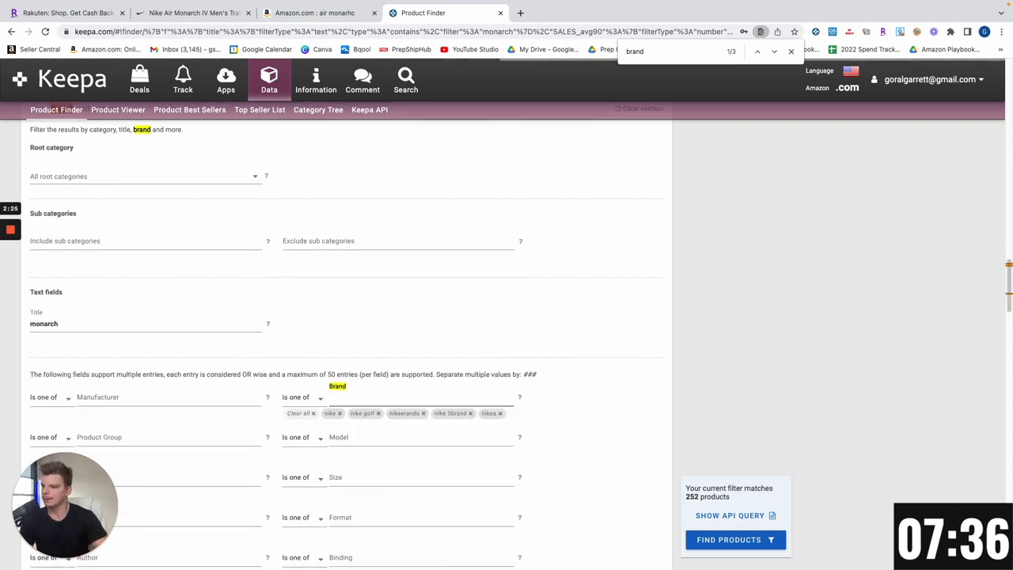
click(734, 538)
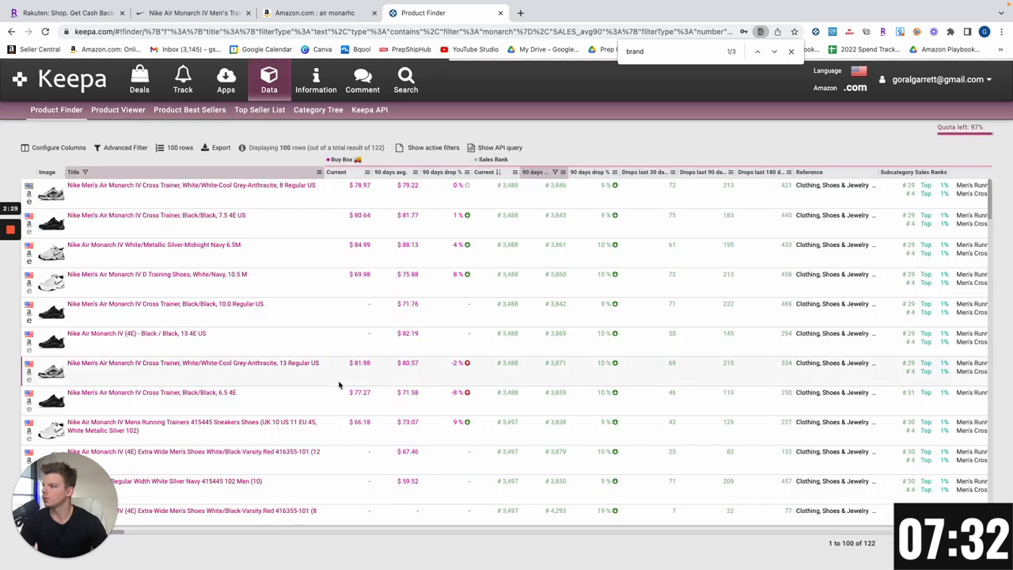
mouse_move(434, 288)
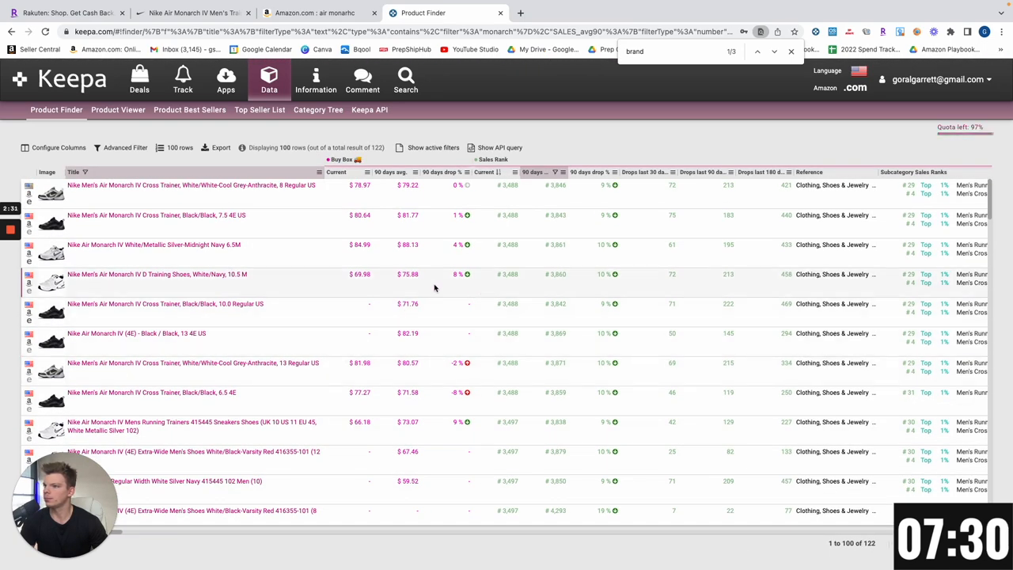
mouse_move(98, 292)
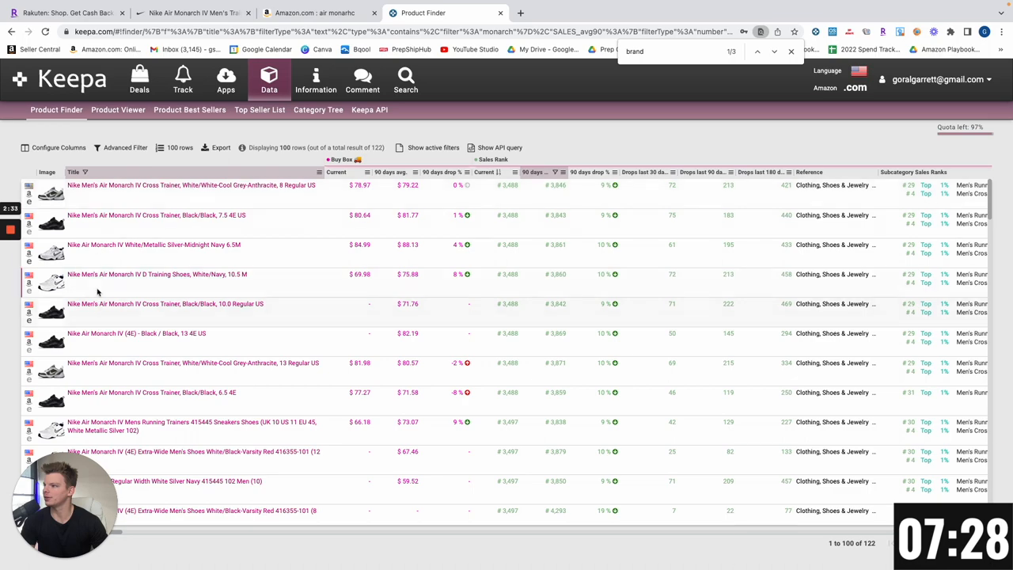
click(155, 274)
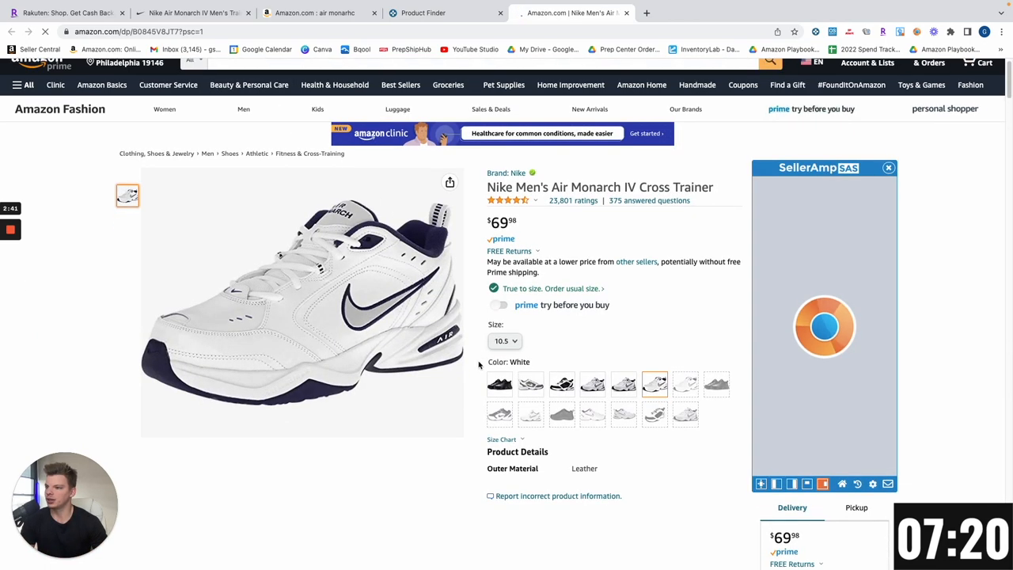
- Show all Keepa variations of the Air Monarch IV and review the extra-wide version against Nike.com sizes
scroll(down, 3)
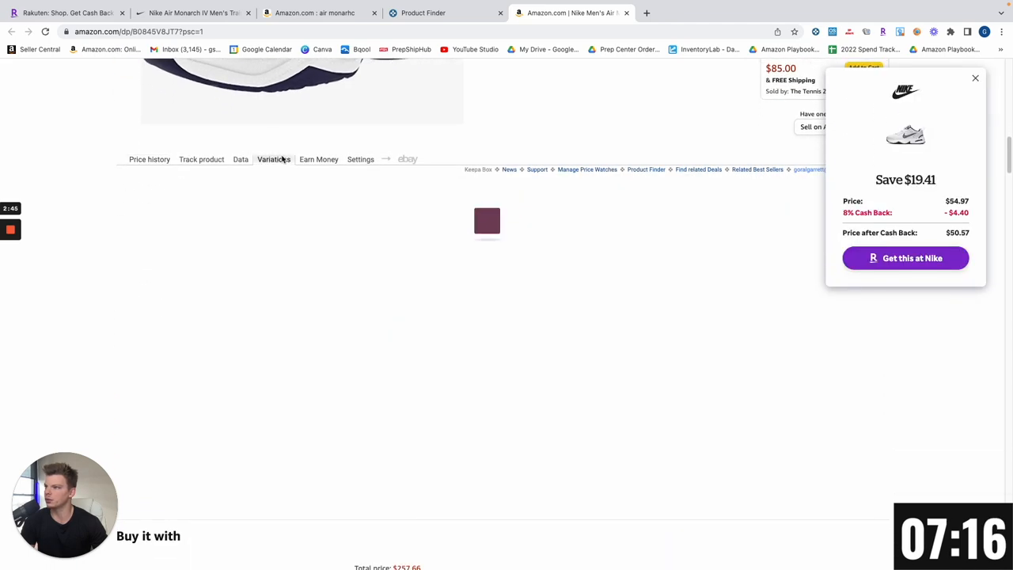
click(272, 159)
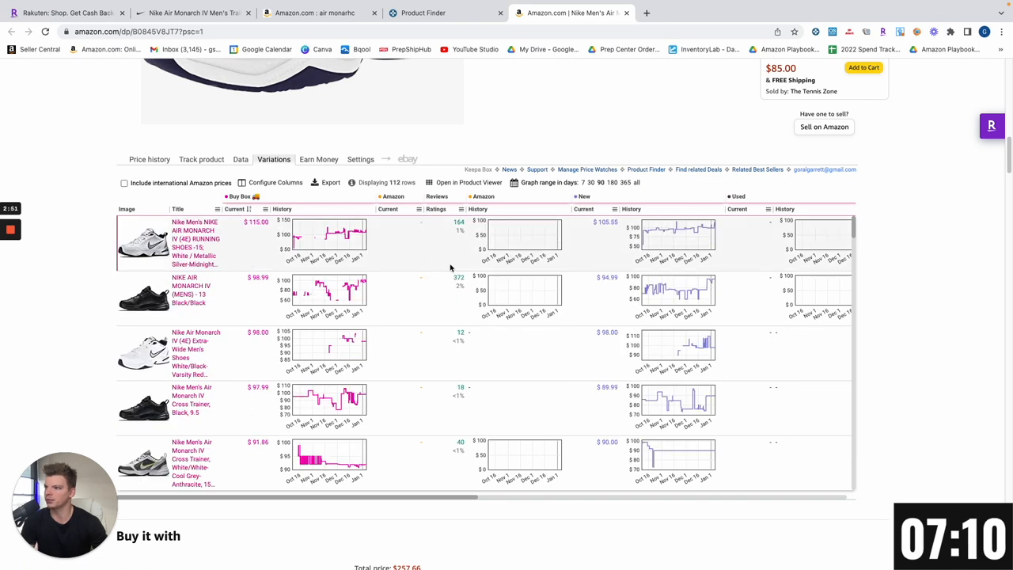
mouse_move(456, 224)
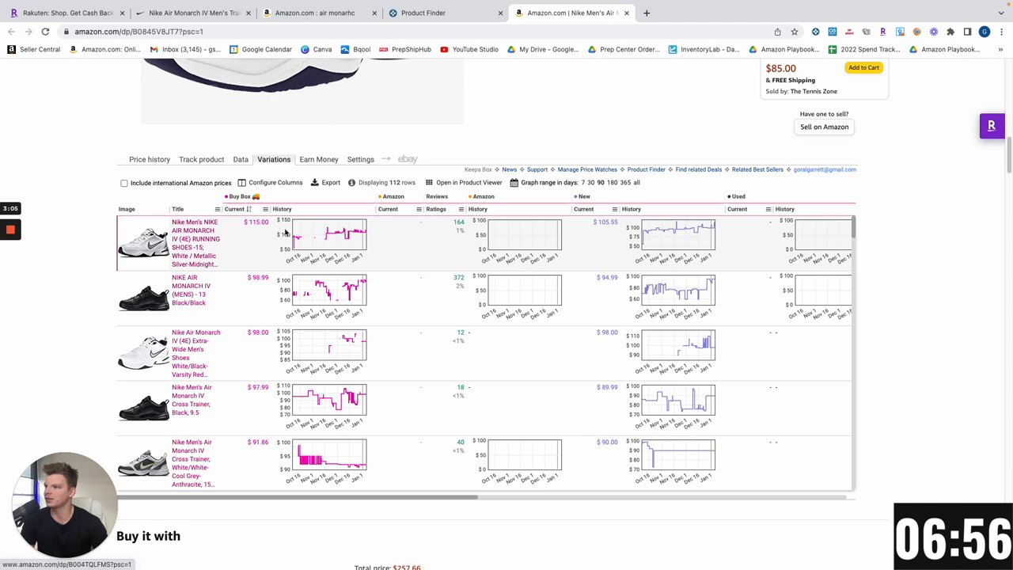
mouse_move(442, 251)
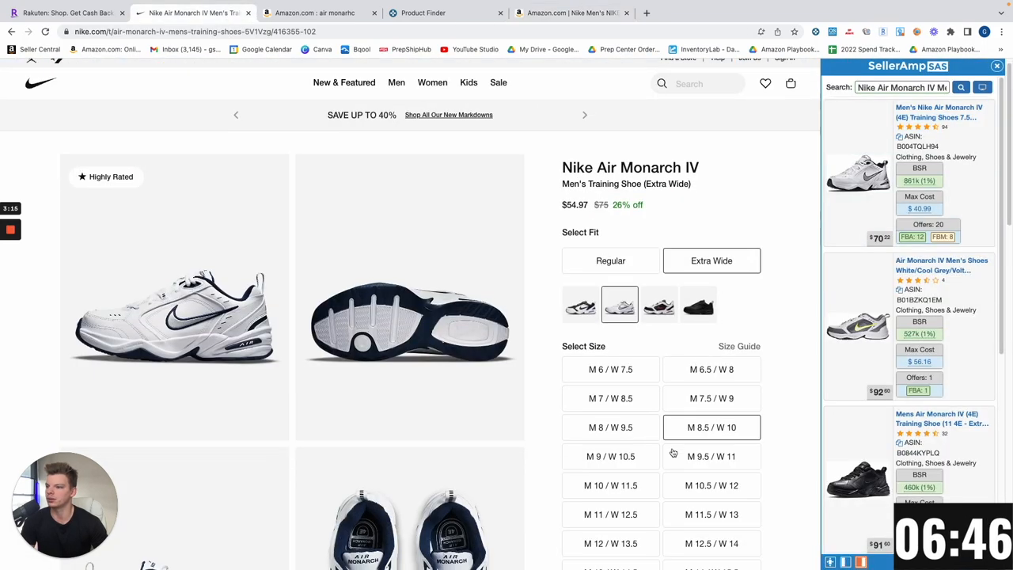
scroll(down, 3)
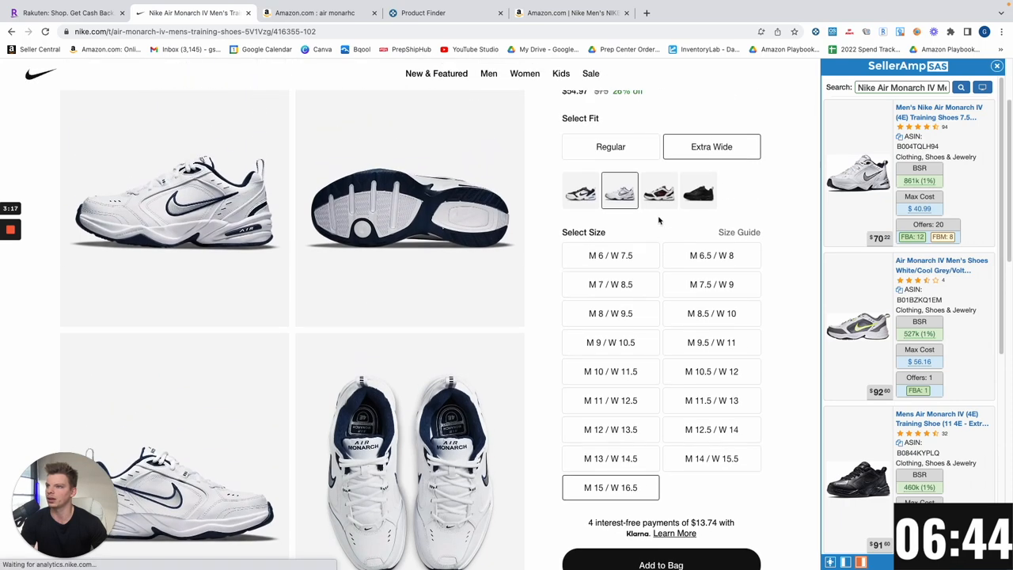
scroll(up, 3)
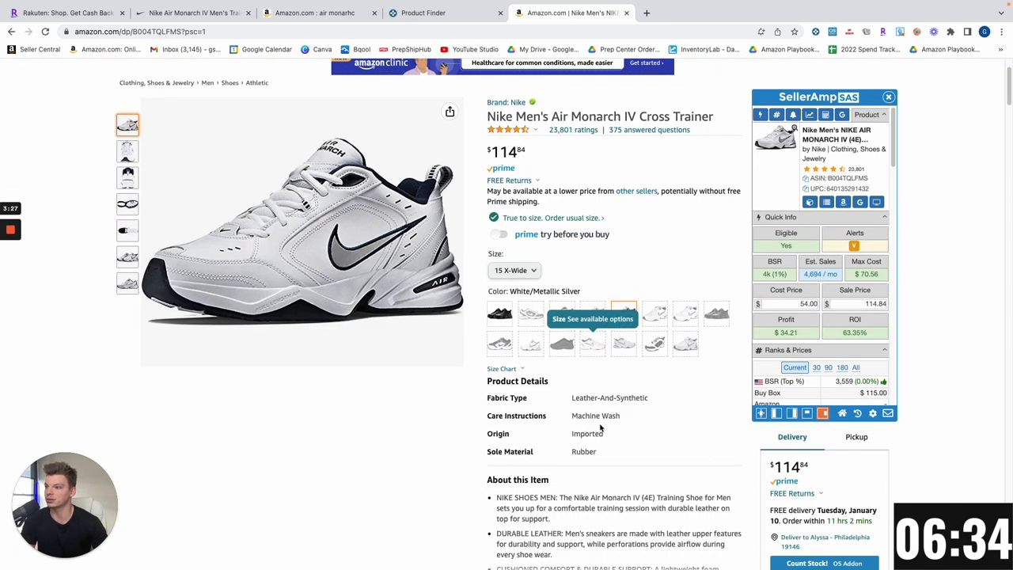
- Check the 15 X-Wide listing's Keepa price history and SellerAmp's $34.21 profit and 63.35% ROI
scroll(down, 3)
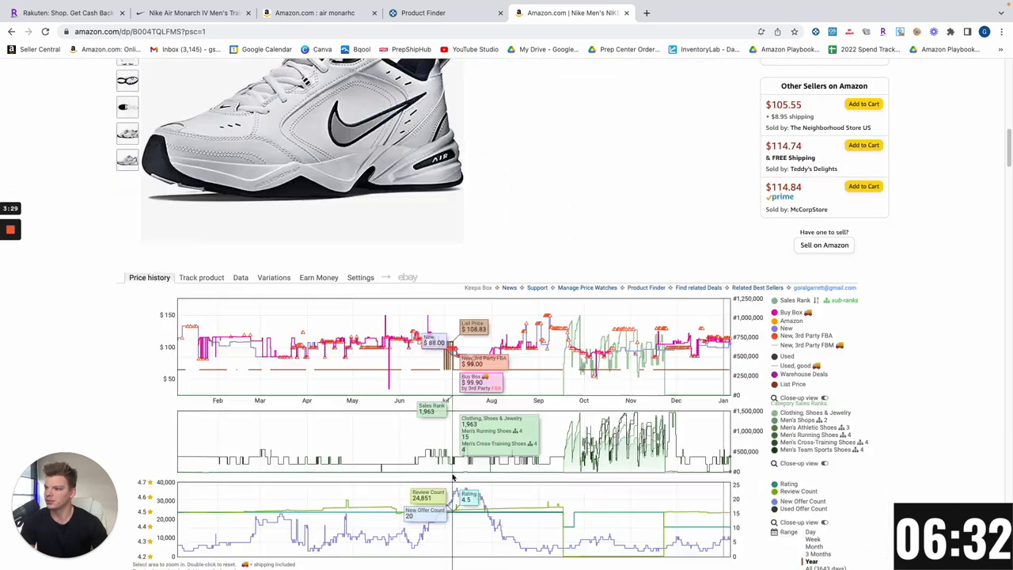
scroll(down, 3)
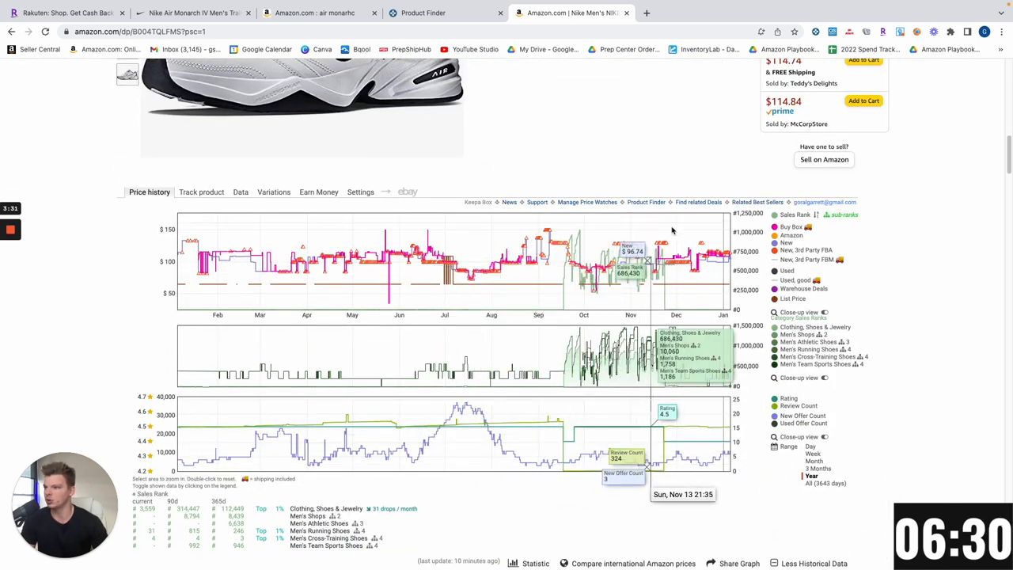
scroll(up, 3)
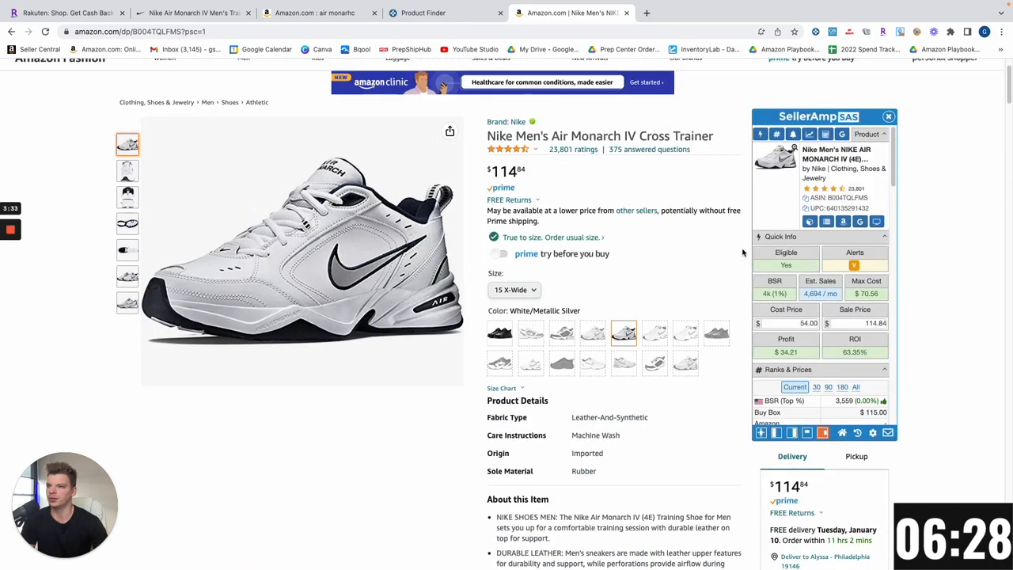
scroll(down, 3)
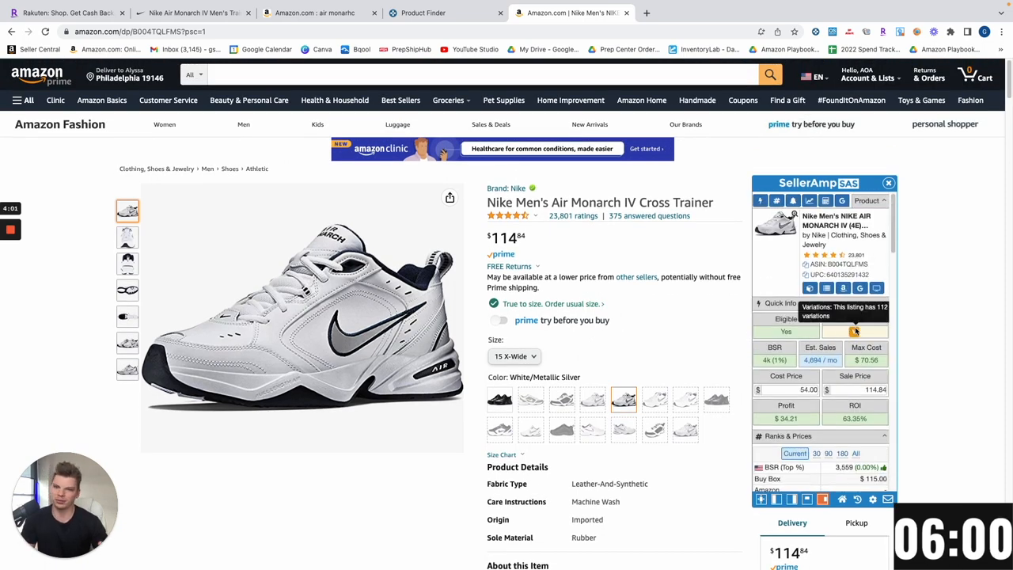
mouse_move(811, 399)
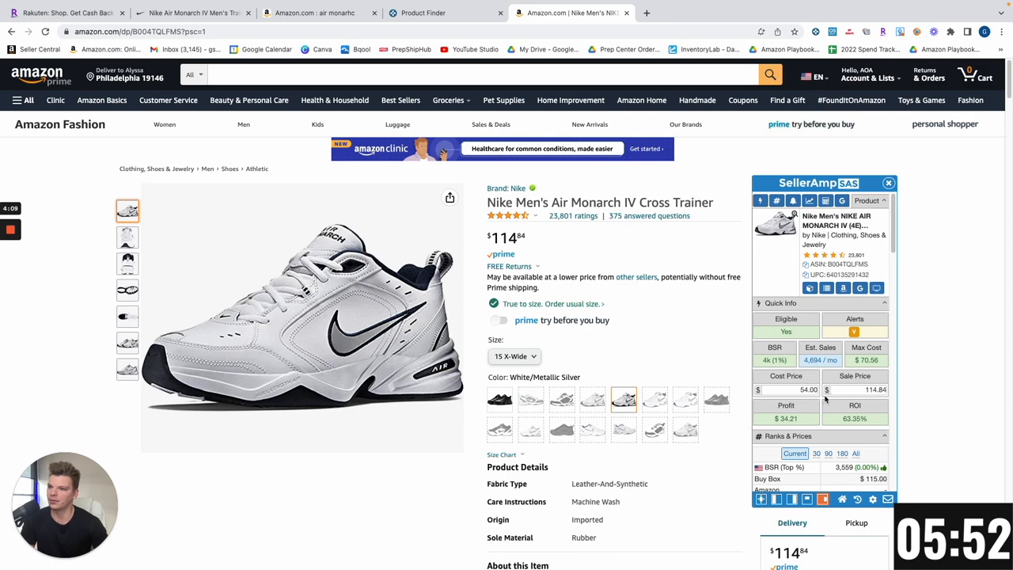
scroll(down, 3)
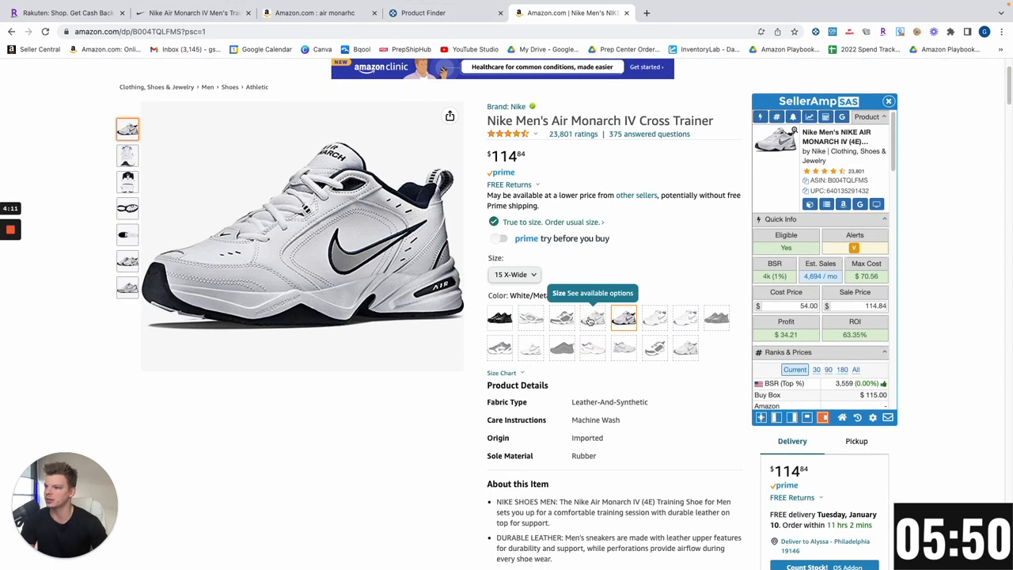
scroll(down, 3)
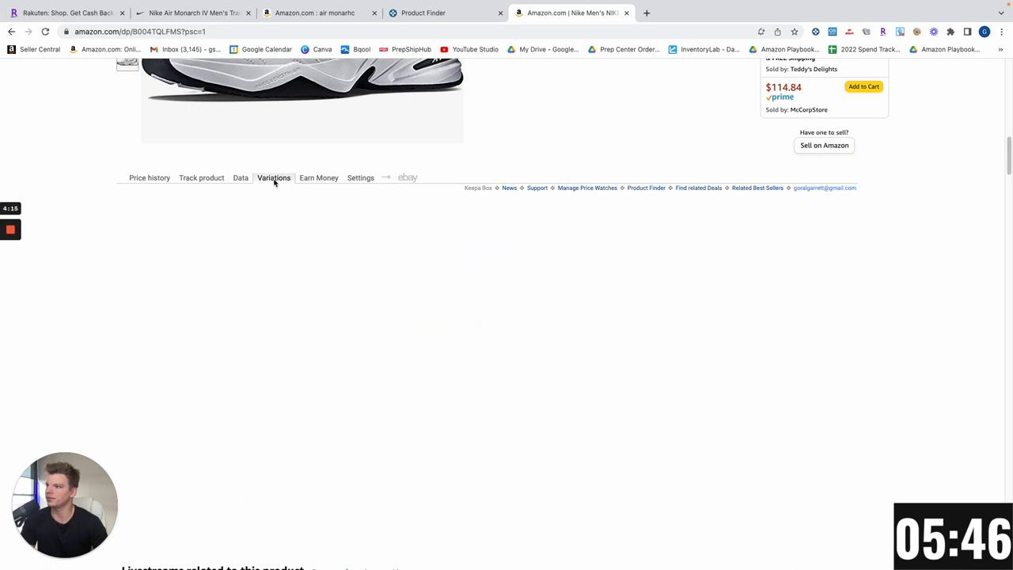
- From Keepa's variations list, open the $98 4E Extra Wide variation and view its price history
click(272, 177)
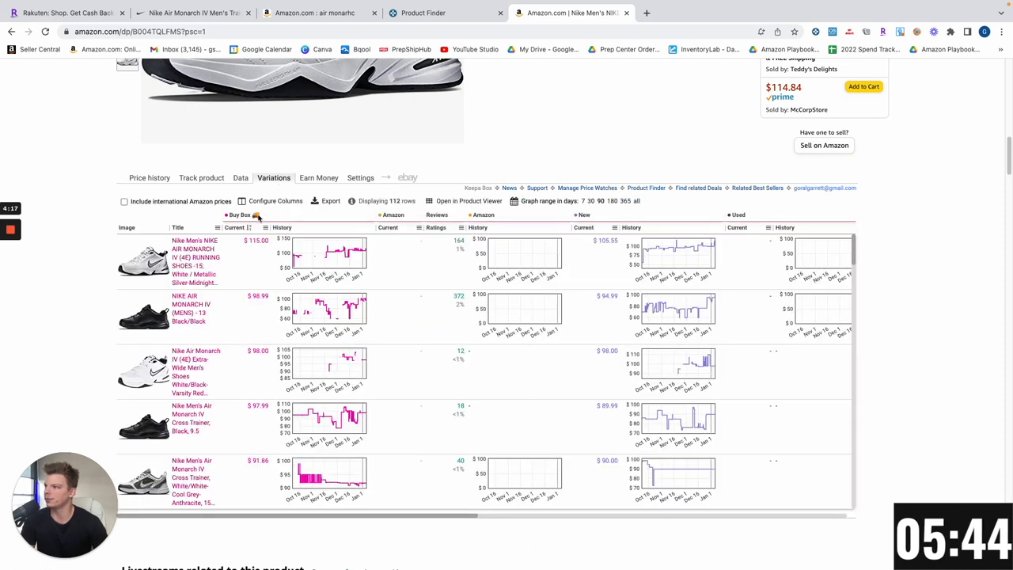
scroll(down, 3)
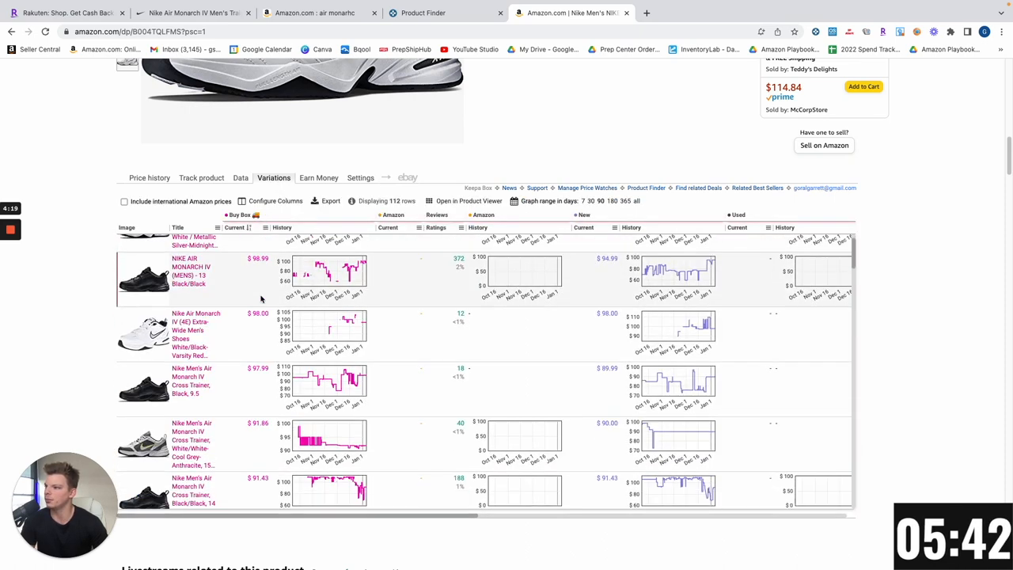
click(190, 333)
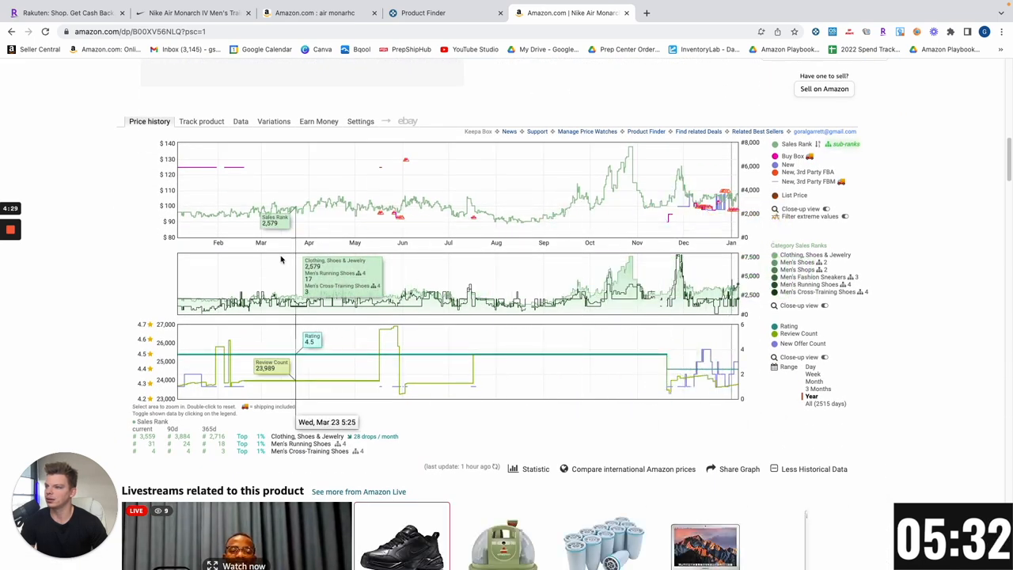
mouse_move(704, 168)
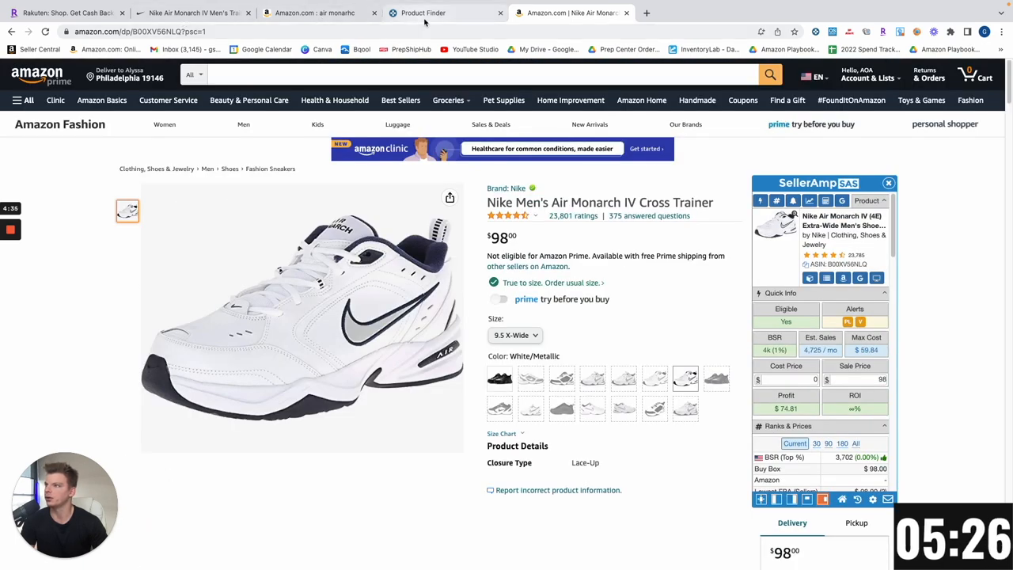
- Review the sizes in Keepa's variations table, then switch to the Nike.com Air Monarch IV page
scroll(down, 3)
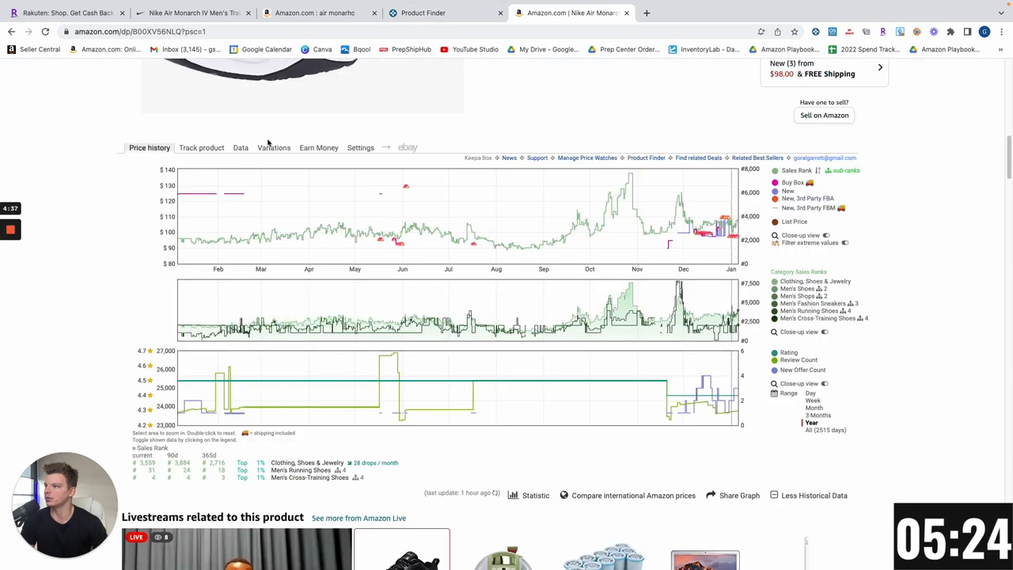
click(273, 147)
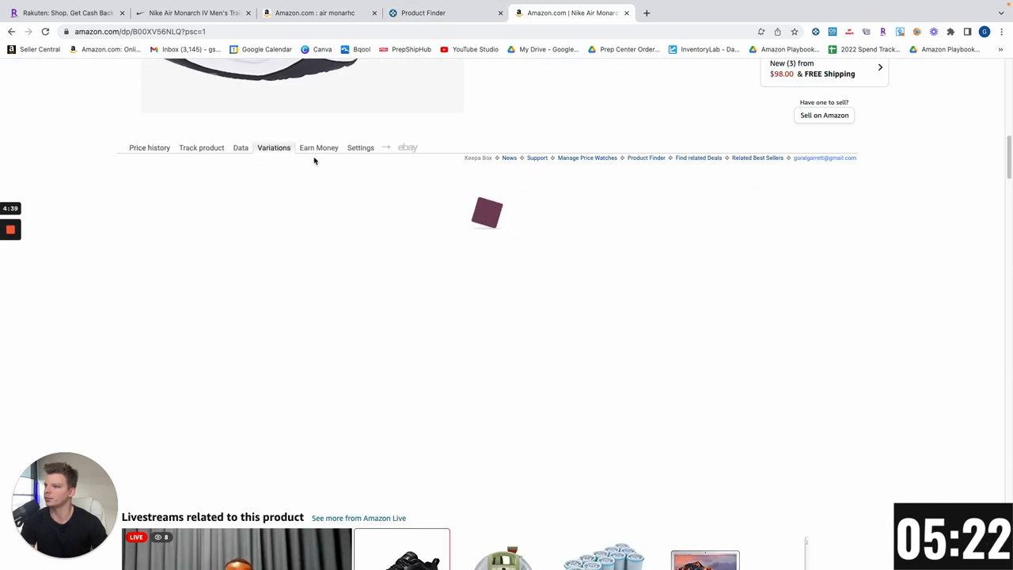
click(274, 147)
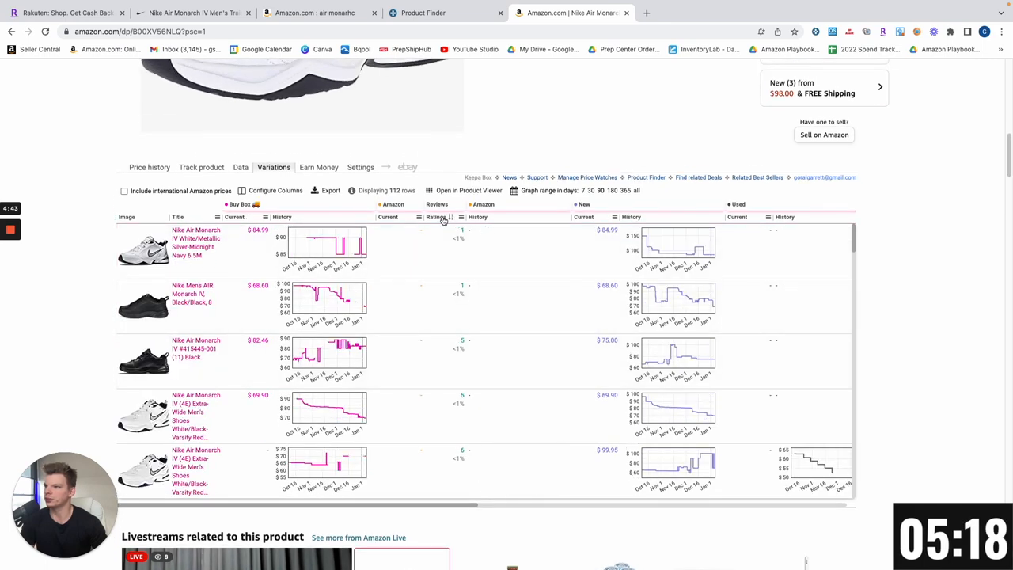
scroll(down, 3)
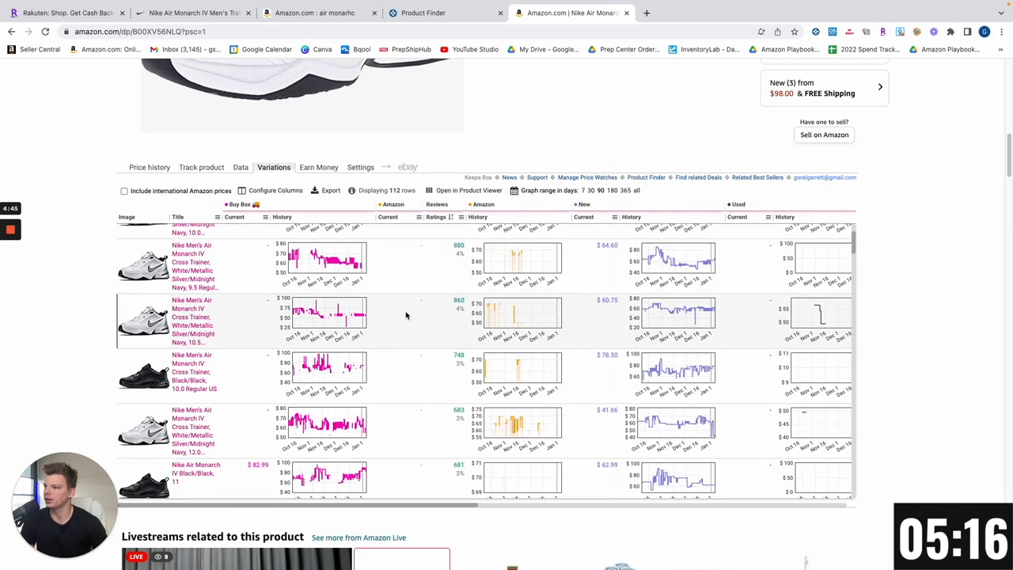
scroll(up, 3)
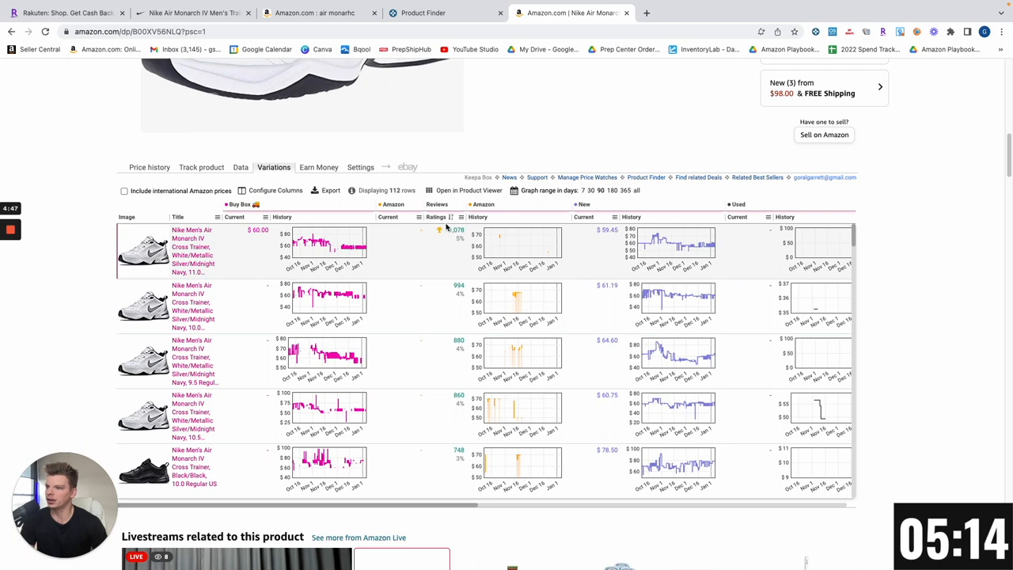
scroll(down, 3)
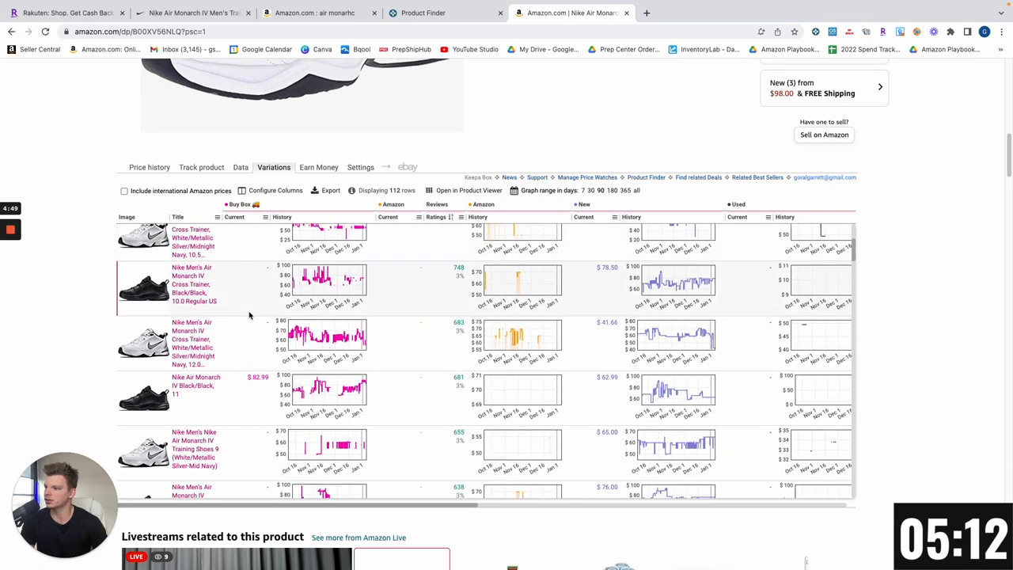
scroll(down, 3)
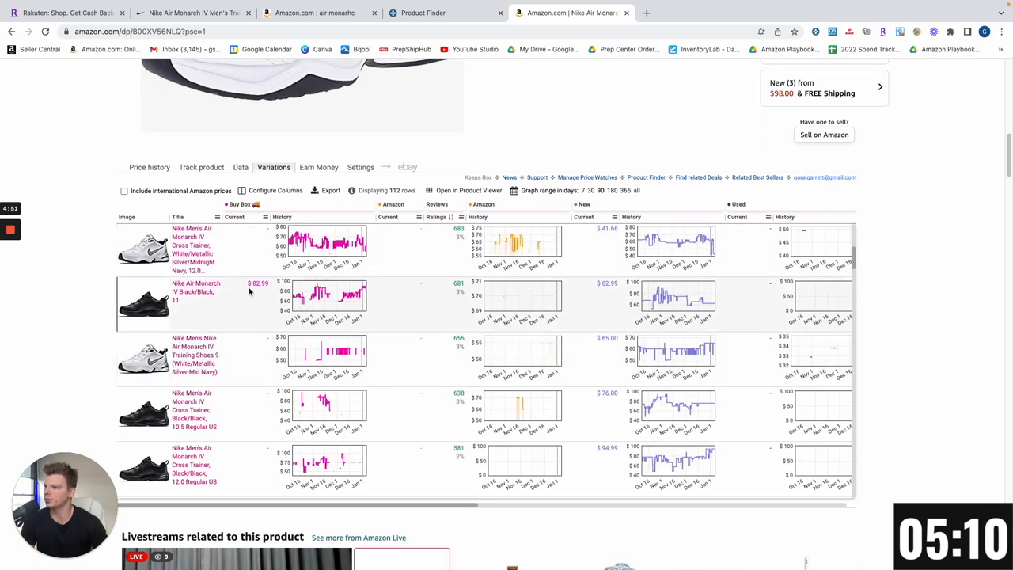
scroll(down, 3)
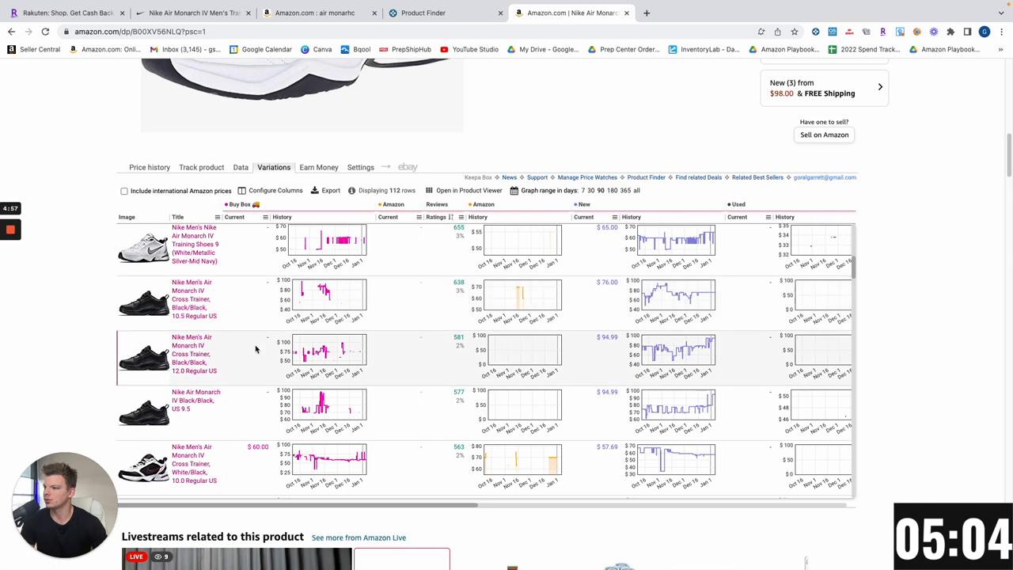
scroll(down, 3)
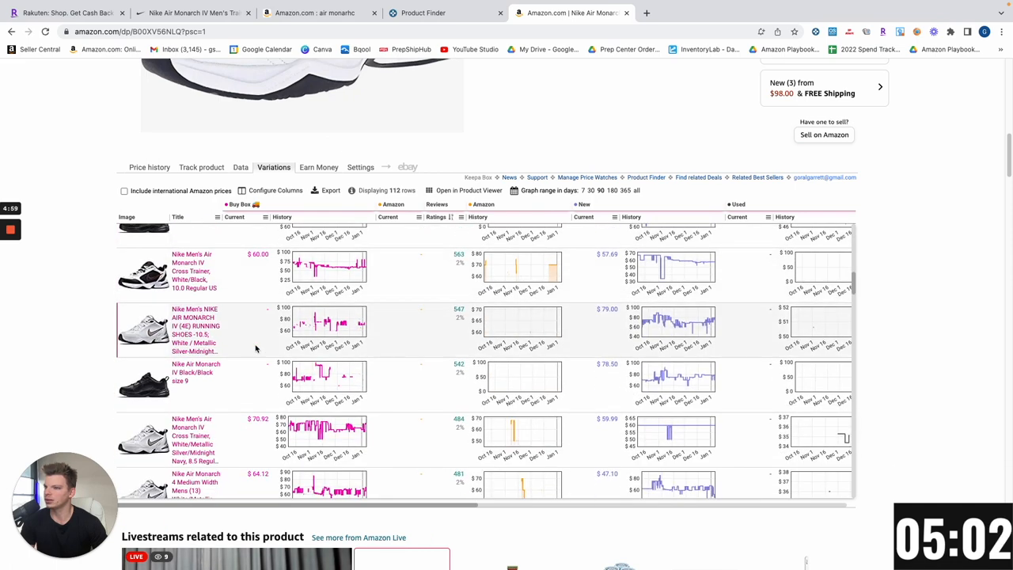
scroll(down, 3)
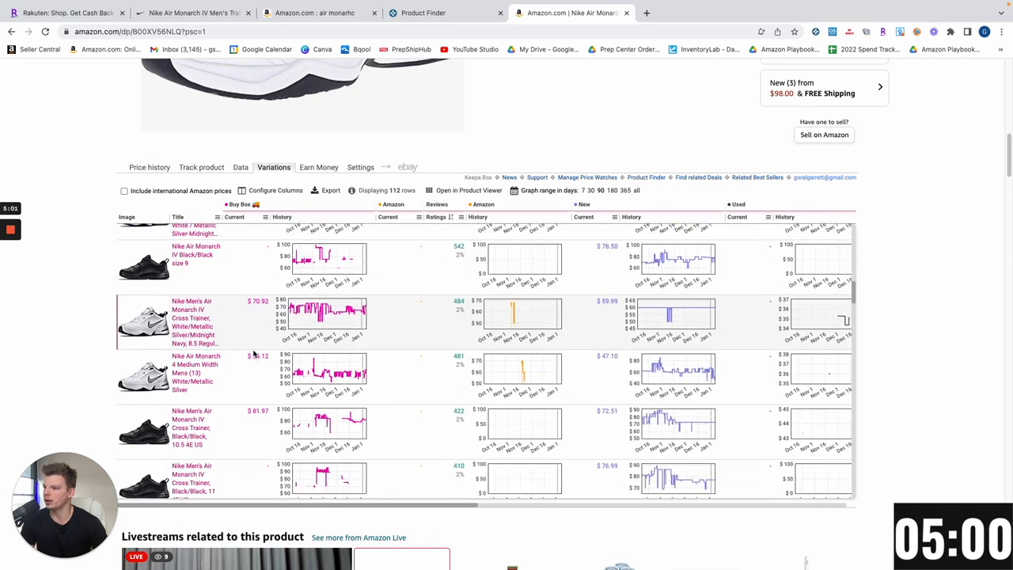
scroll(down, 3)
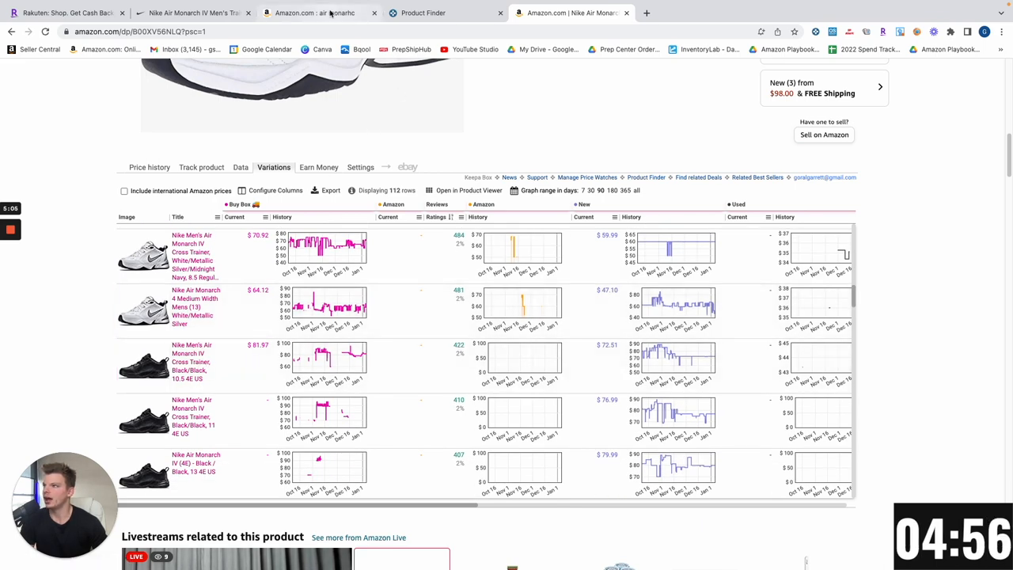
click(190, 13)
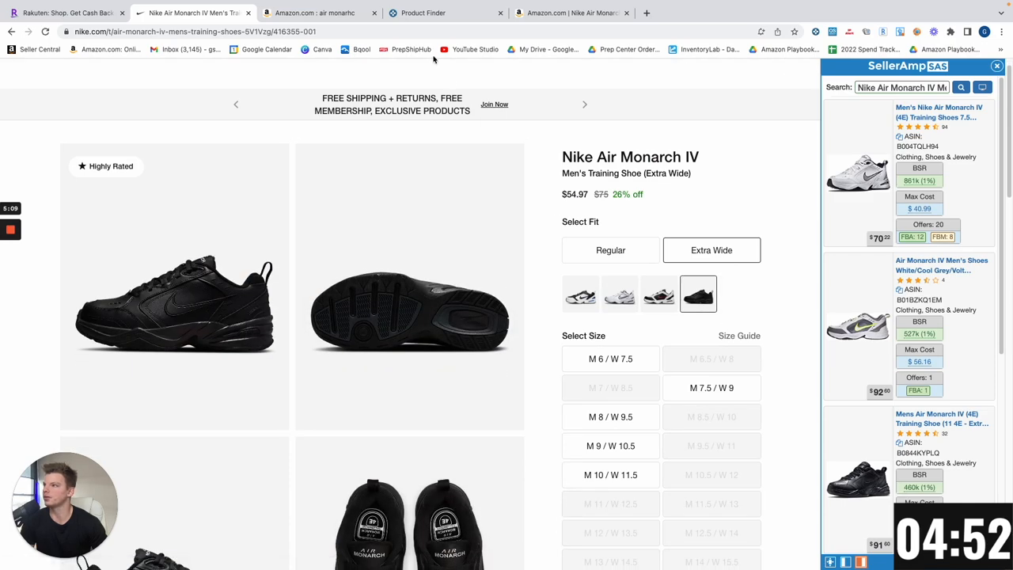
- Scan the Keepa variations table's prices and ranks, cross-checking sizes on the Nike.com page
click(567, 13)
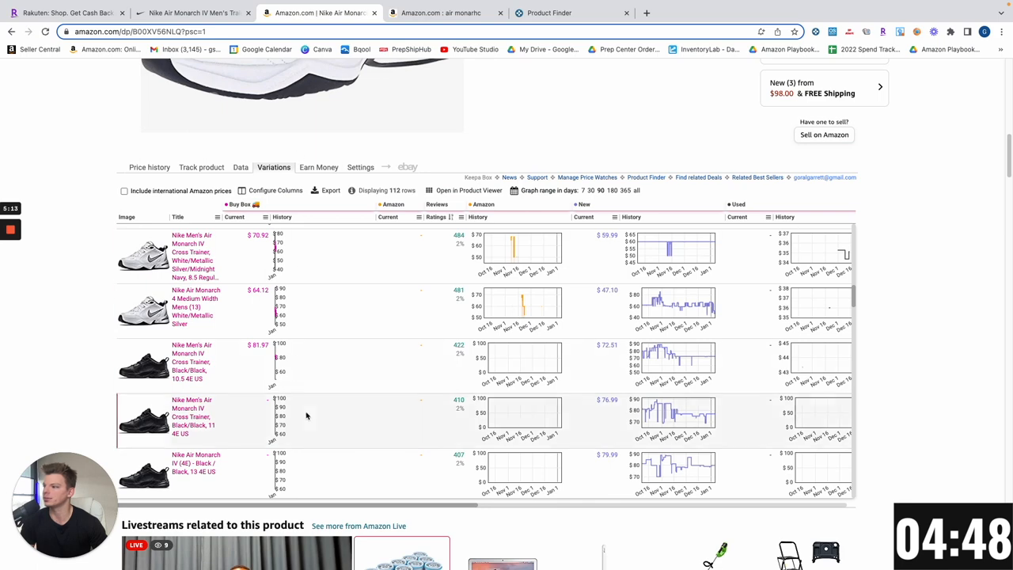
scroll(down, 3)
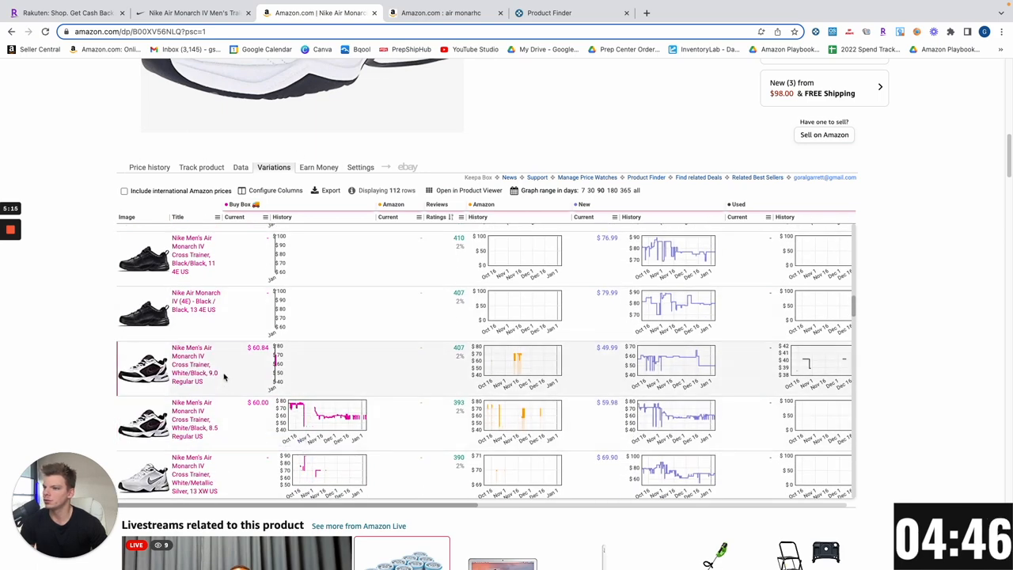
scroll(down, 3)
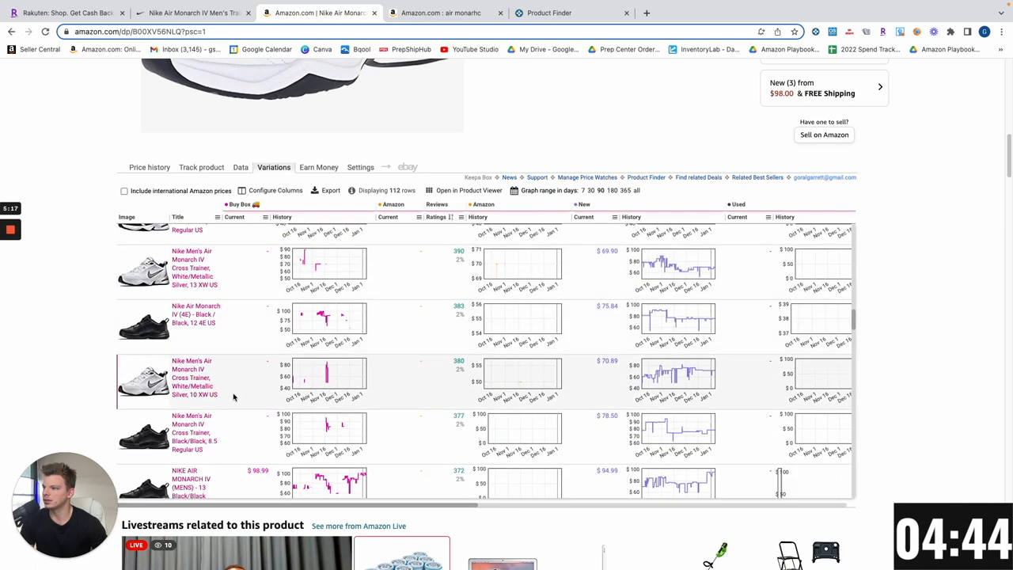
scroll(down, 3)
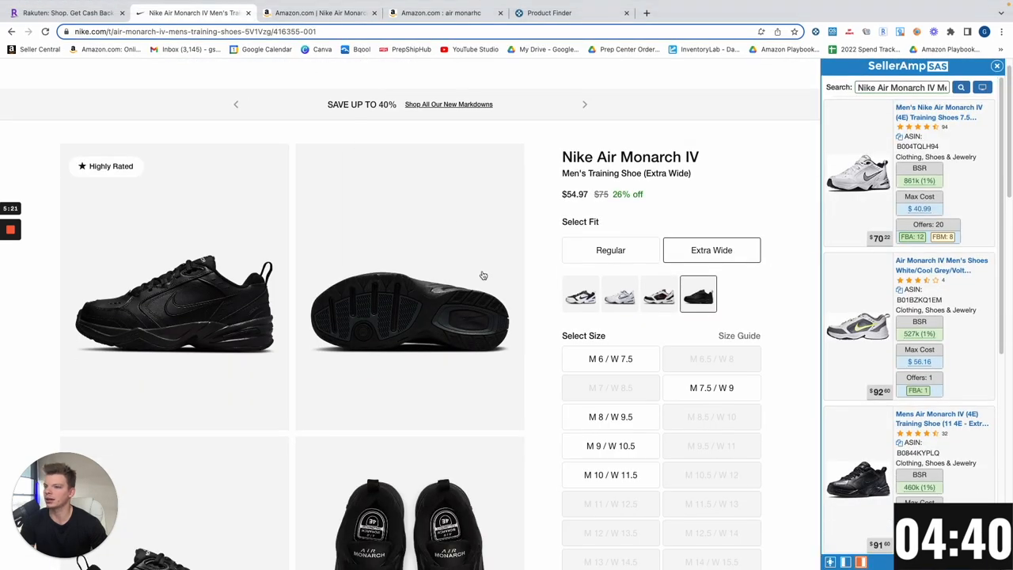
click(317, 13)
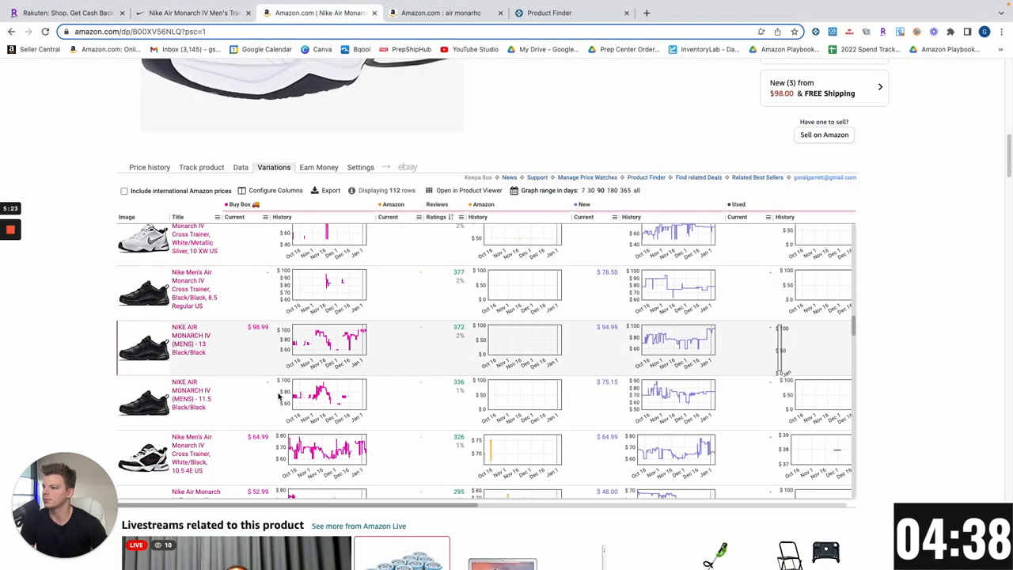
scroll(down, 3)
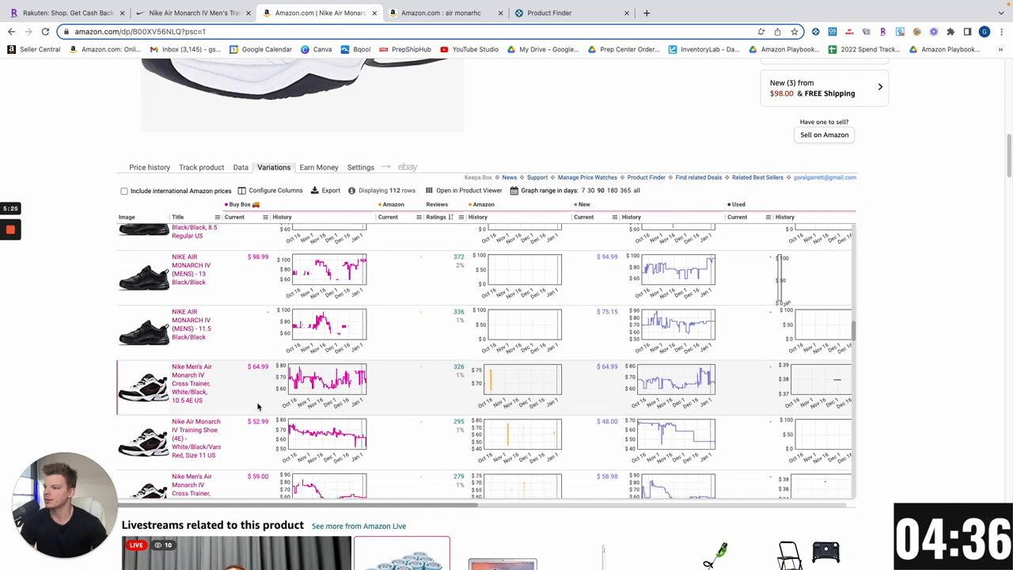
scroll(down, 3)
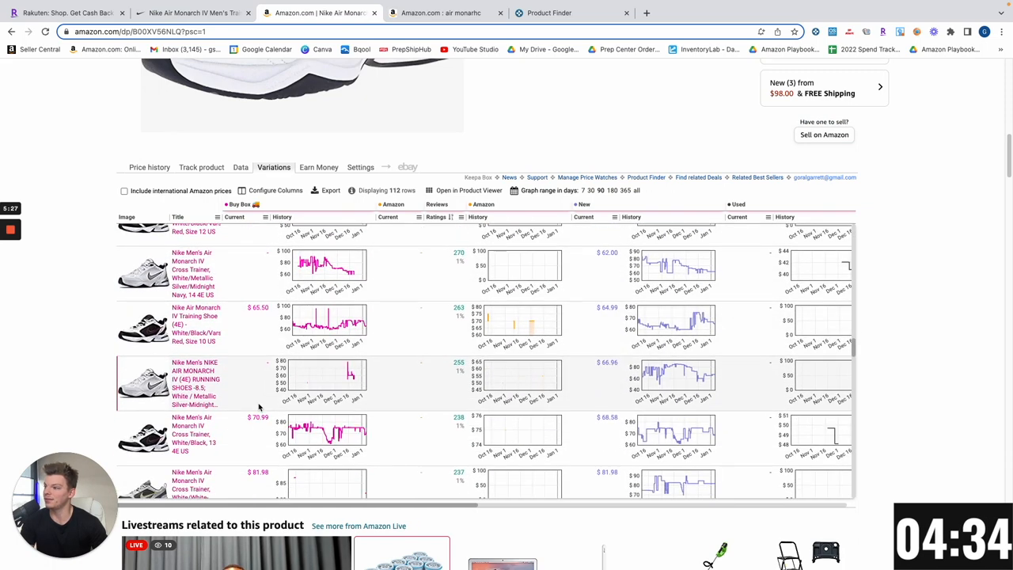
scroll(down, 3)
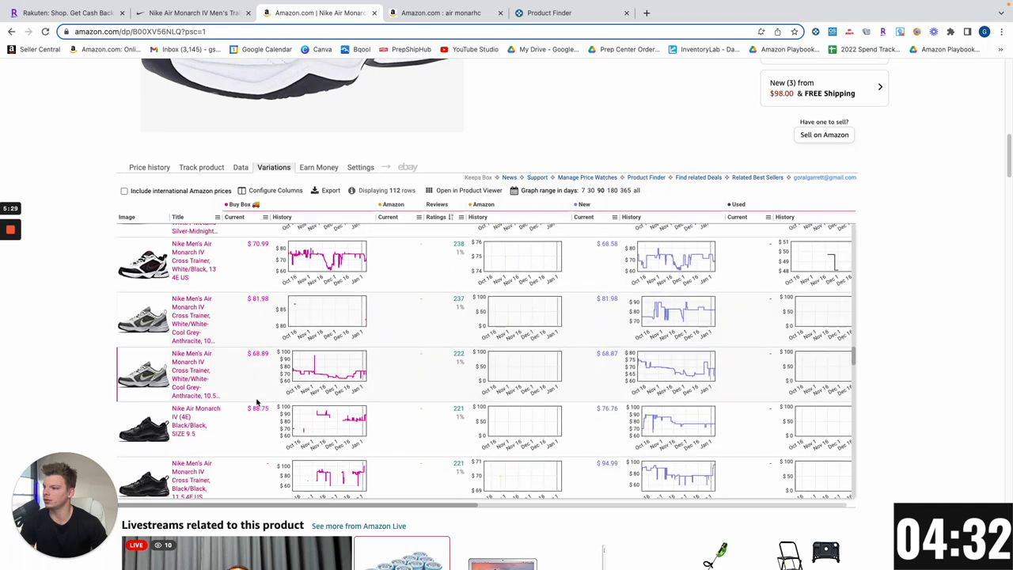
scroll(down, 3)
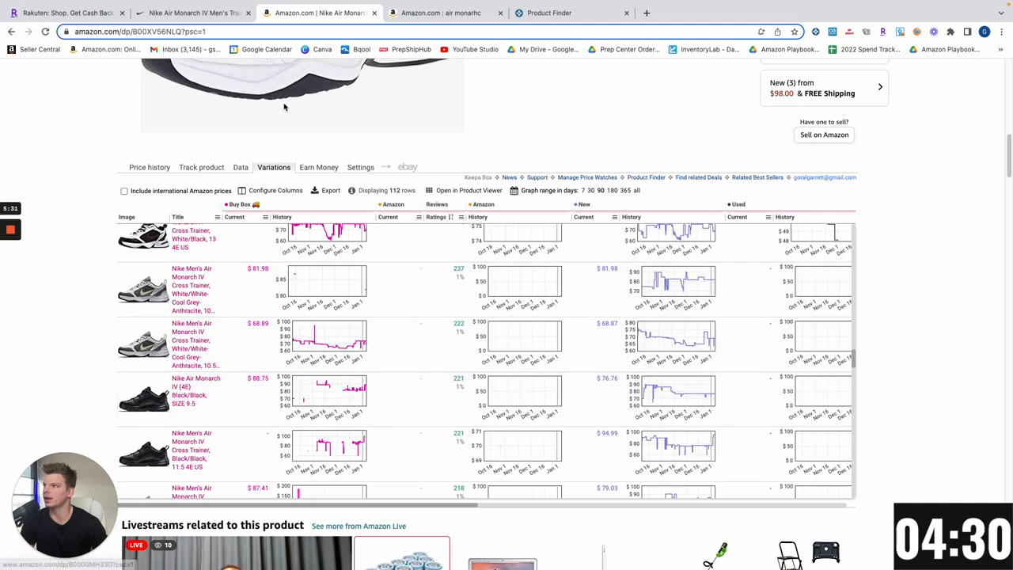
click(190, 13)
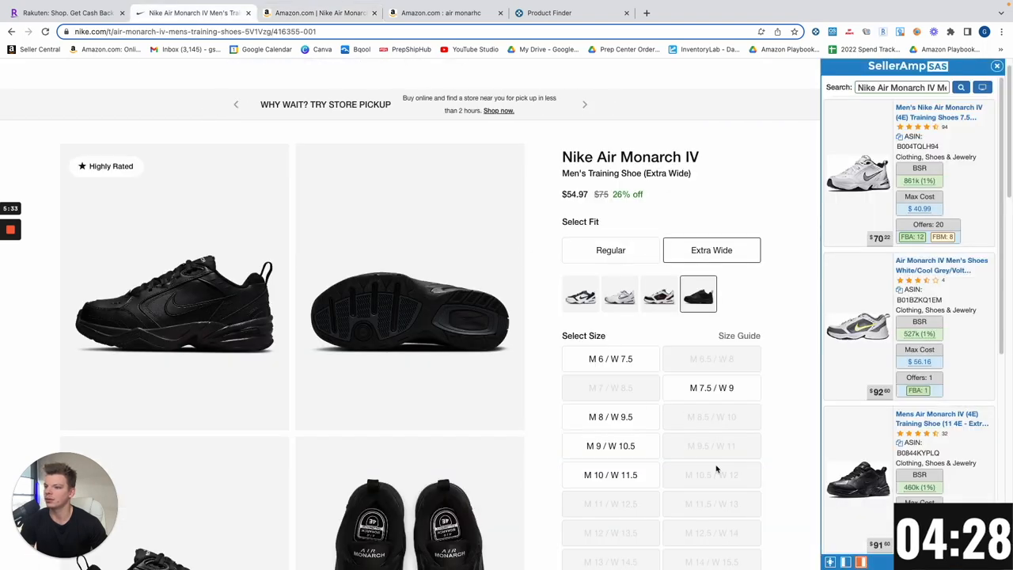
click(317, 12)
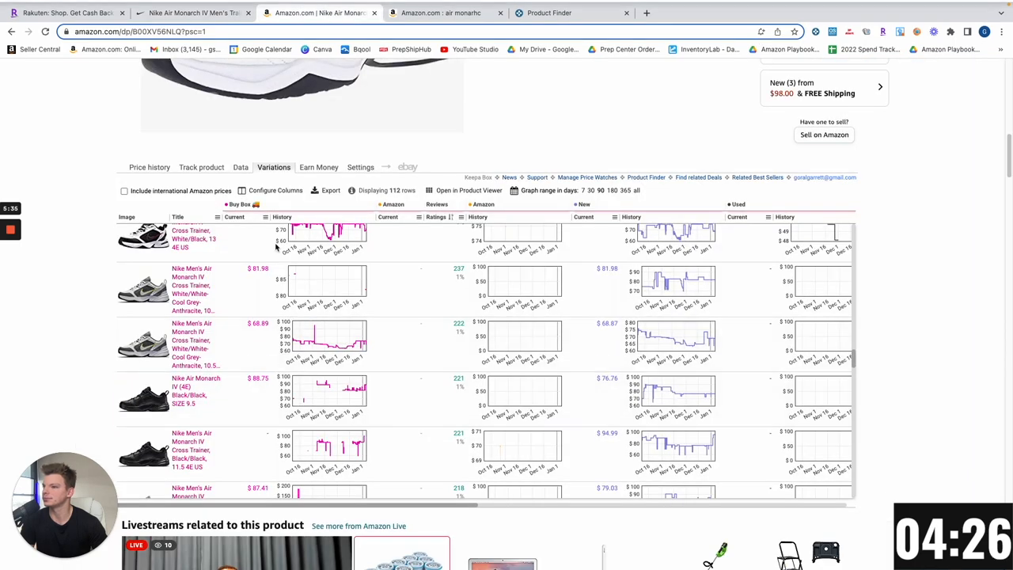
- Continue comparing variations against Nike.com sizes and open the White/Metallic Silver 7.0 Regular listing
scroll(down, 3)
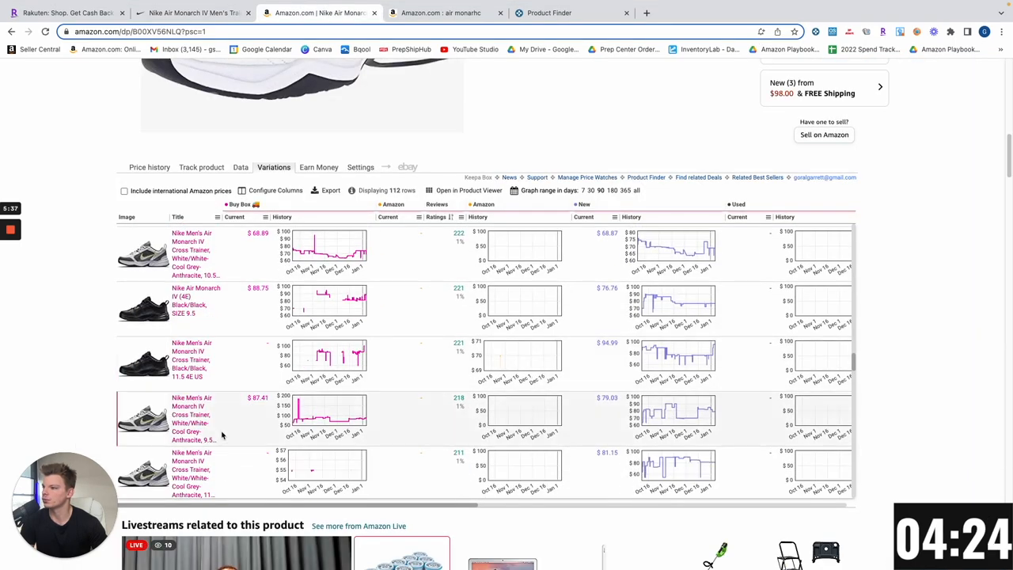
scroll(down, 3)
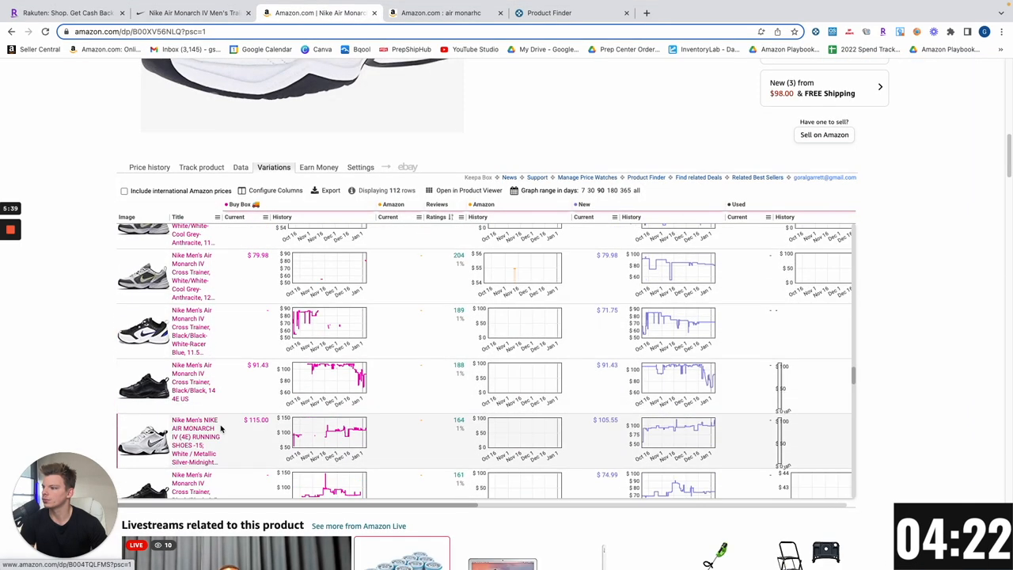
scroll(down, 3)
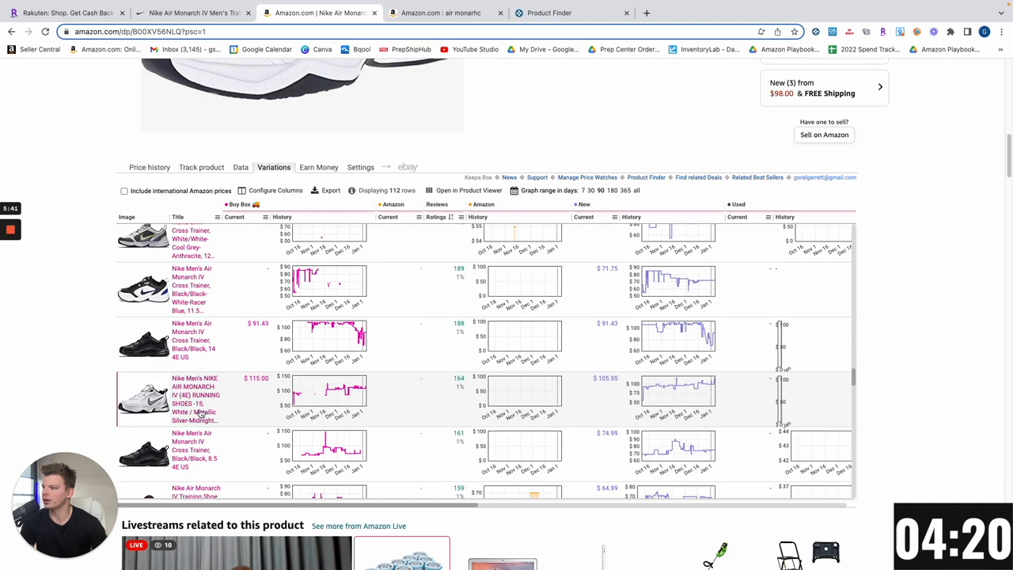
scroll(down, 3)
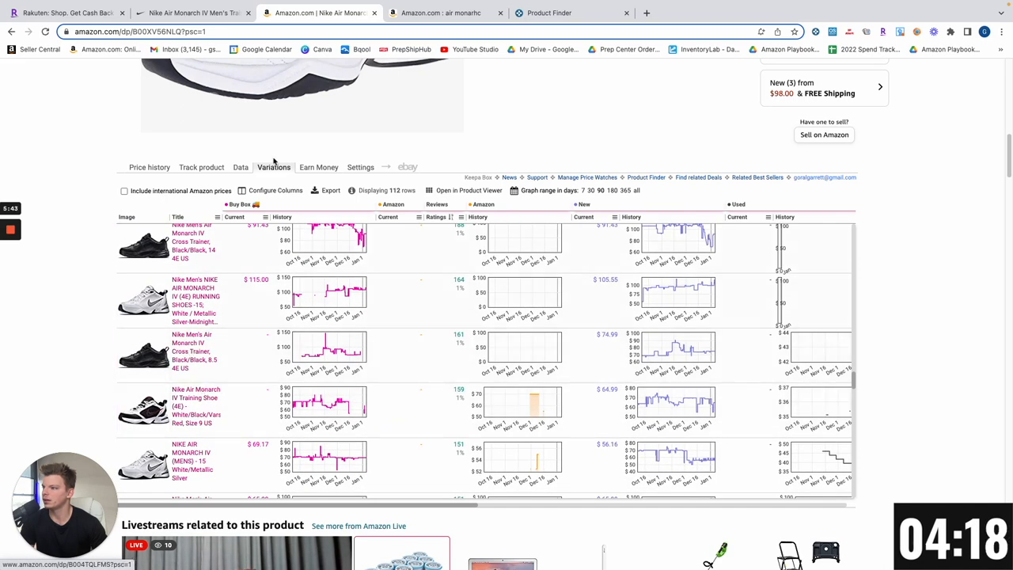
click(190, 13)
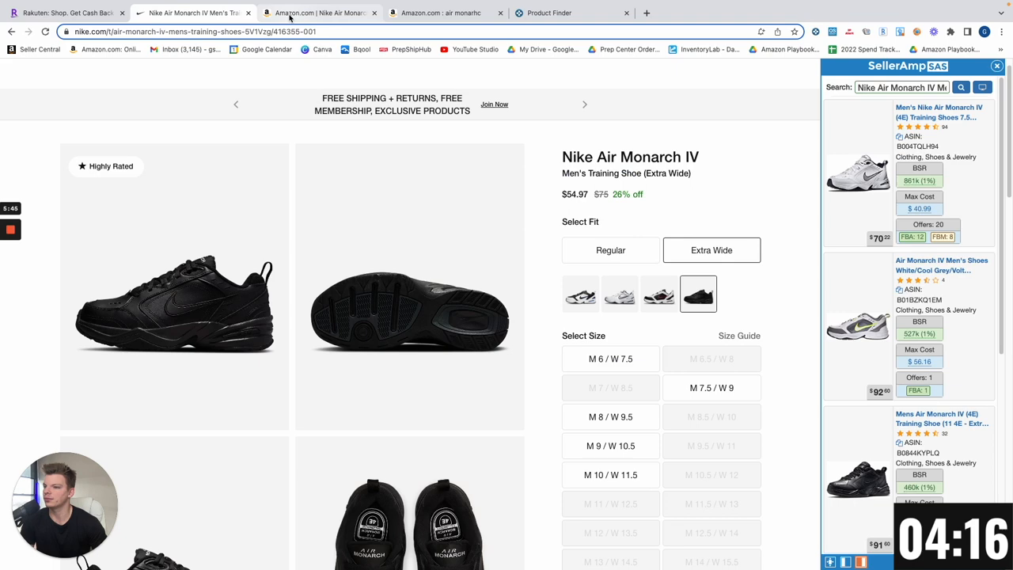
click(320, 12)
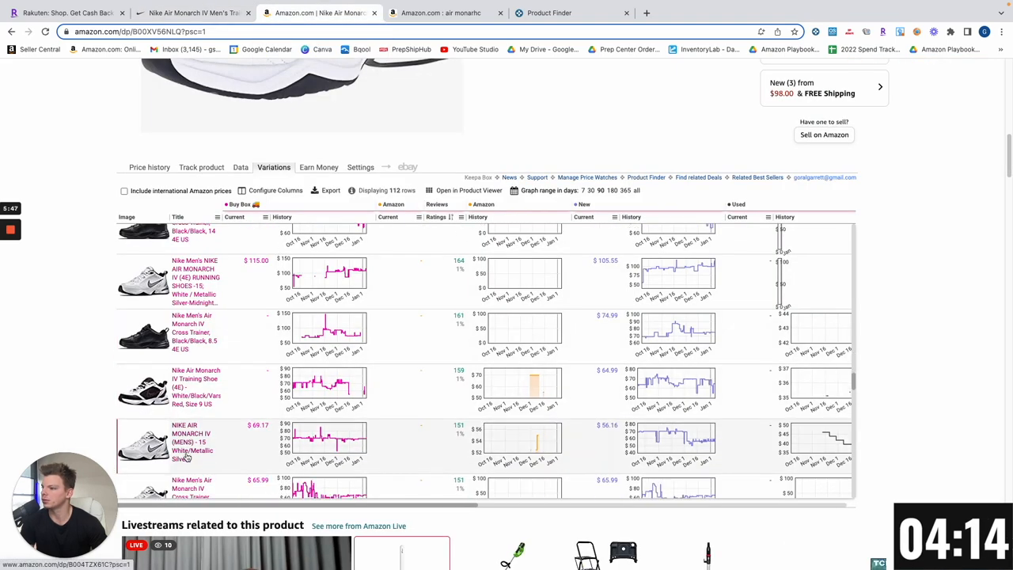
scroll(down, 3)
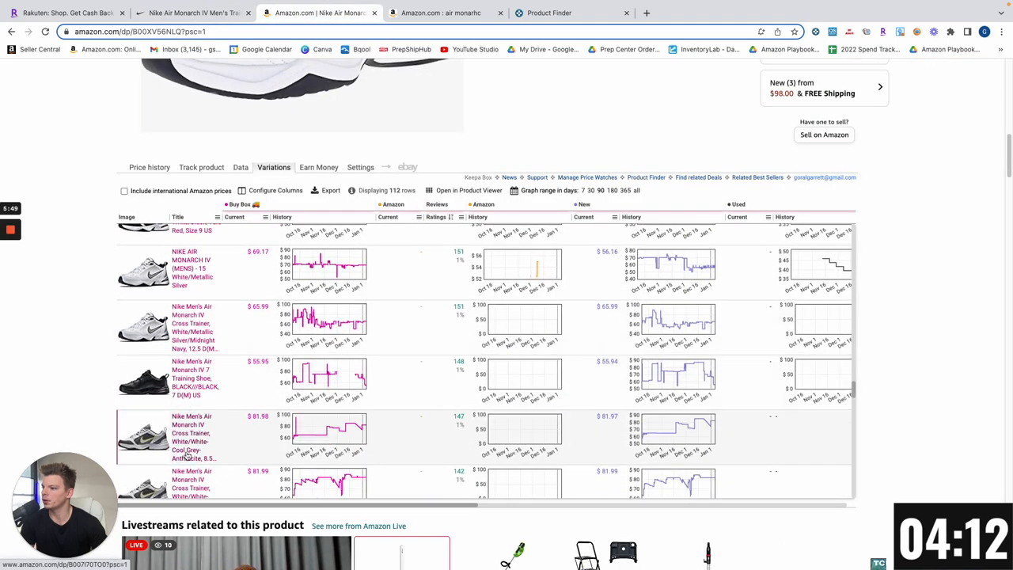
scroll(down, 3)
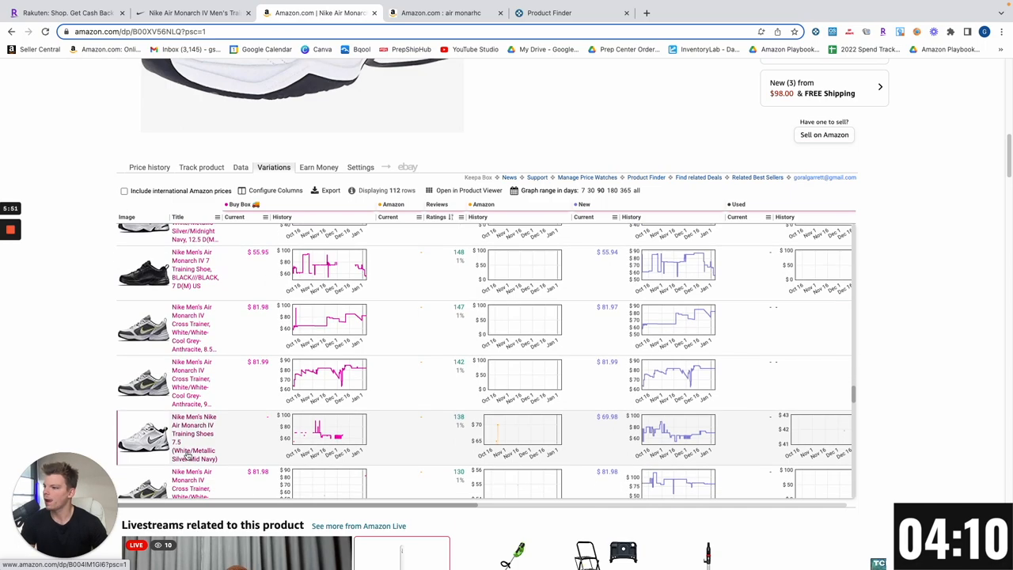
scroll(down, 3)
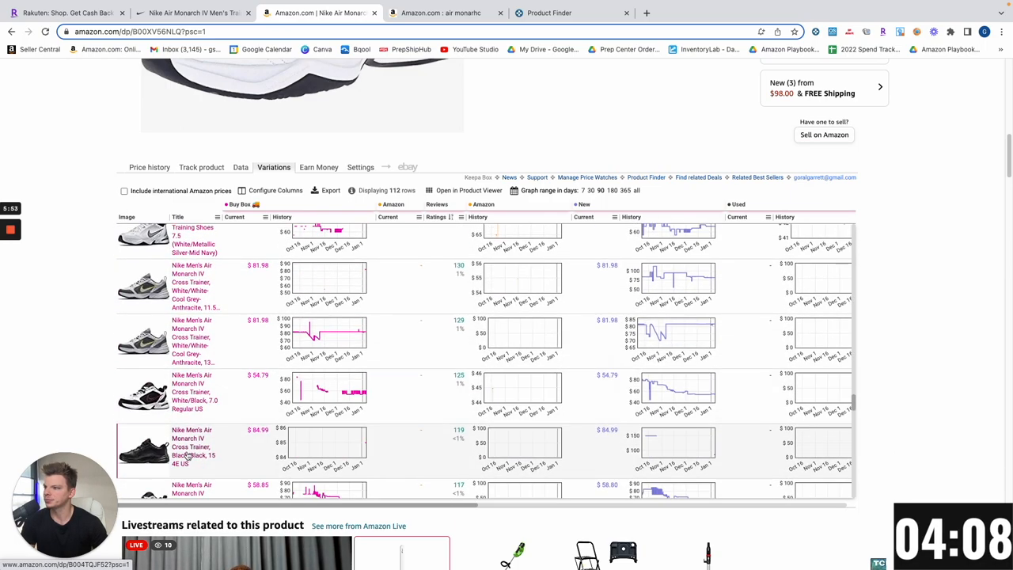
scroll(down, 3)
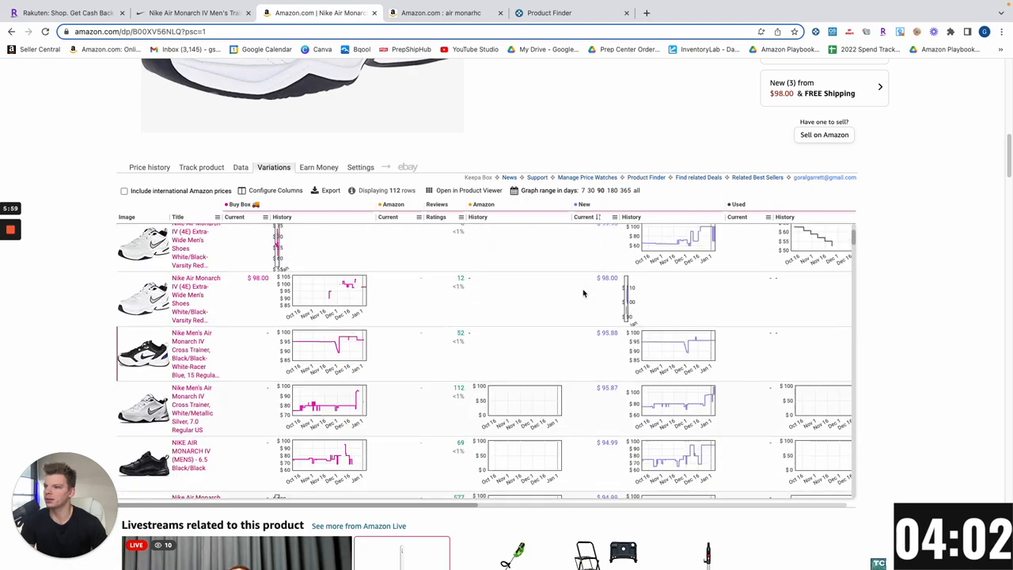
scroll(up, 3)
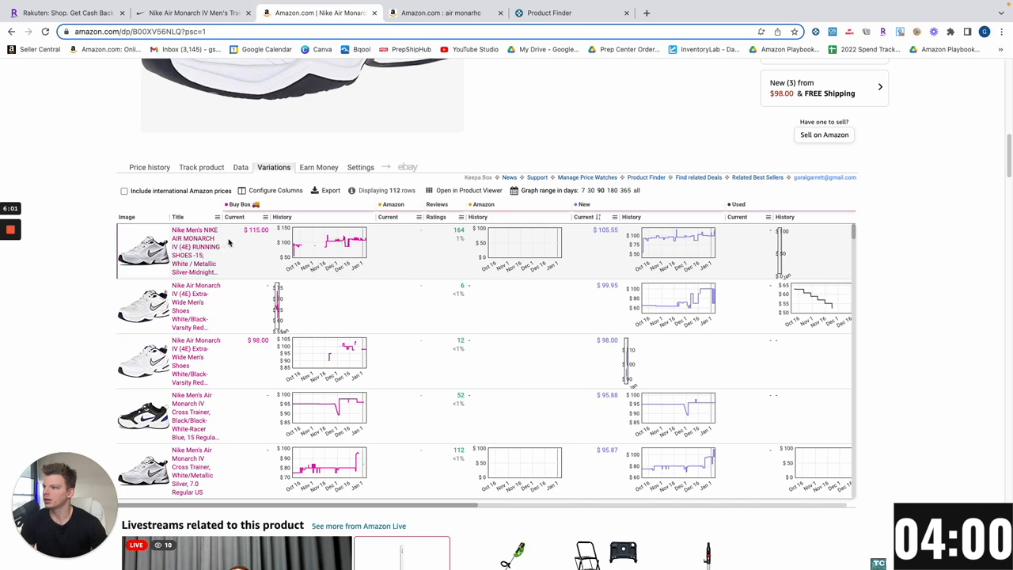
mouse_move(342, 311)
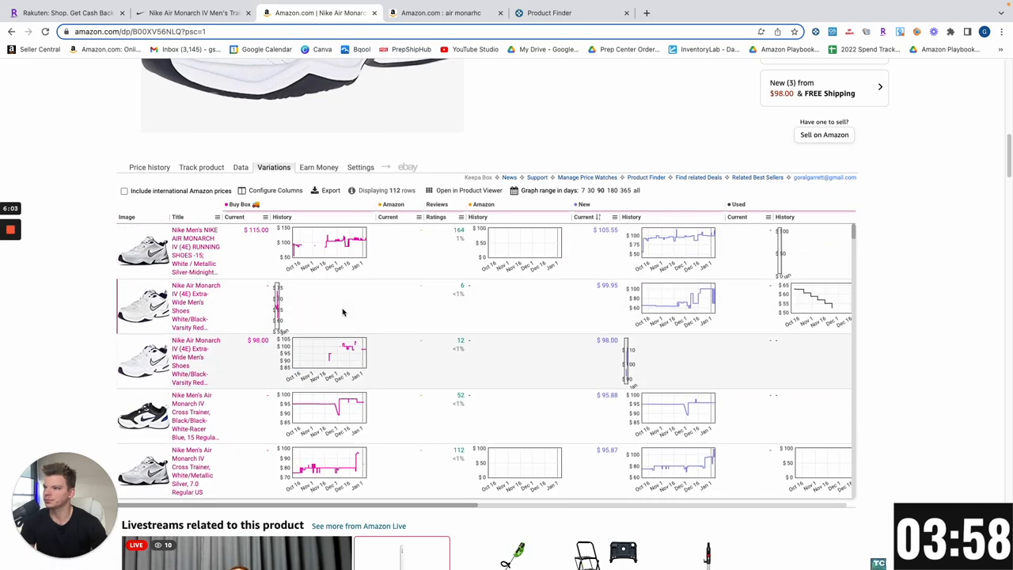
scroll(down, 3)
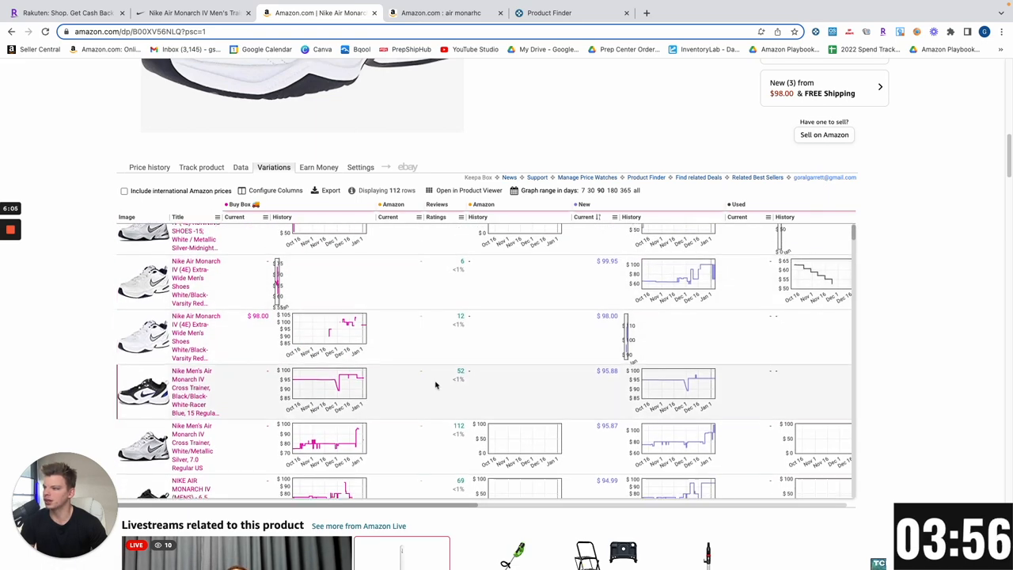
scroll(down, 3)
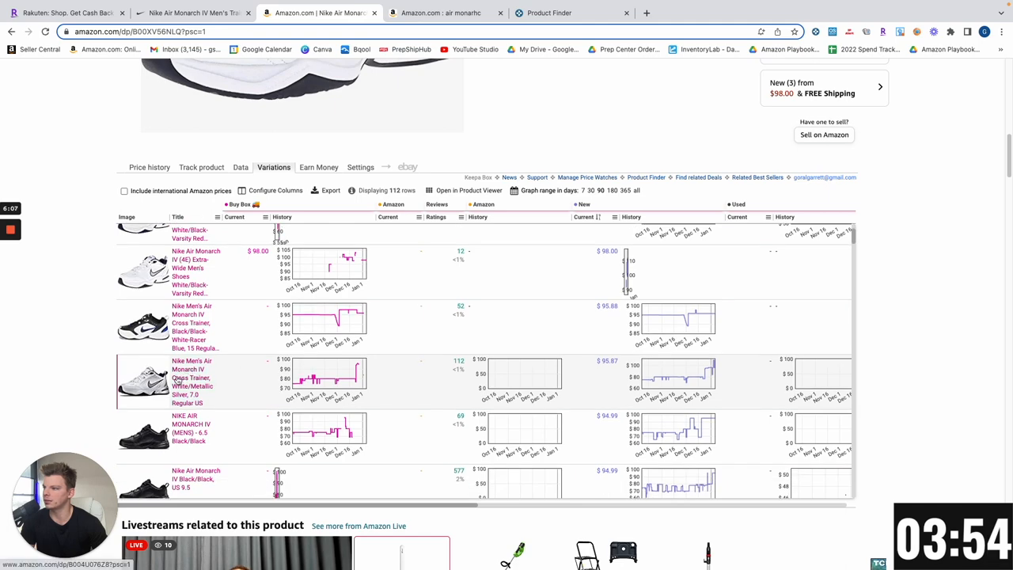
mouse_move(190, 385)
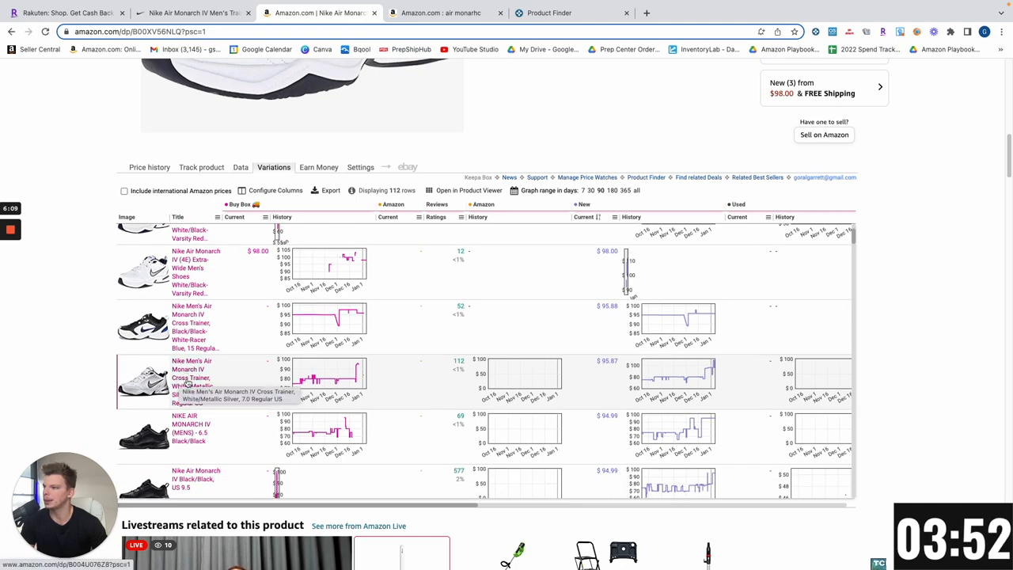
click(190, 369)
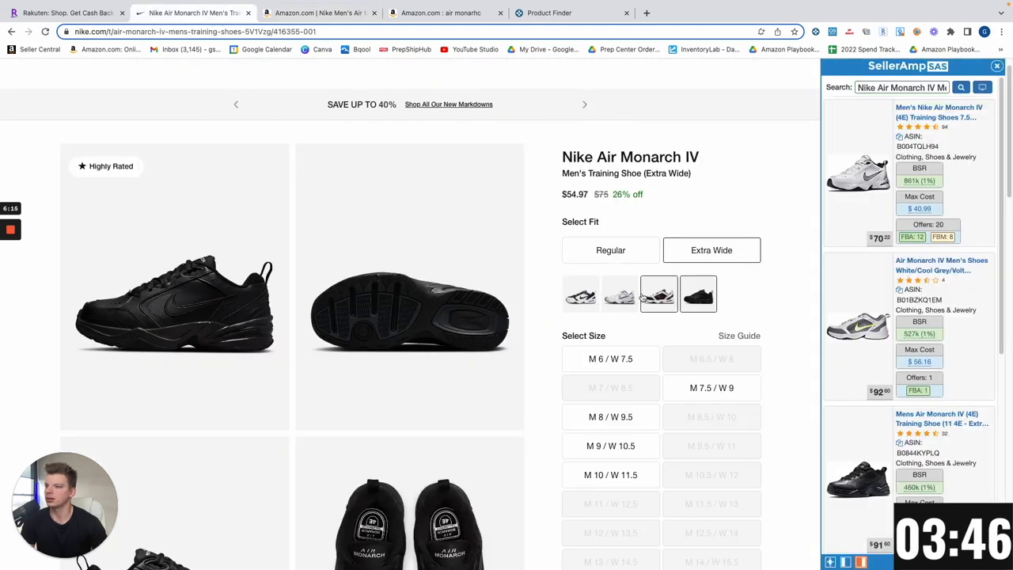
- Check the size 7 listing's Keepa chart and SellerAmp's $9.62 profit and 16.04% ROI, then bring up its variations
click(317, 13)
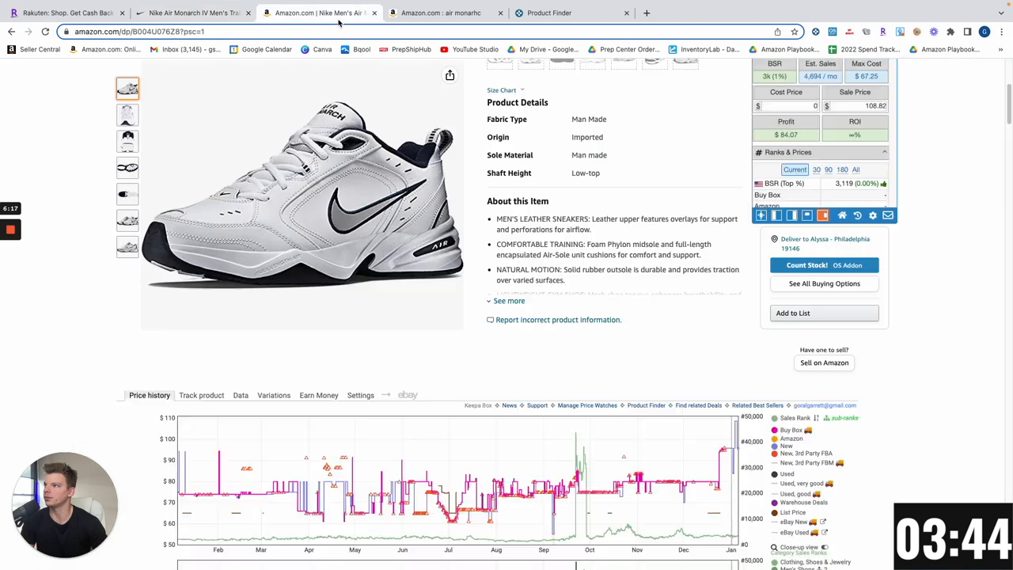
scroll(down, 3)
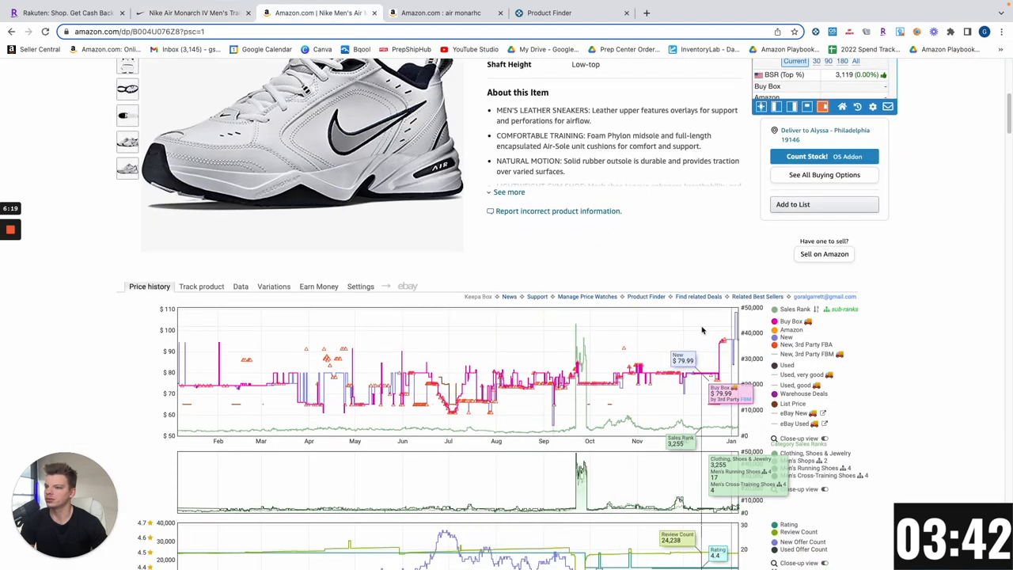
mouse_move(727, 326)
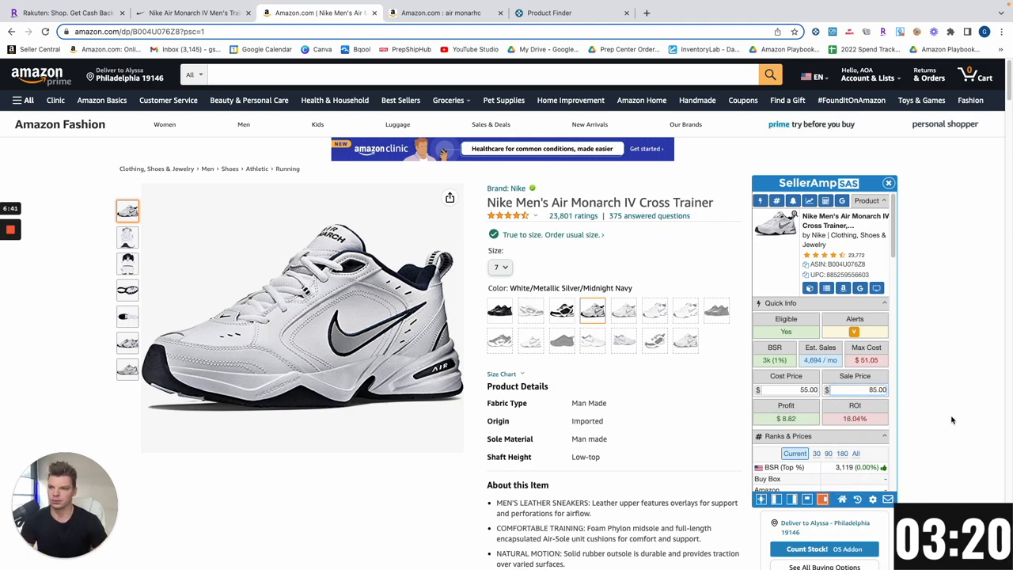
scroll(down, 3)
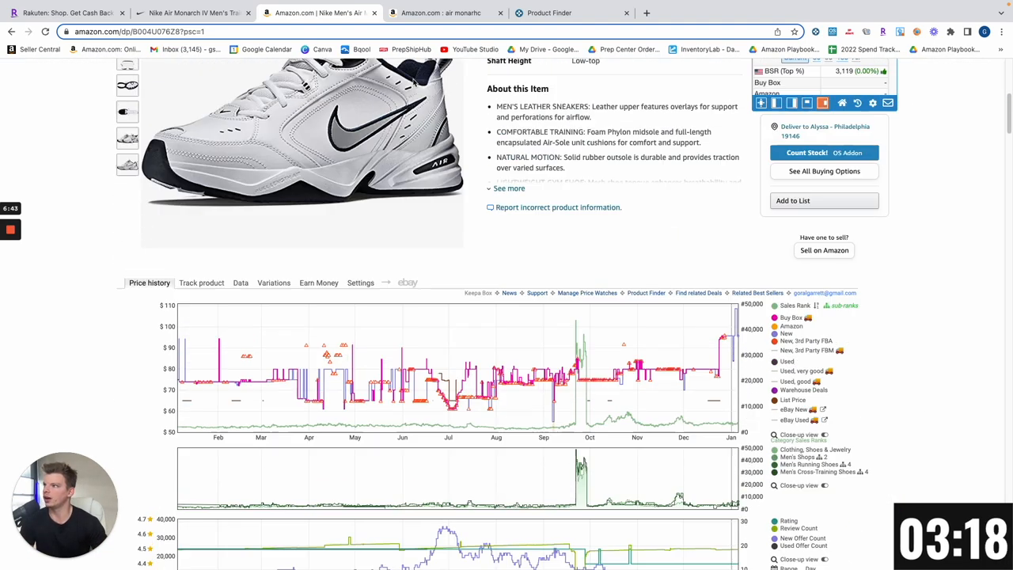
scroll(up, 3)
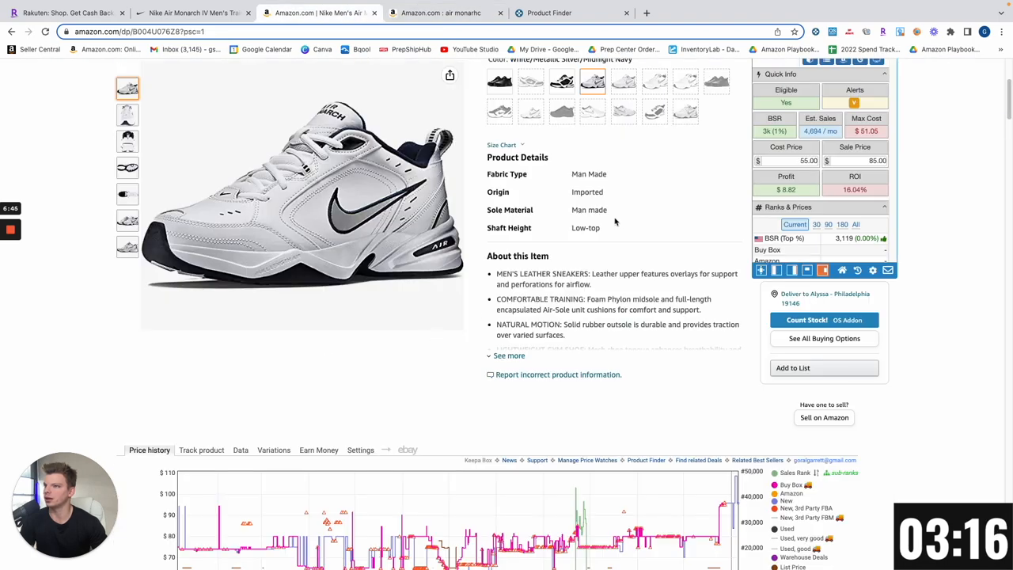
click(522, 262)
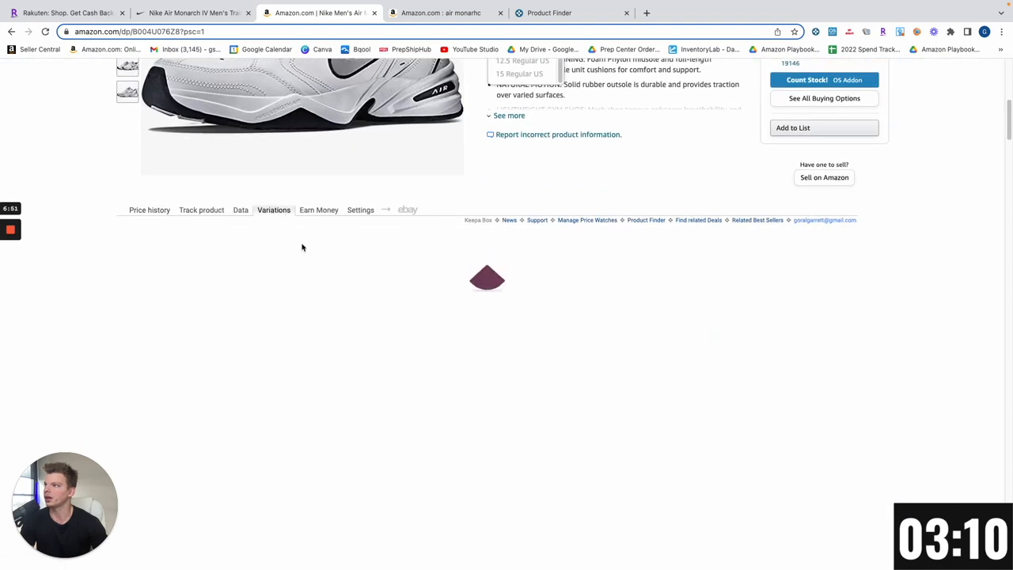
- Open the CM Products LLC storefront search in SAS and browse its 293-ASIN Nike product list
click(273, 209)
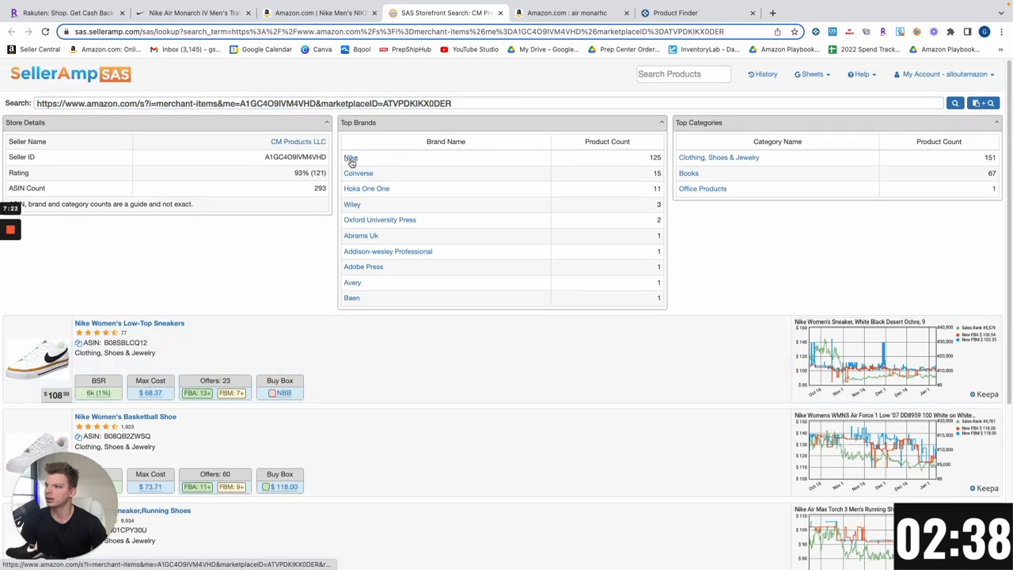
scroll(down, 3)
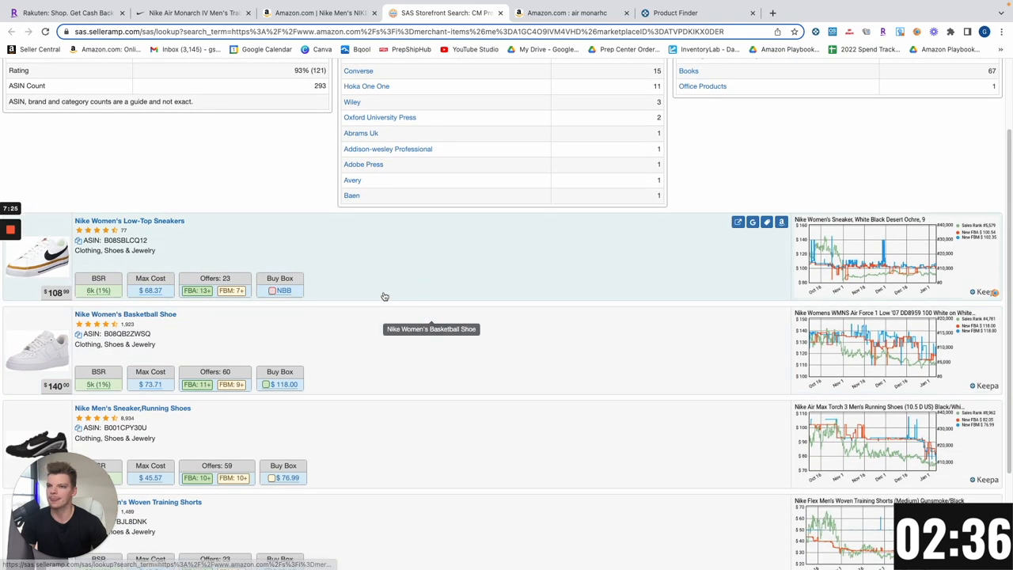
mouse_move(827, 270)
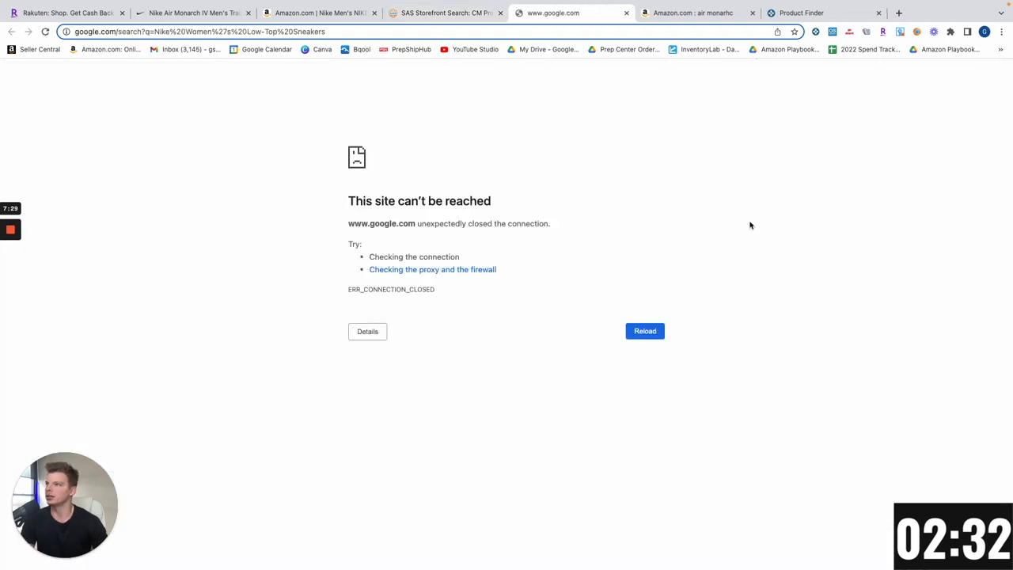
- Reload the Google results for Nike Women's Low-Top Sneakers and open the Dick's Sporting Goods listing
click(645, 331)
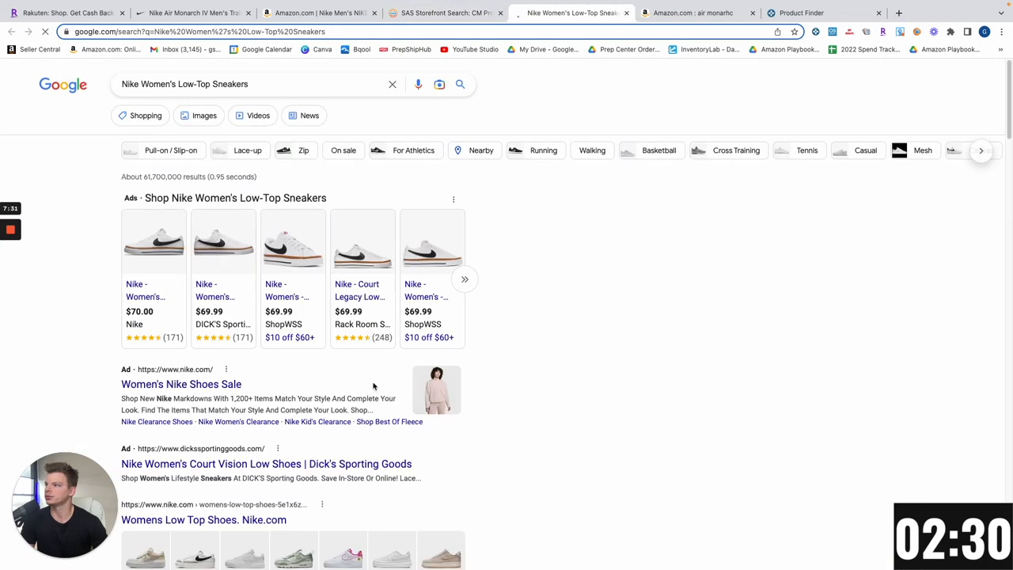
click(443, 13)
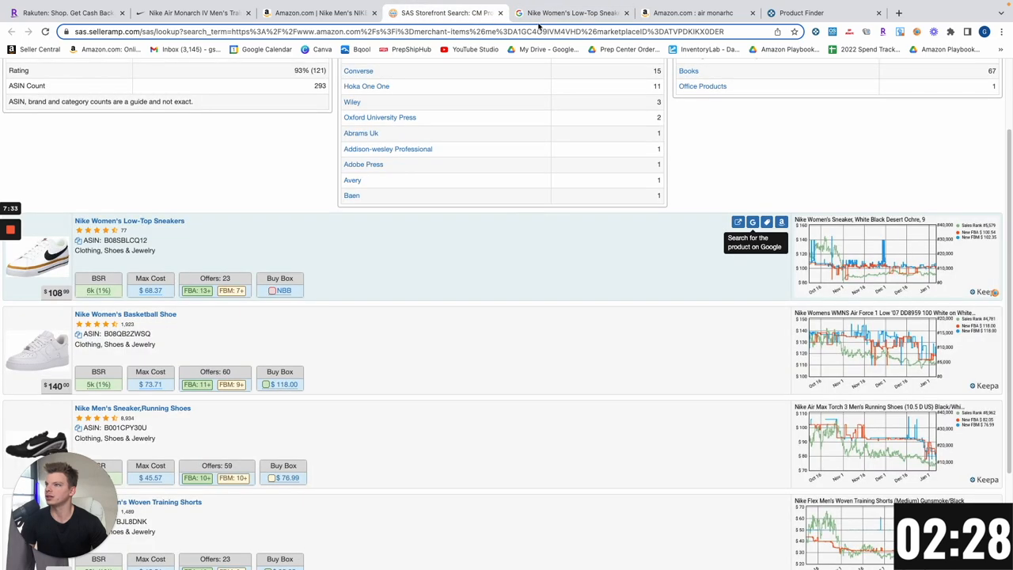
mouse_move(874, 276)
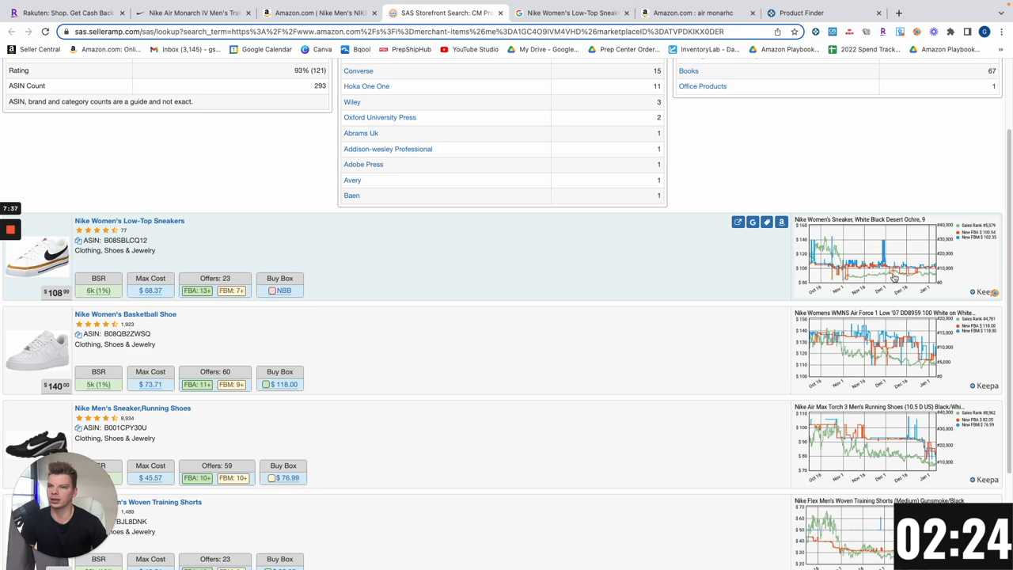
mouse_move(118, 292)
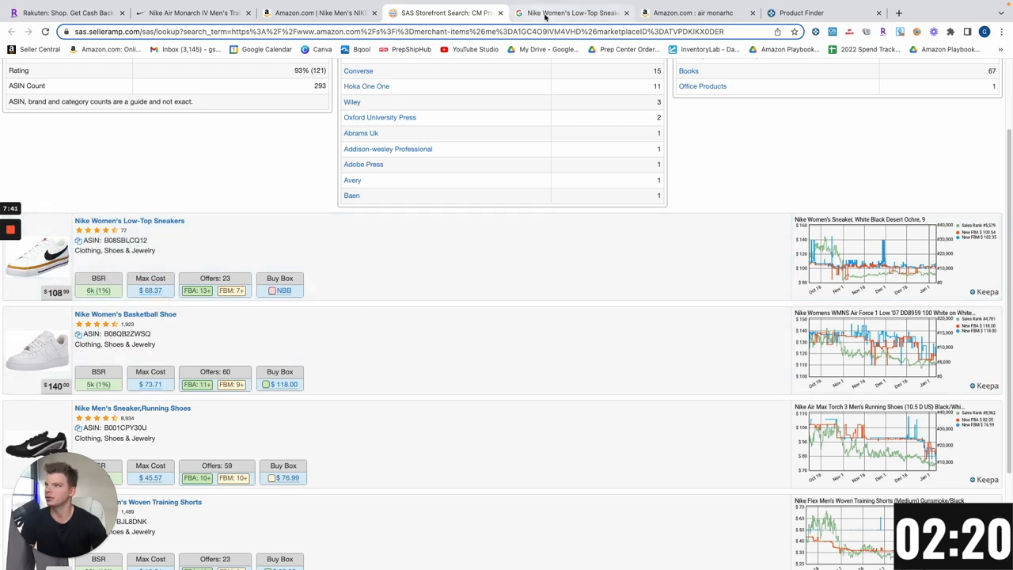
click(572, 13)
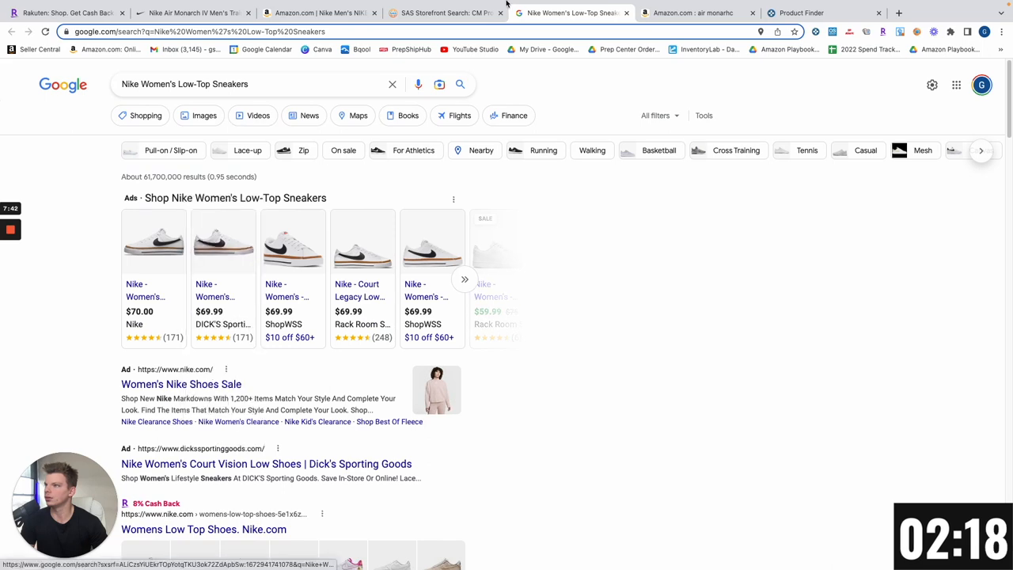
click(443, 12)
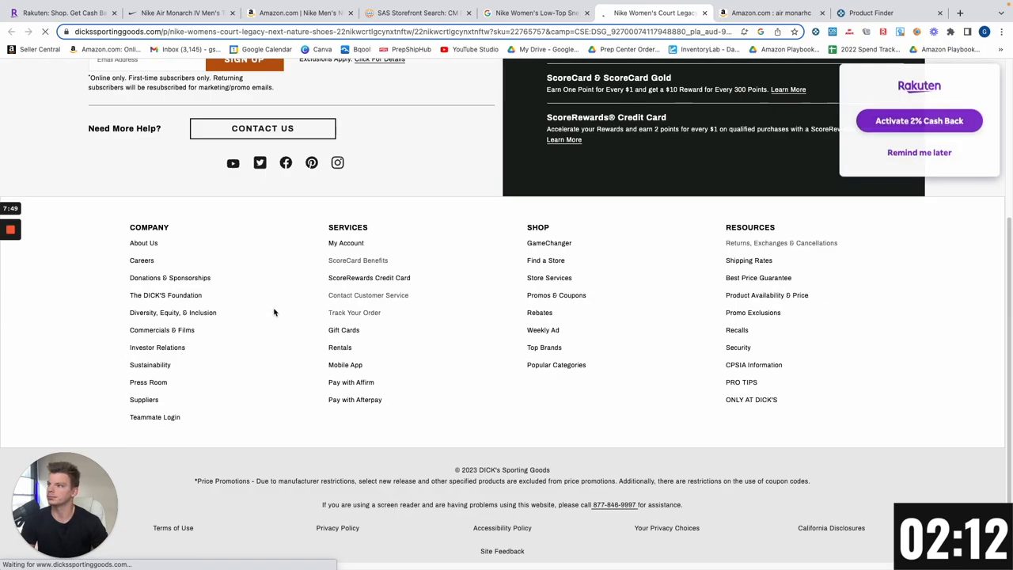
- View the white/black Court Legacy Next Nature colourway at $69.99 on Dick's, then return to the Amazon Air Monarch listing
scroll(up, 3)
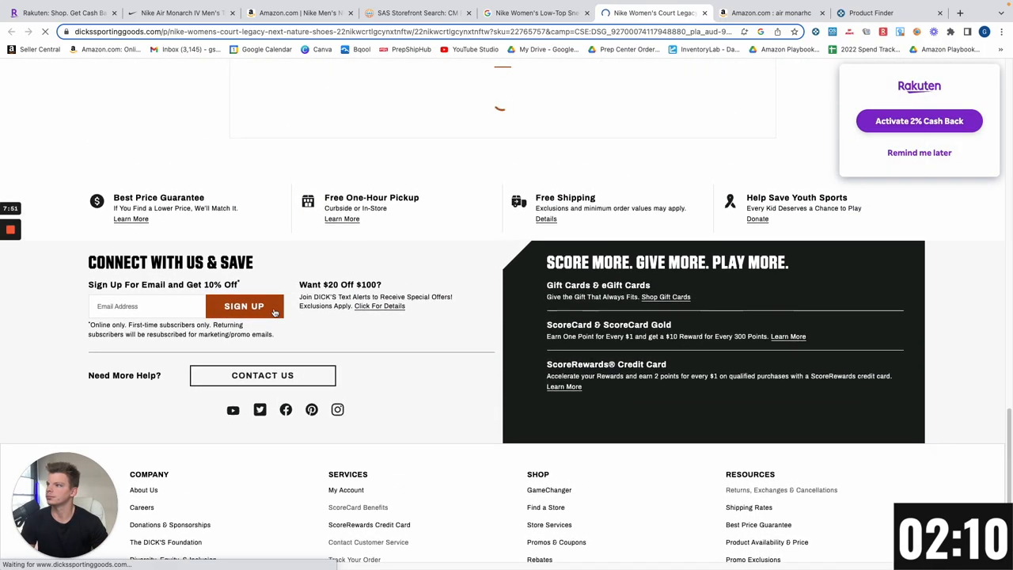
scroll(up, 3)
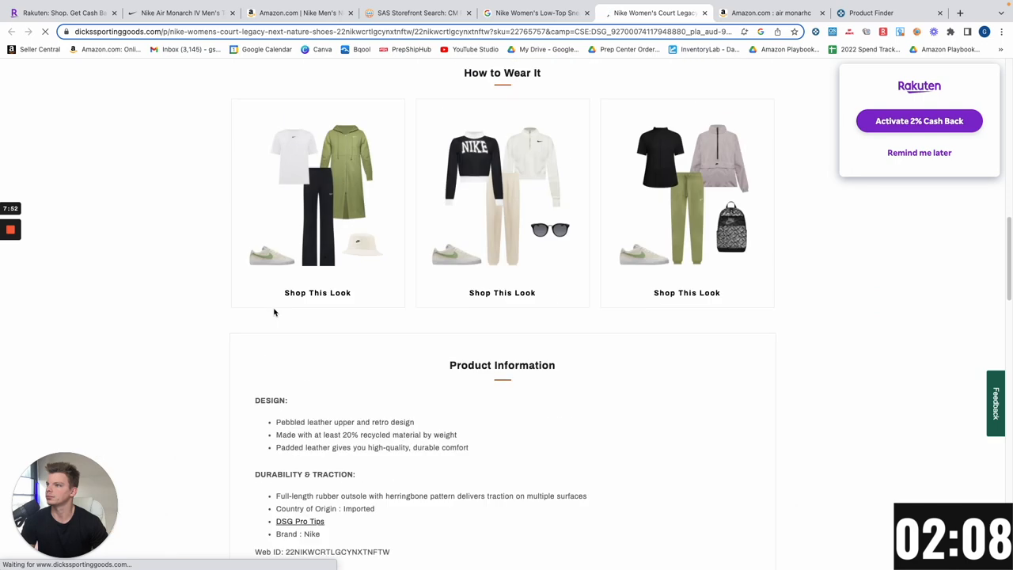
scroll(up, 3)
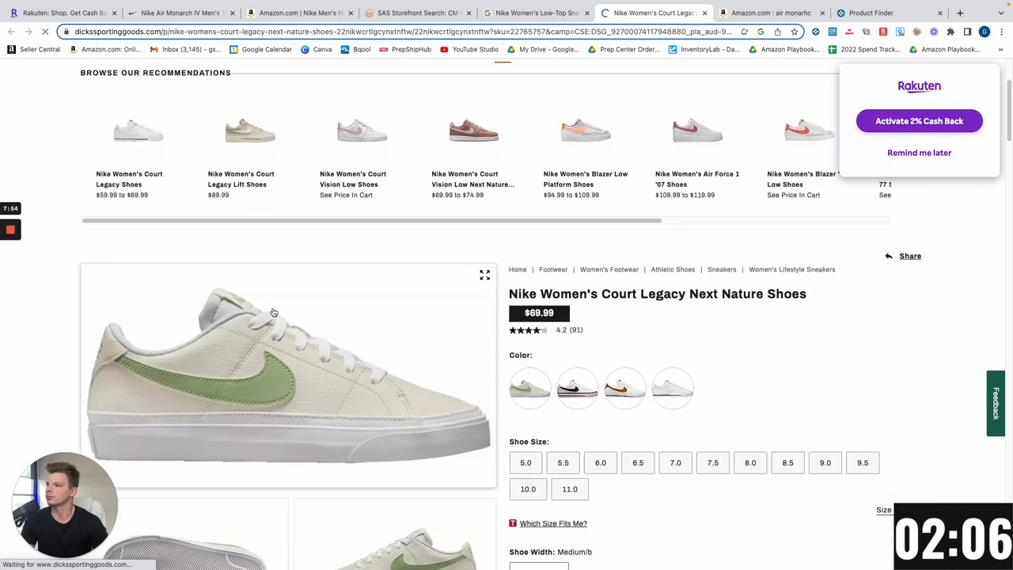
click(577, 388)
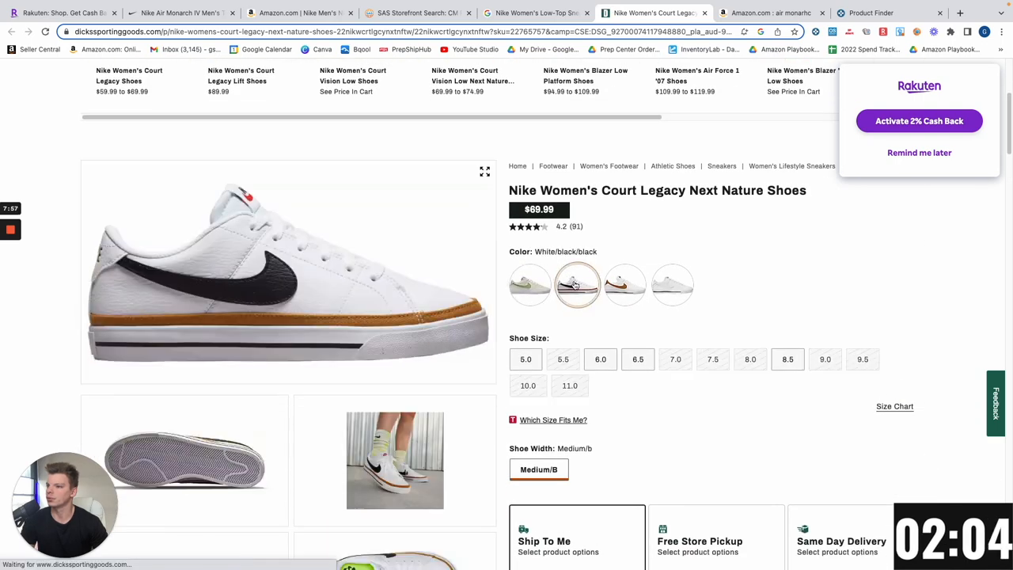
click(537, 13)
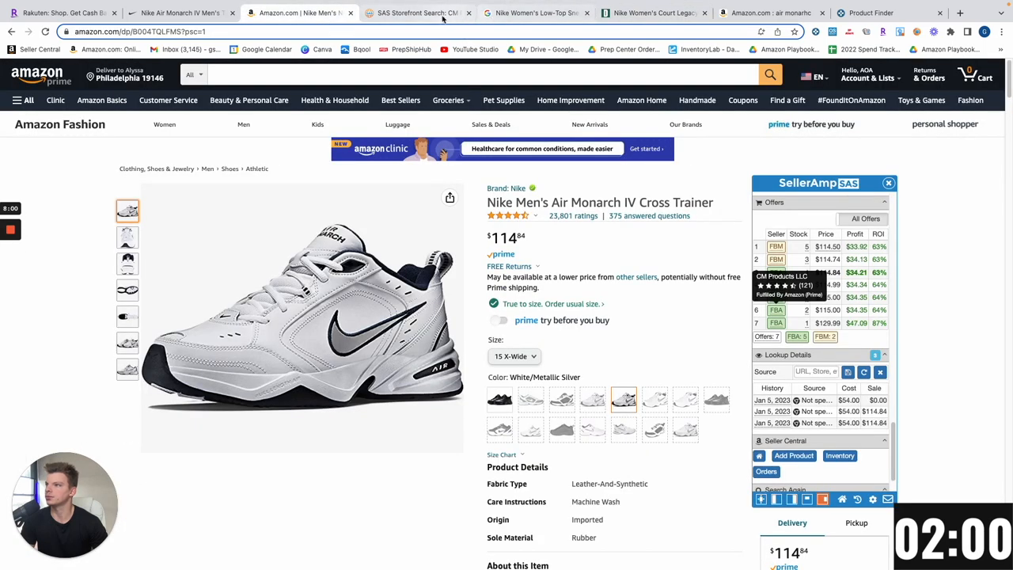
- Check a size on Amazon's Women's Low-Top Sneakers, then verify sizes 8.5 and 6.5 at Dick's
click(418, 13)
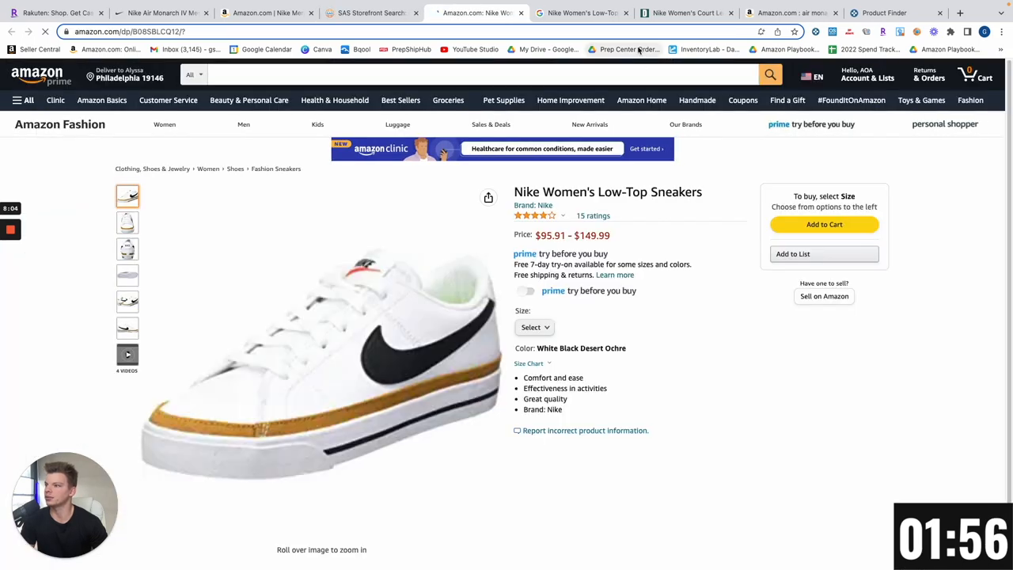
click(536, 326)
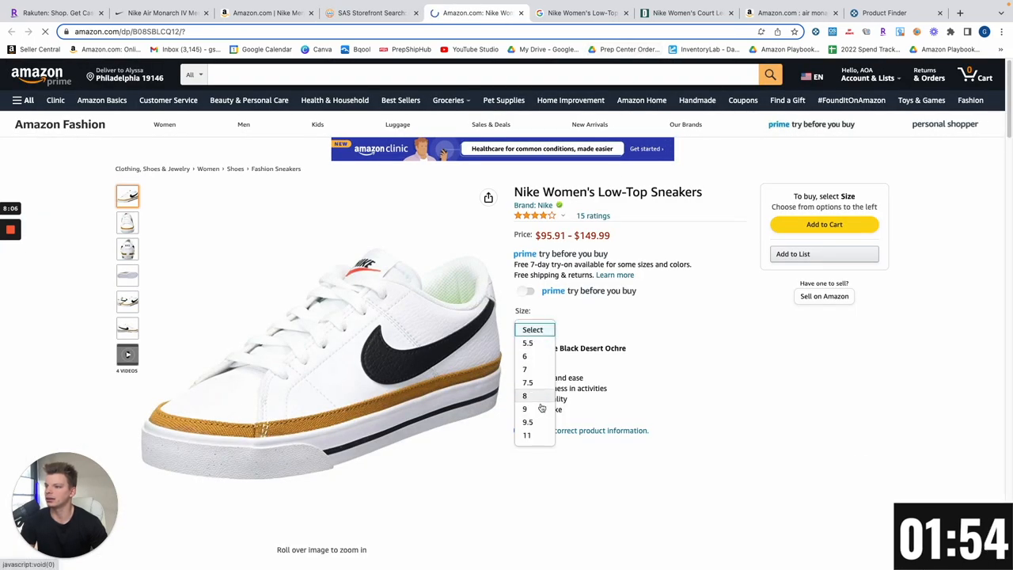
click(524, 408)
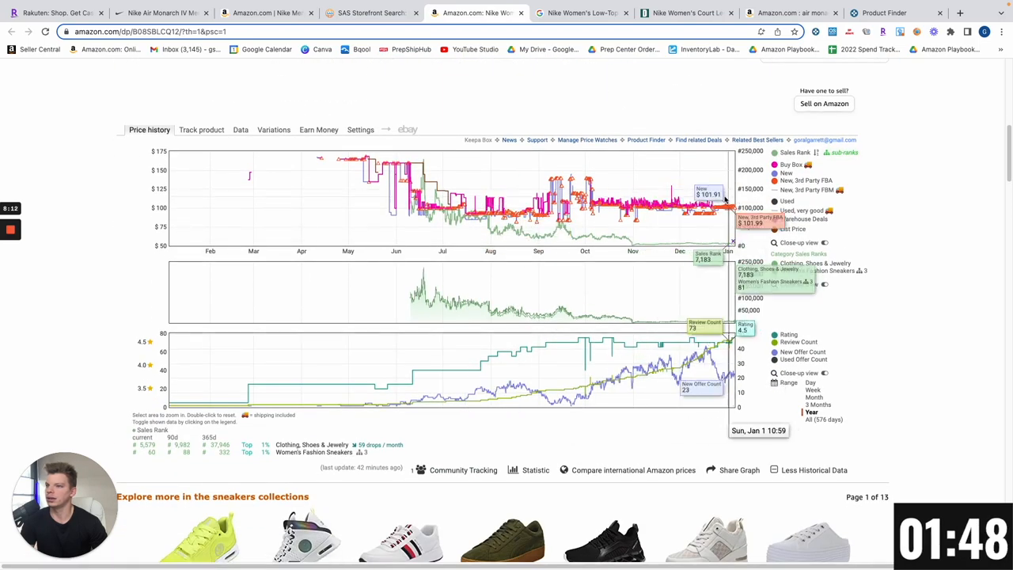
scroll(up, 3)
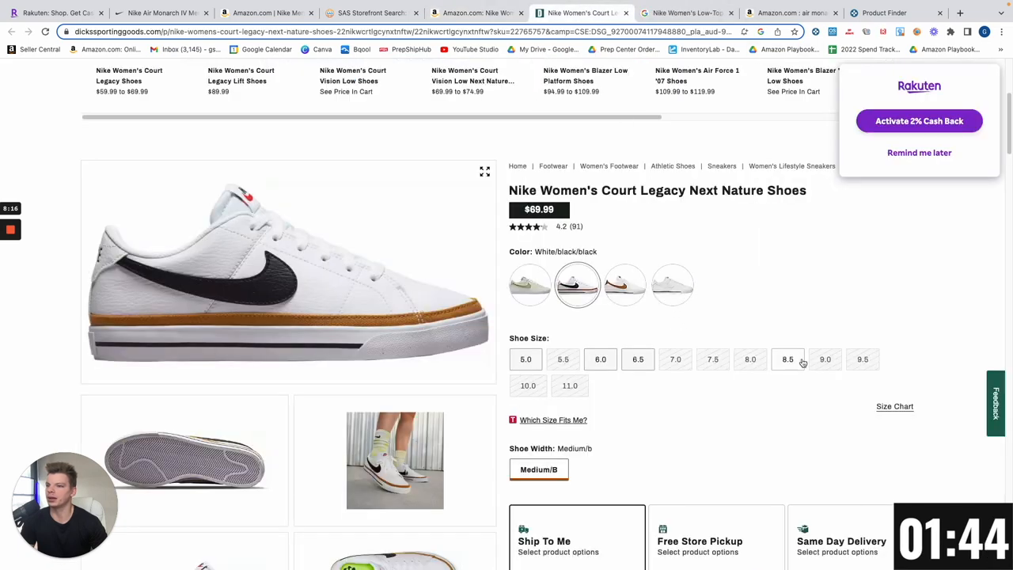
click(789, 358)
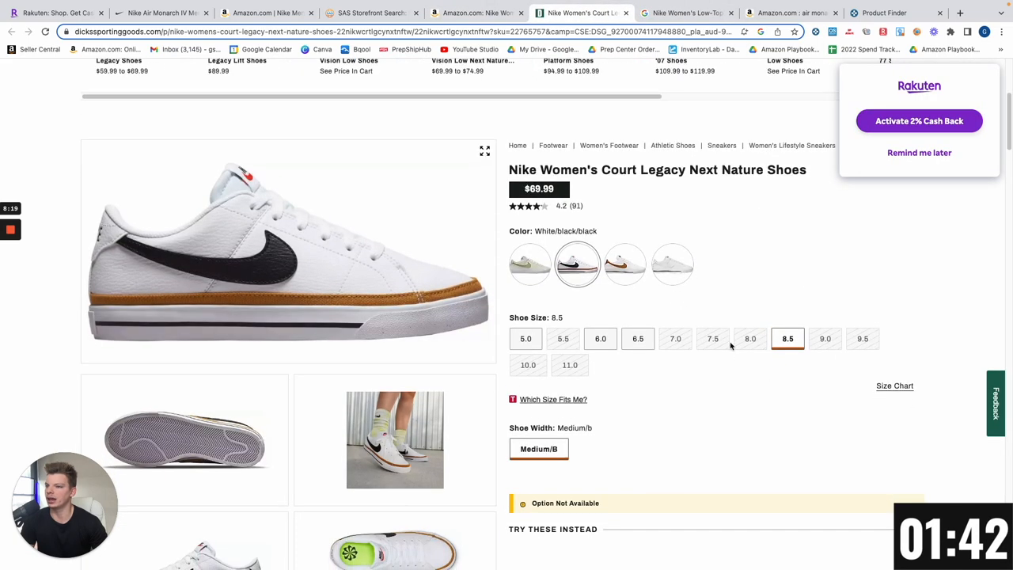
click(638, 339)
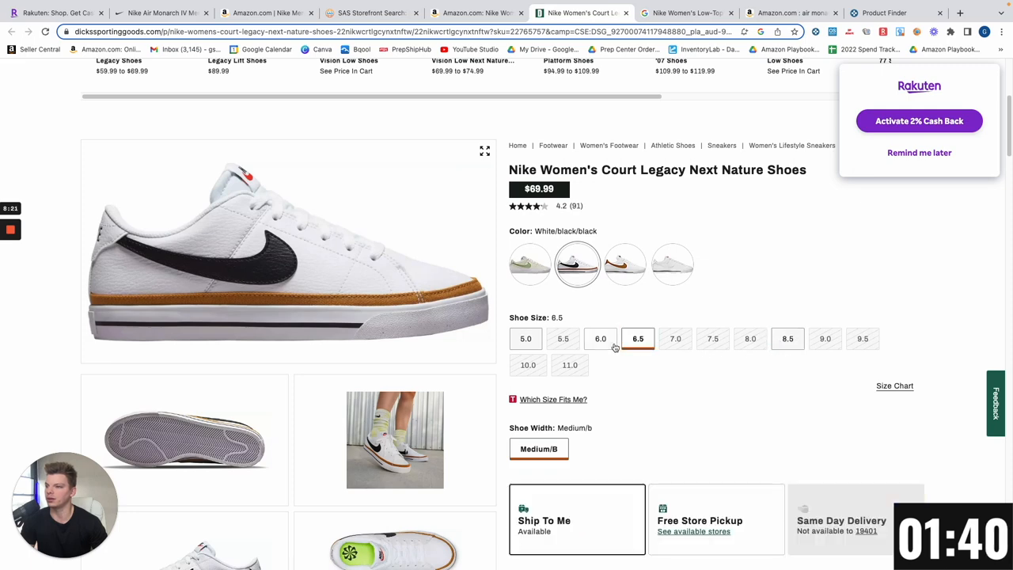
- Compare the two listings' sizes and set the Amazon sneakers to size 6 at $104.00
click(475, 12)
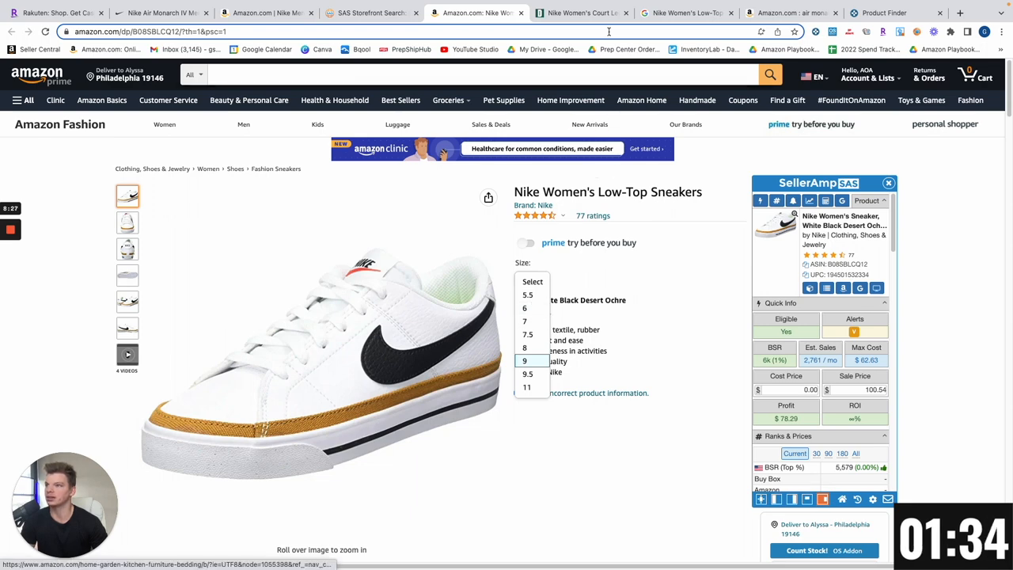
click(578, 13)
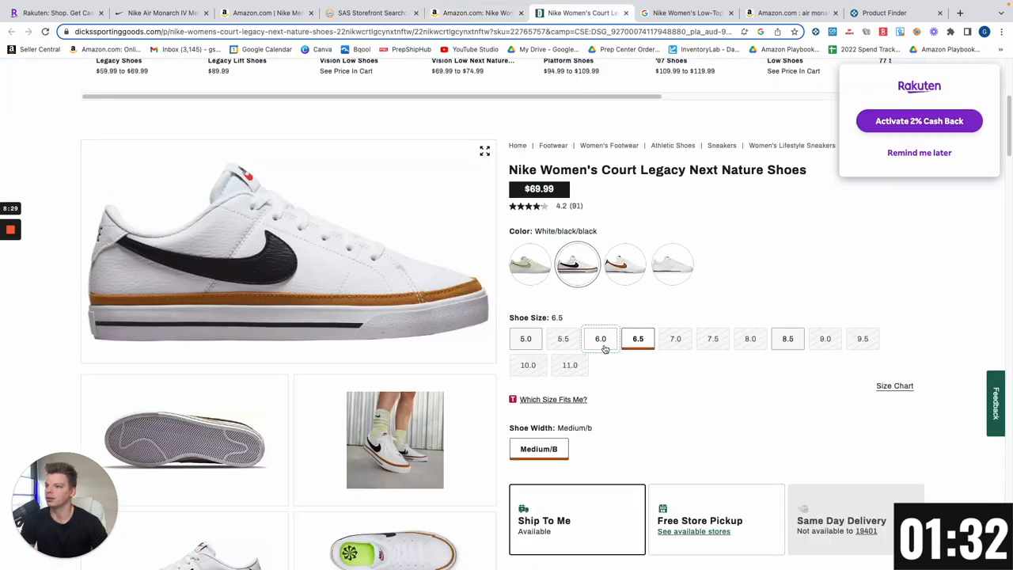
click(600, 338)
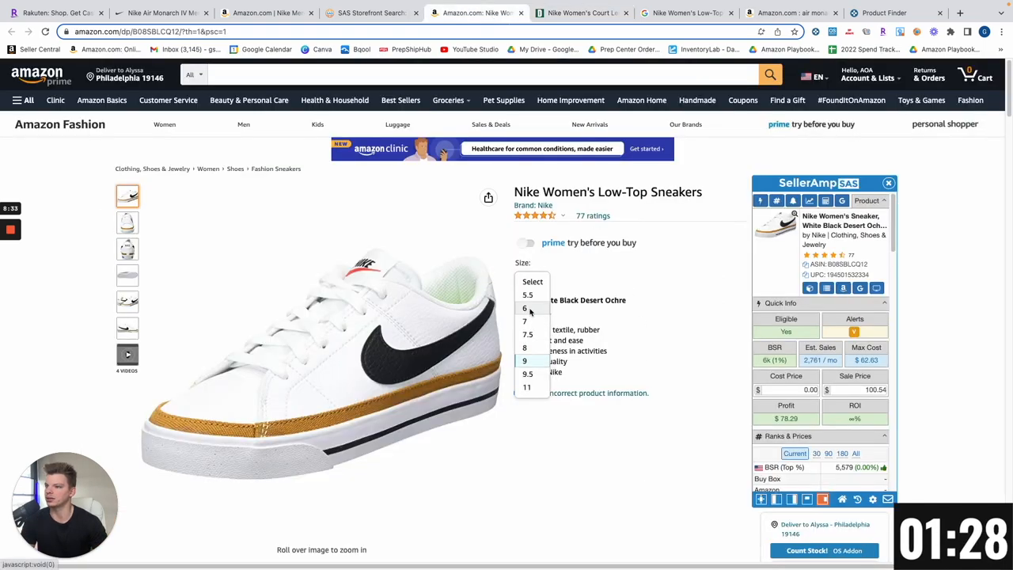
click(524, 308)
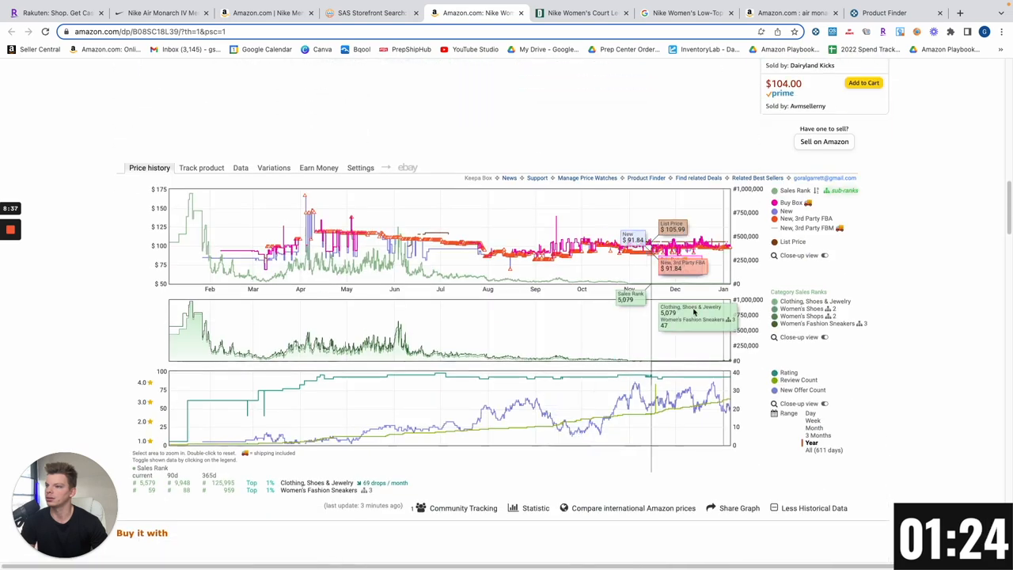
mouse_move(569, 6)
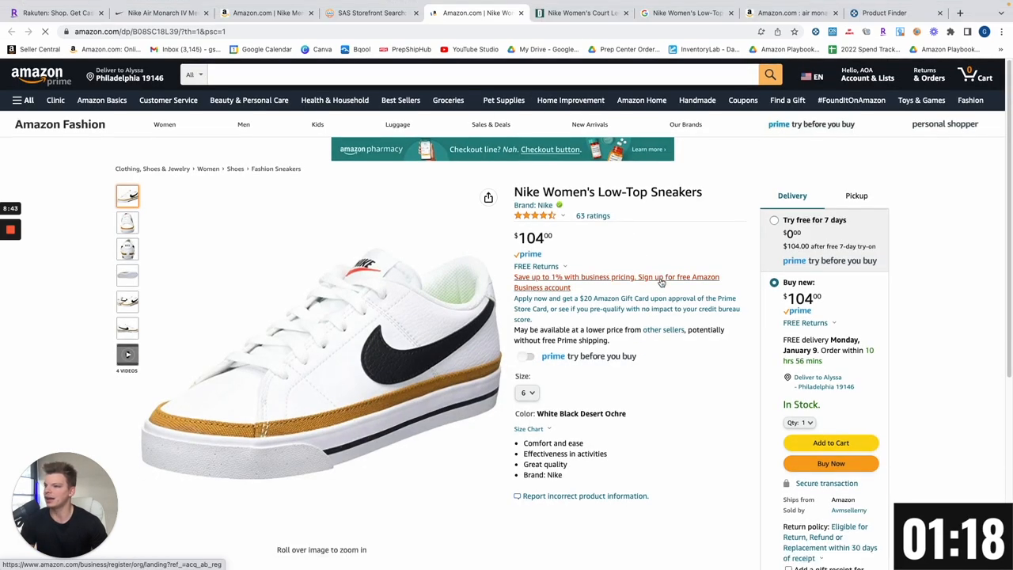
- Confirm size 6 at Dick's and enter a $63.00 cost in SellerAmp, giving about $14.88 profit
scroll(down, 3)
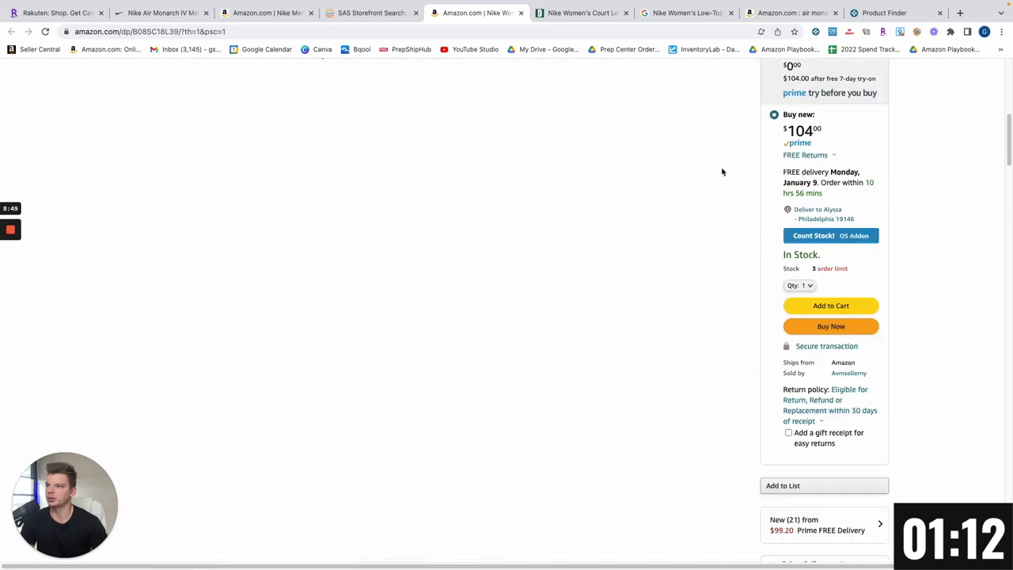
click(582, 13)
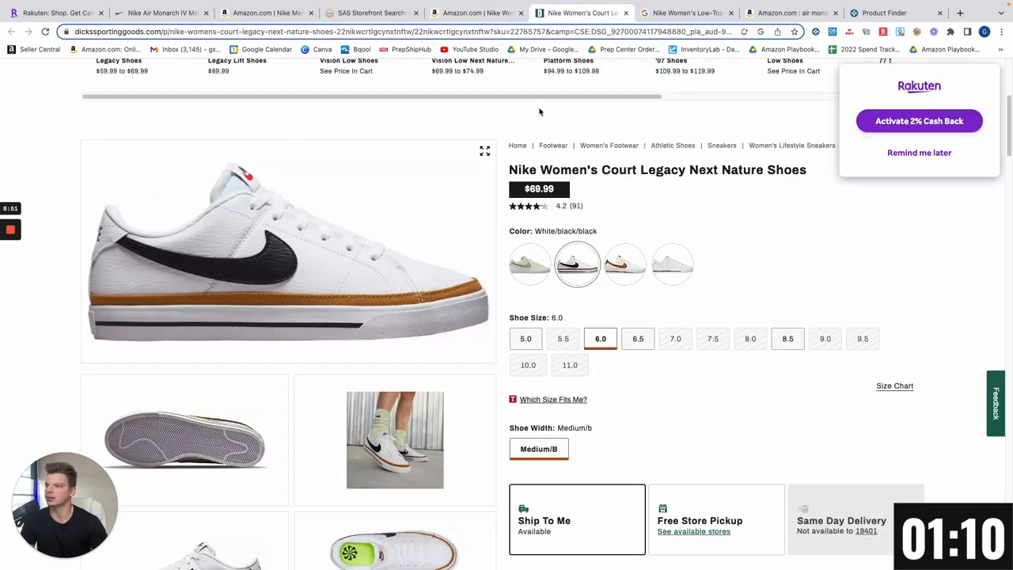
scroll(down, 3)
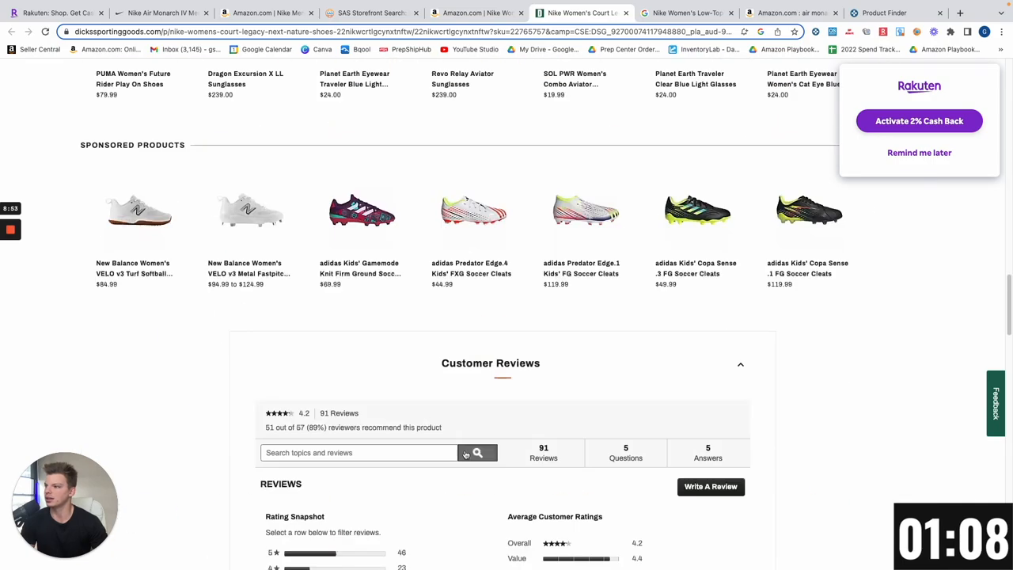
scroll(down, 3)
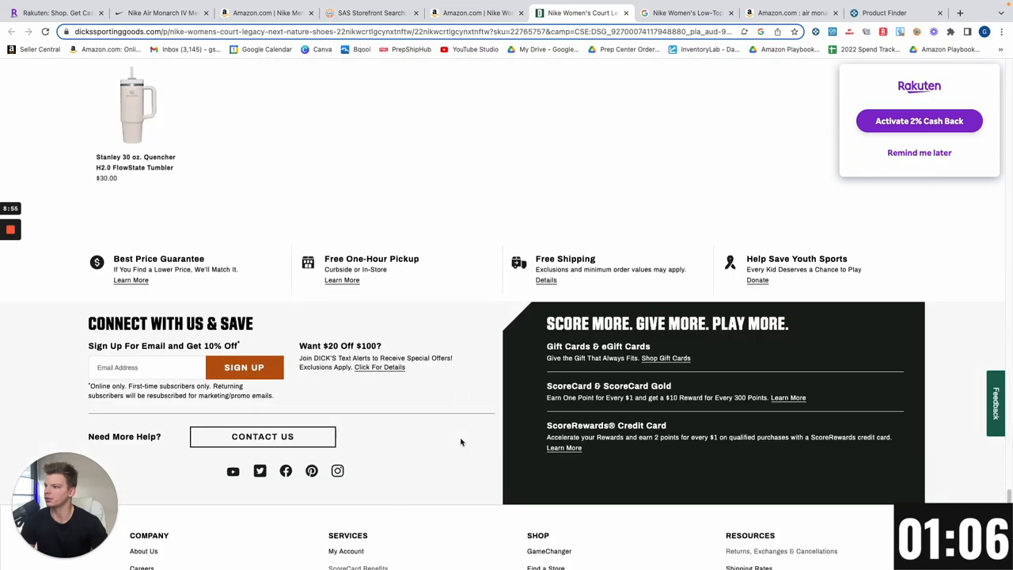
scroll(up, 3)
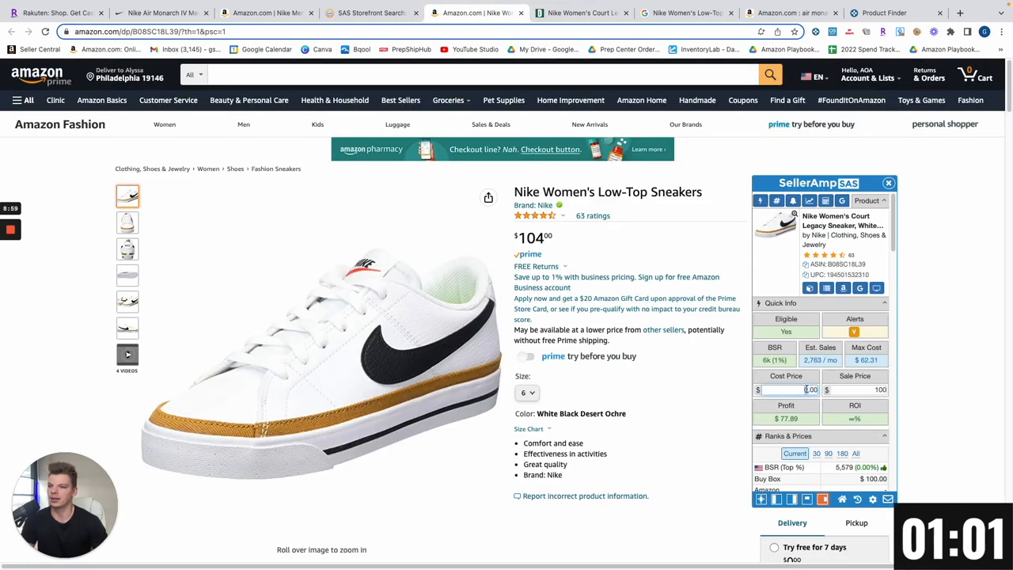
text(63.00)
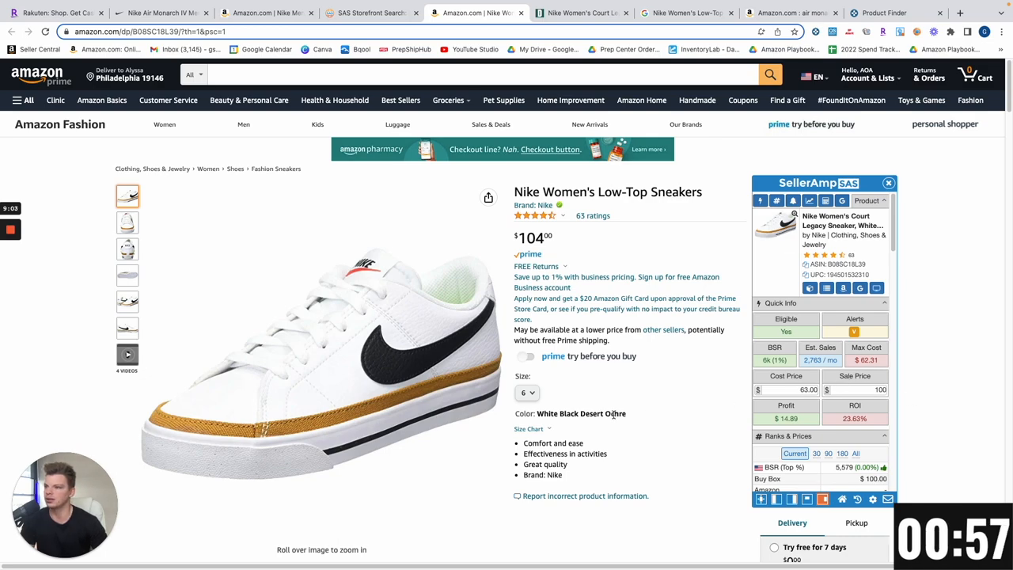
- Review Keepa price history for every size variation, then bring up the Nike Air Monarch IV listing
scroll(down, 3)
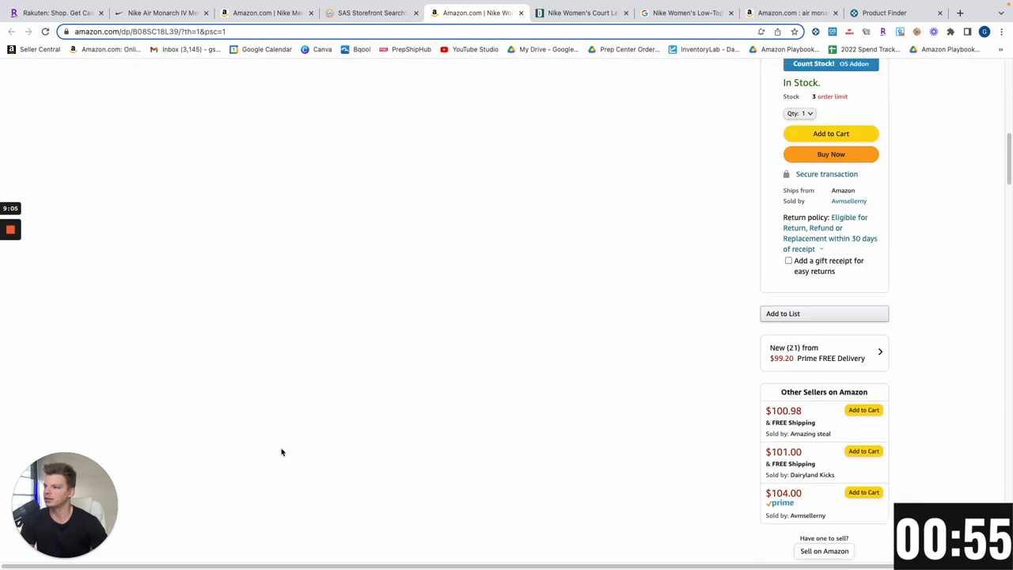
scroll(down, 3)
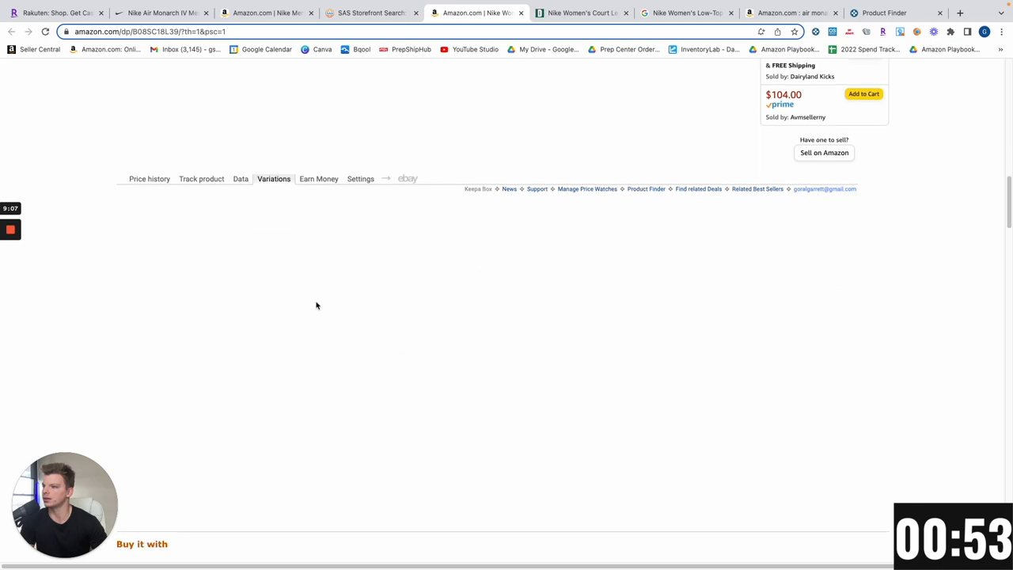
click(272, 178)
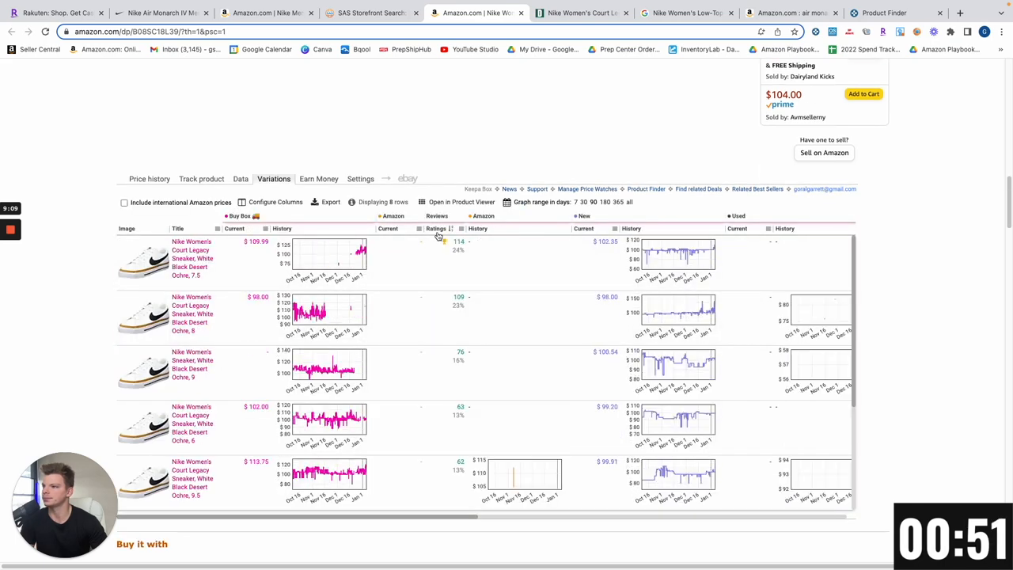
scroll(down, 3)
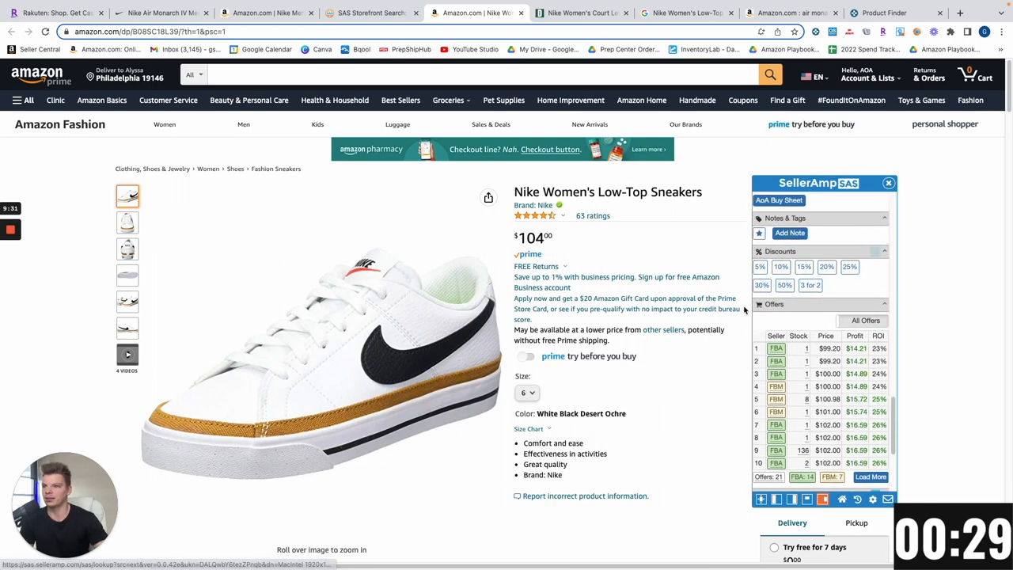
mouse_move(942, 269)
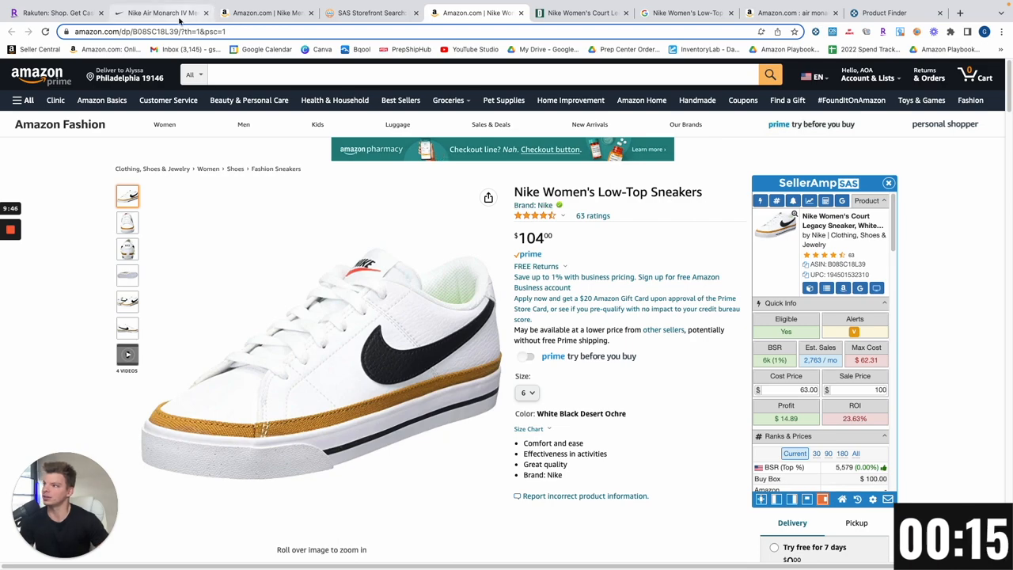
click(158, 13)
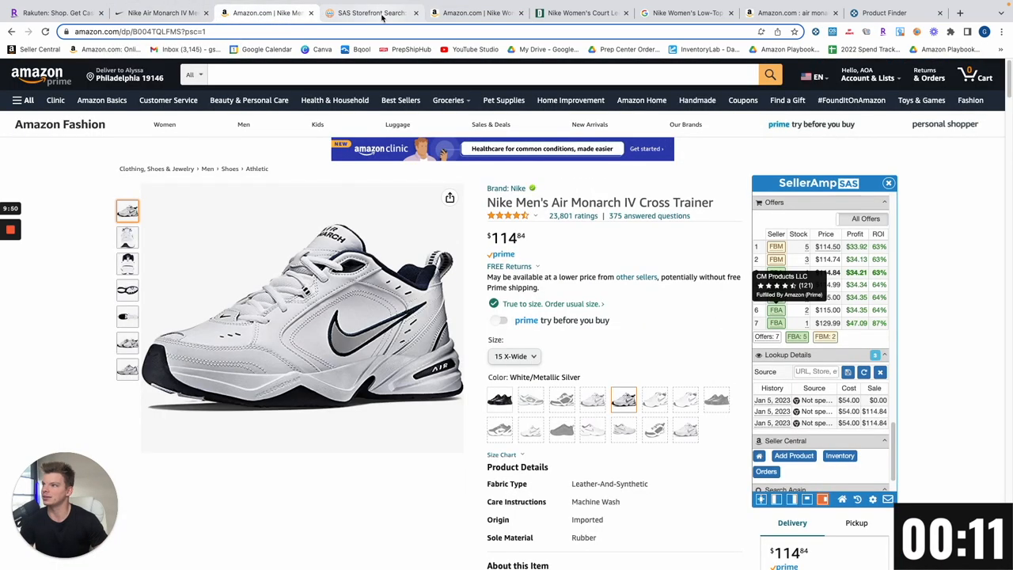
- Google the storefront's running shoes and Blazer Mid '77 shoes from SAS, loading more of the product list
click(372, 12)
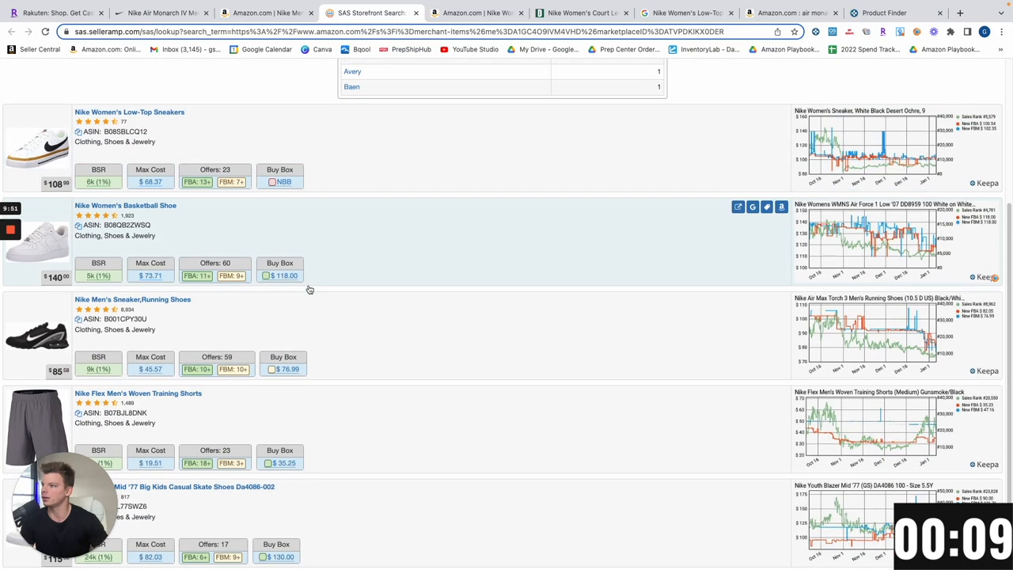
mouse_move(125, 206)
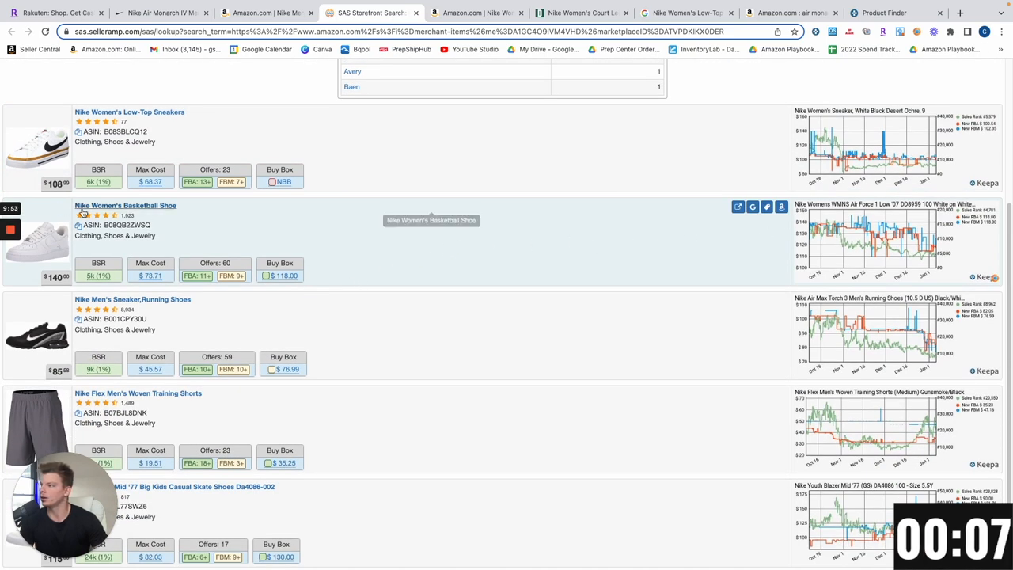
scroll(down, 3)
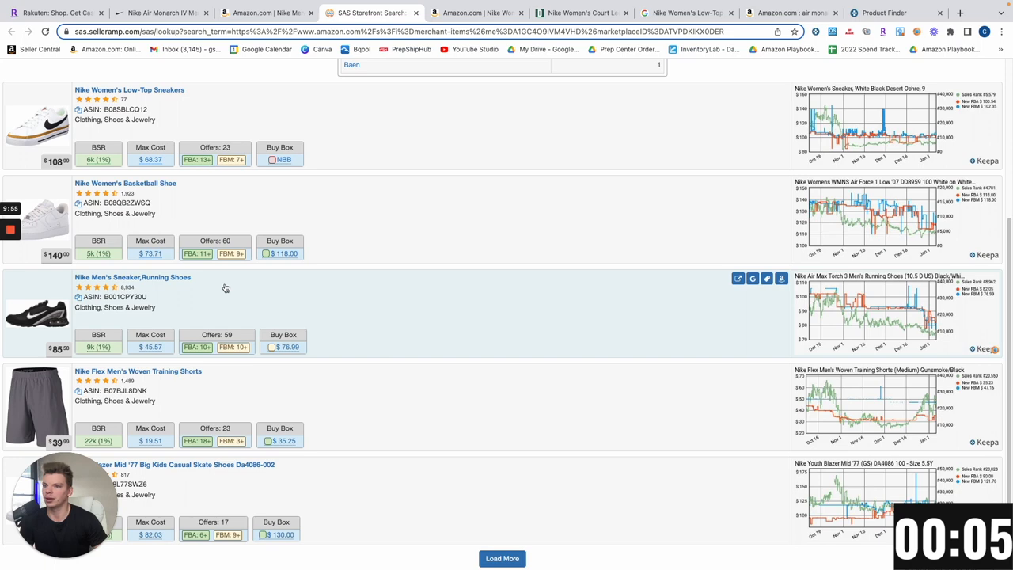
mouse_move(142, 309)
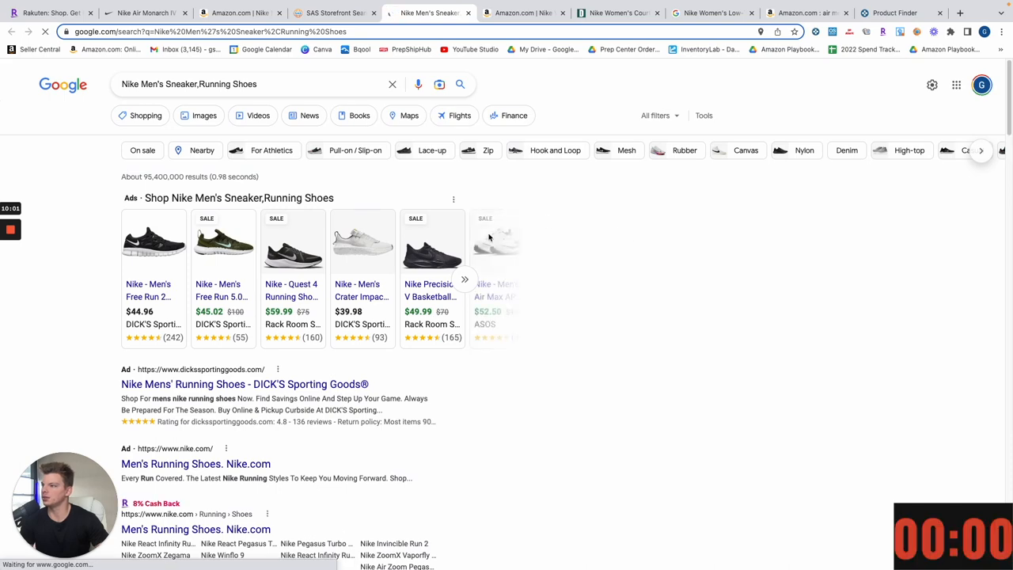
click(333, 13)
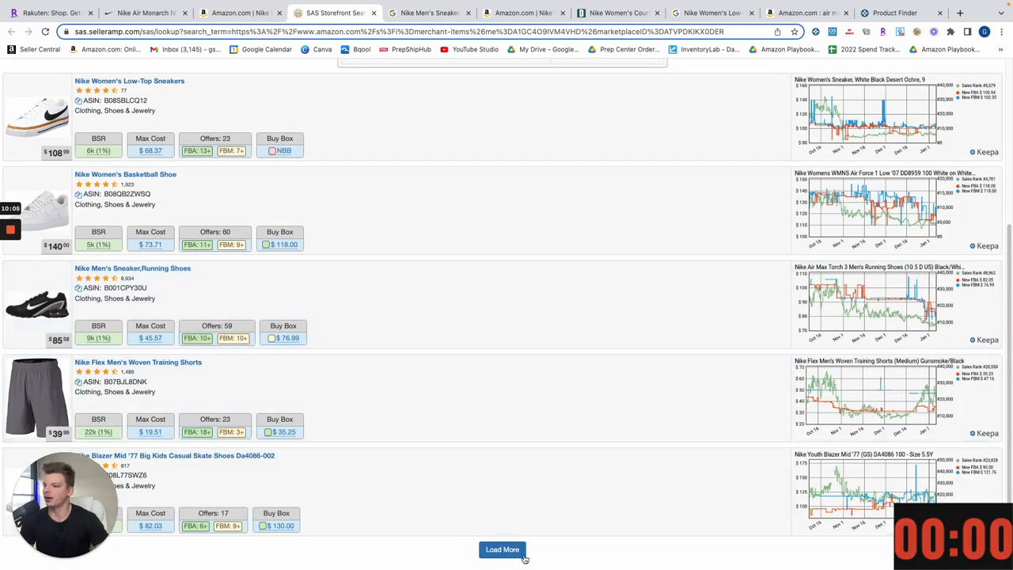
scroll(down, 3)
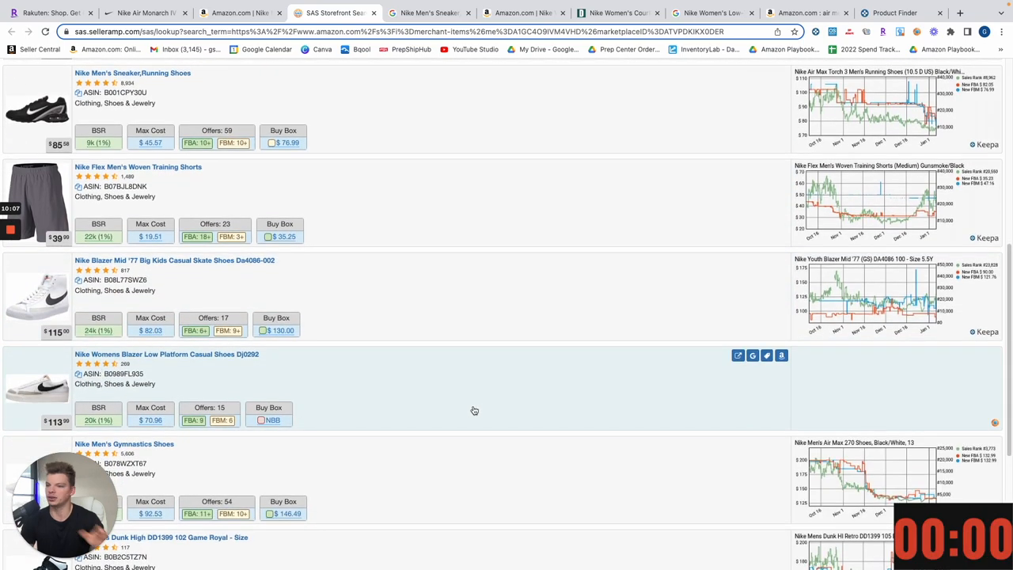
mouse_move(631, 295)
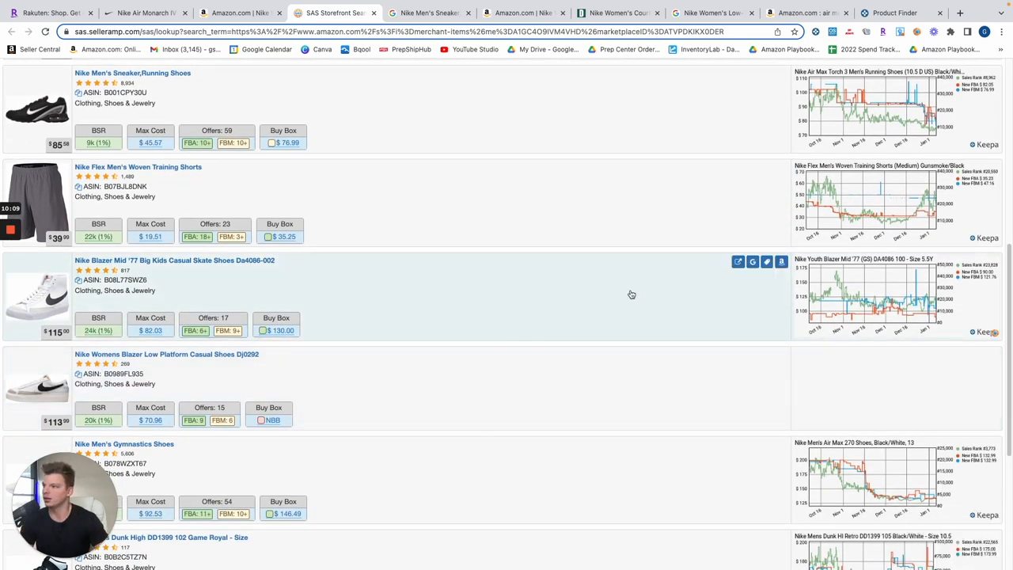
click(752, 261)
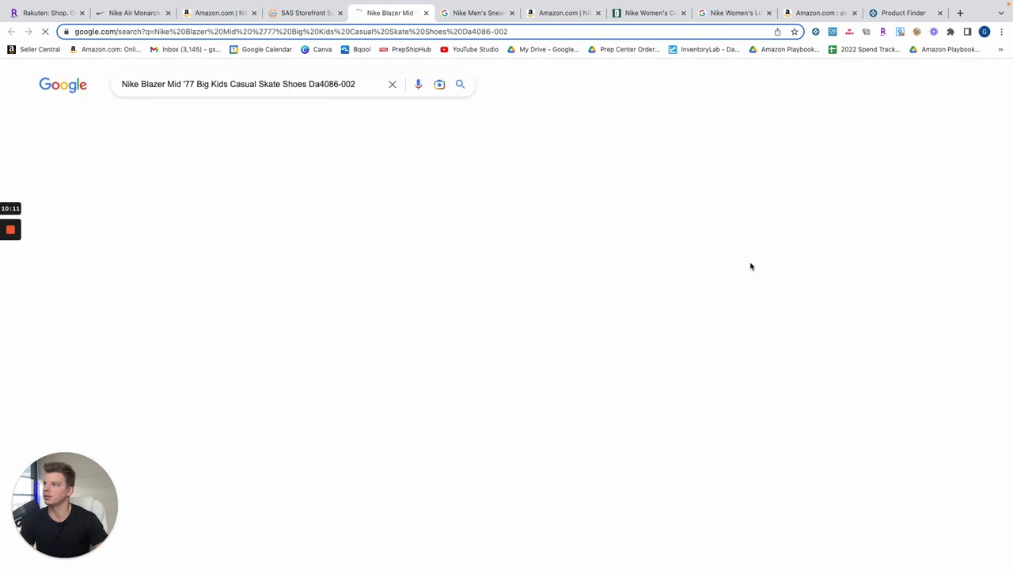
key(Return)
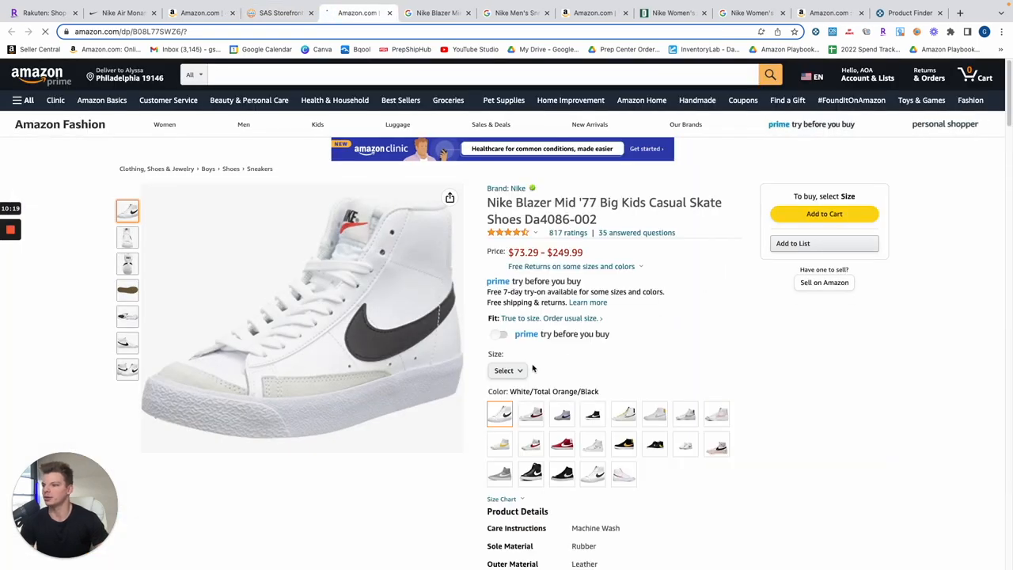
- Pick a Big Kid size on Amazon's Blazer Mid '77 Da4086-002 listing and bring up Google shopping results for it
click(279, 12)
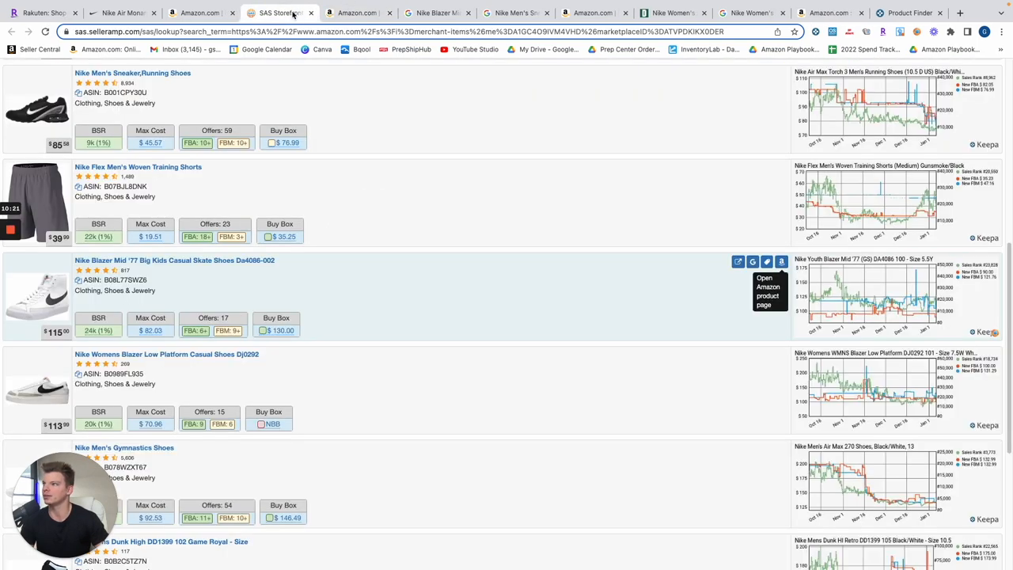
mouse_move(357, 13)
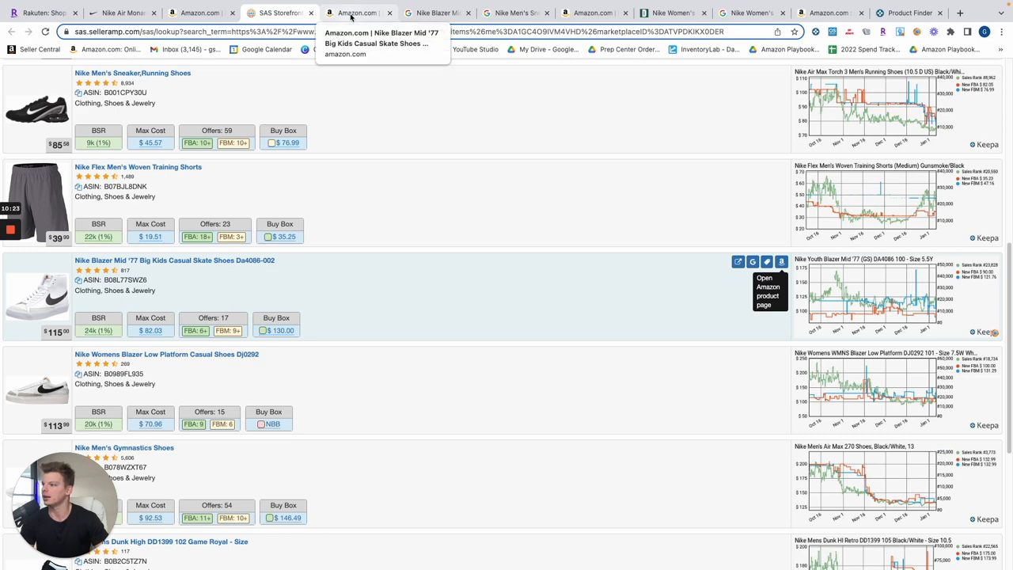
click(770, 292)
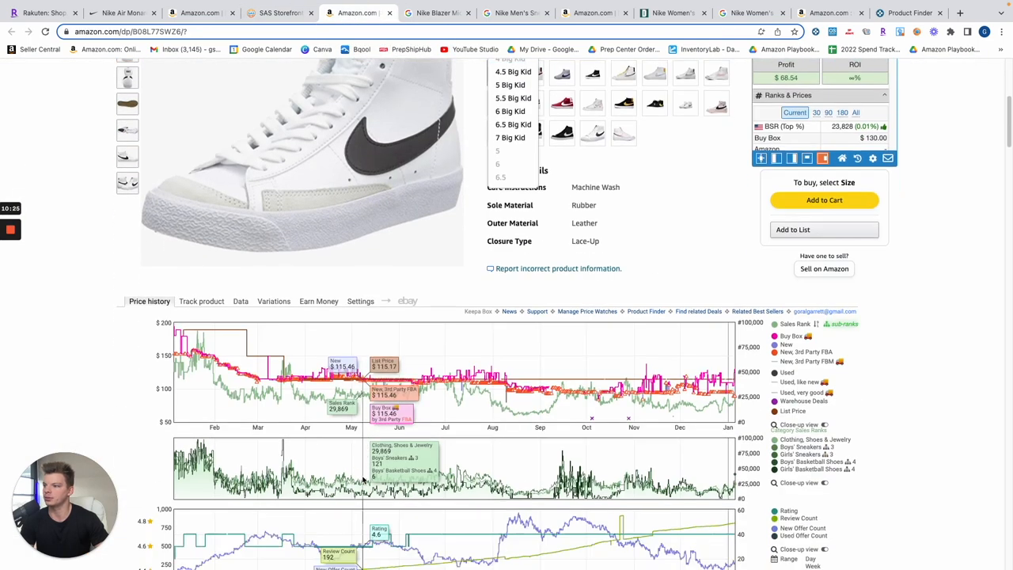
scroll(down, 3)
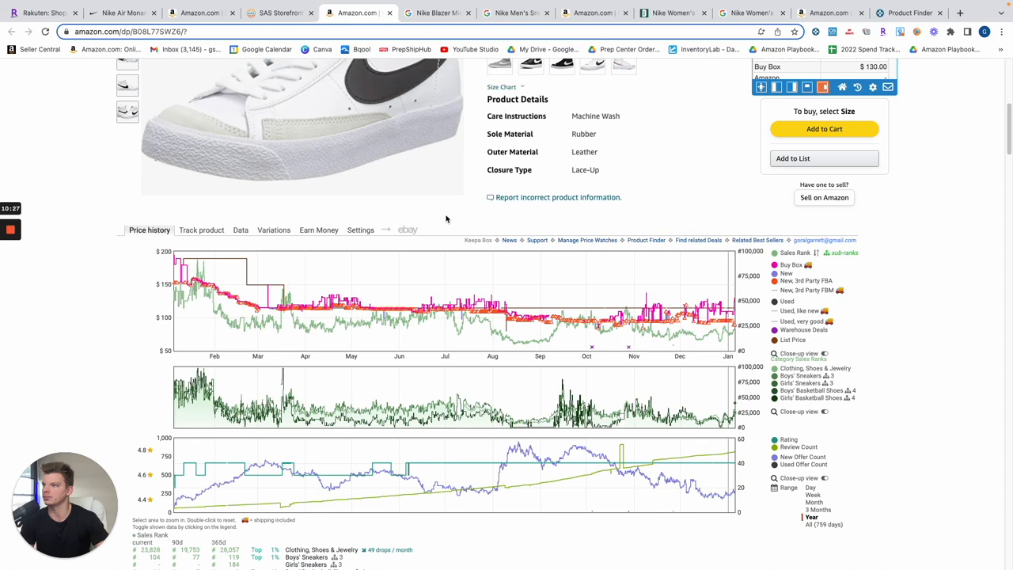
scroll(up, 3)
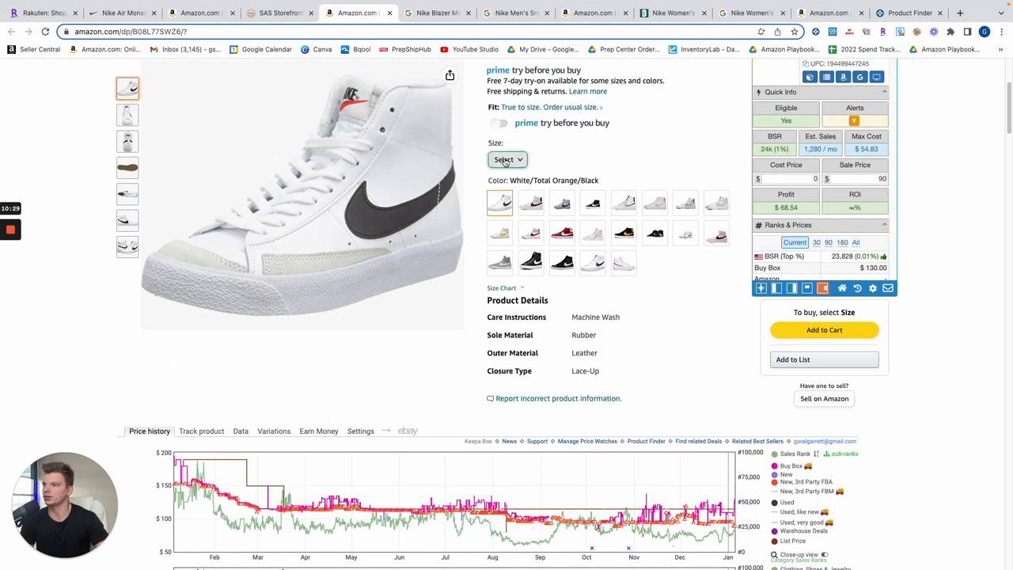
click(562, 232)
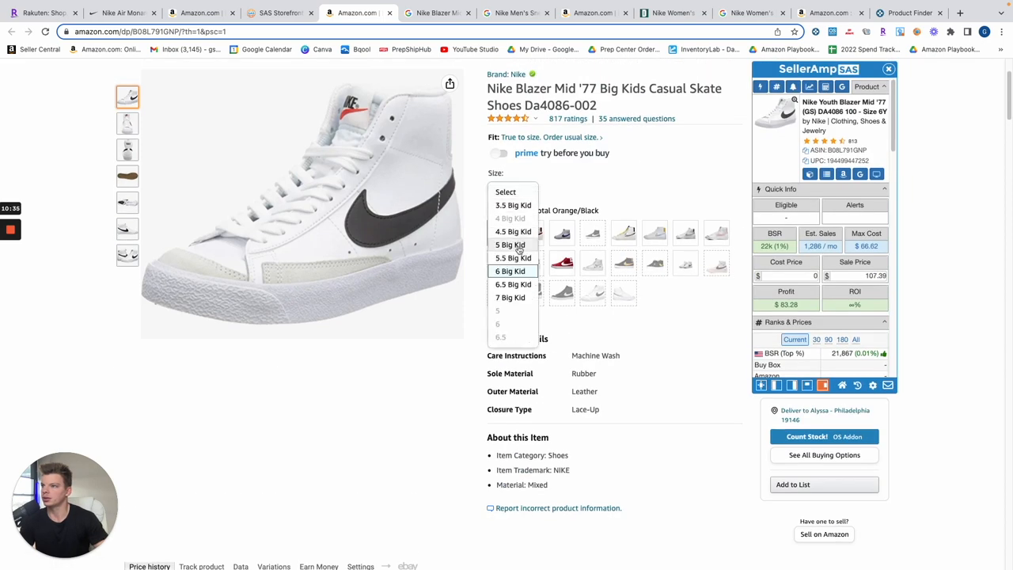
click(436, 12)
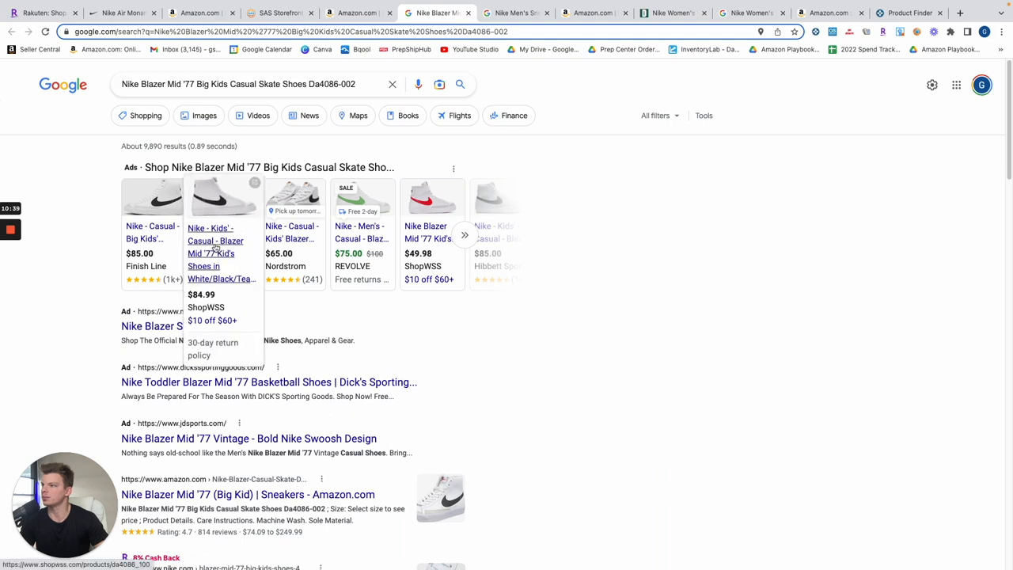
- Open ShopWSS's $84.99 Blazer Mid '77 Youth listing and check sizes 05.0 and 04.5
click(216, 254)
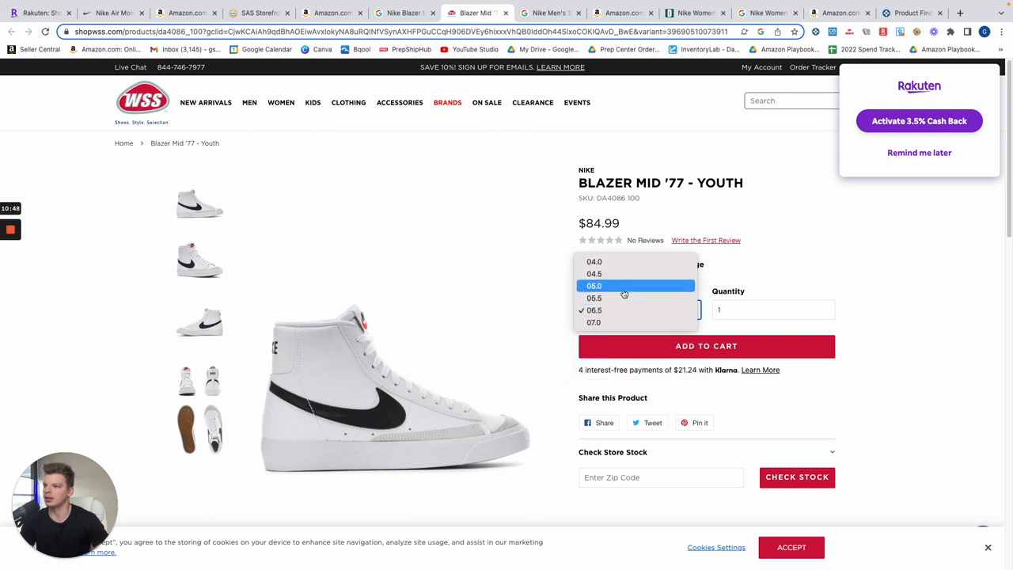
click(594, 285)
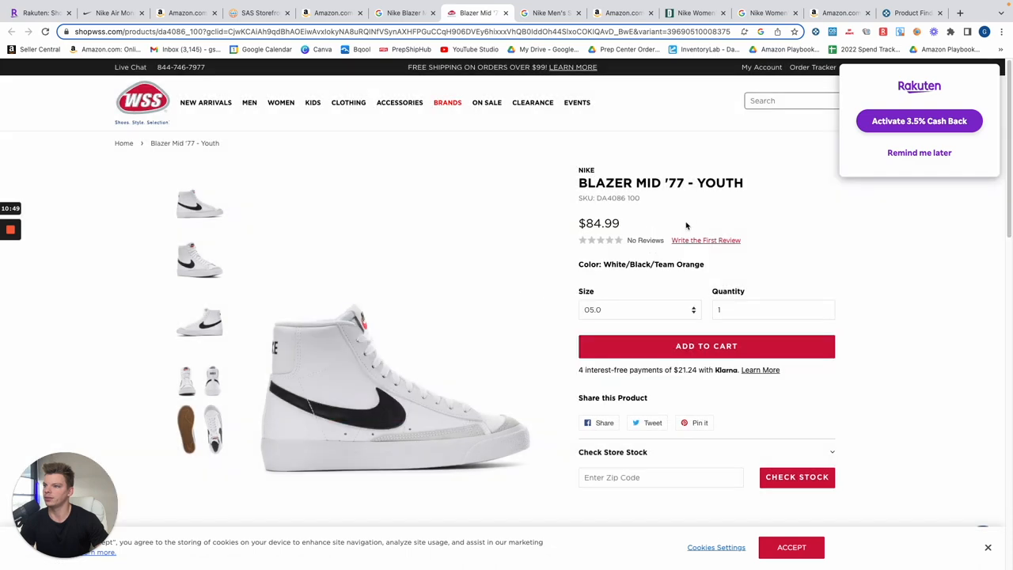
click(636, 309)
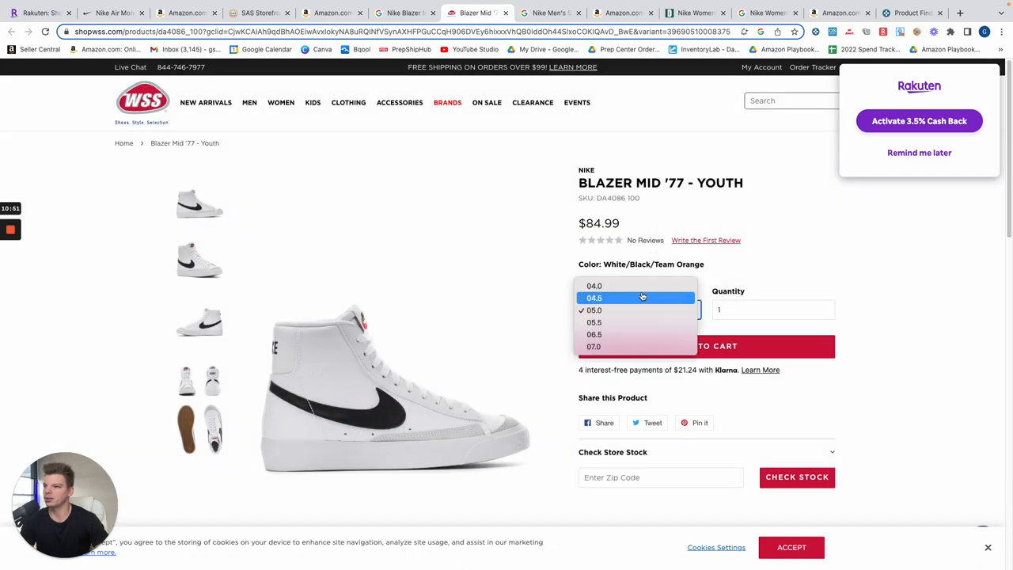
click(332, 12)
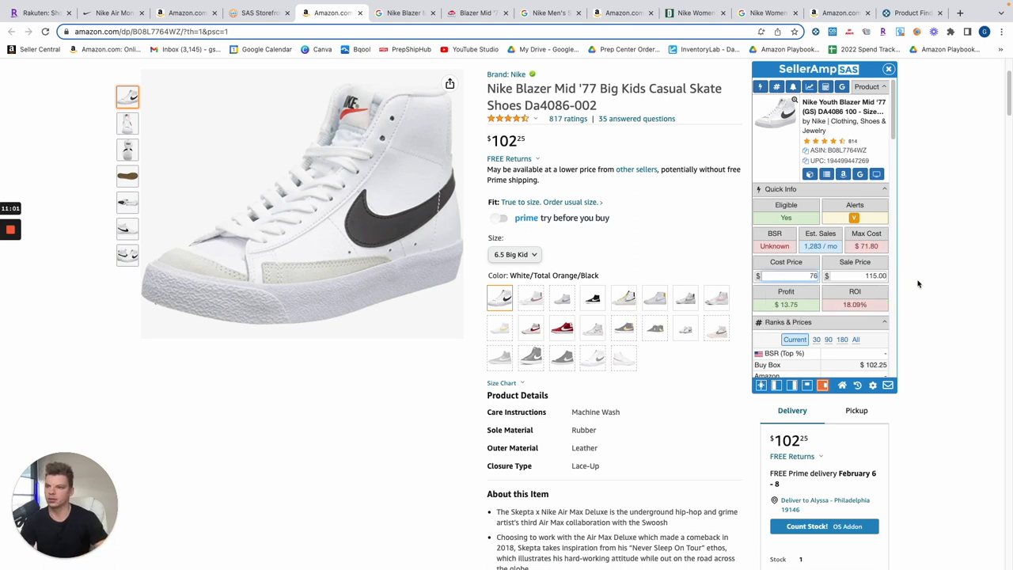
- Show Keepa's variations table sorted to list each Youth Blazer Mid '77 size with price history and ratings
click(791, 275)
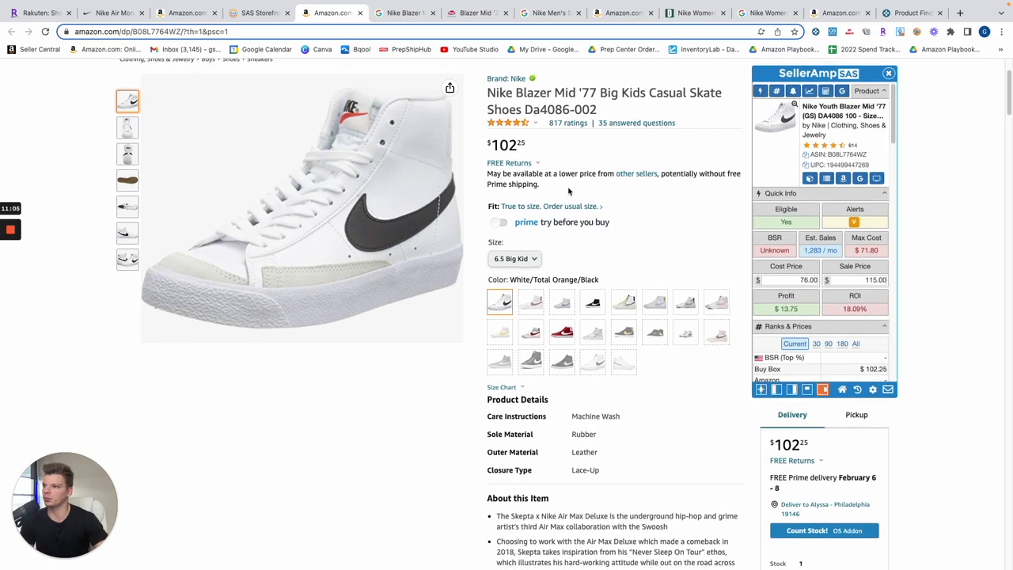
scroll(down, 3)
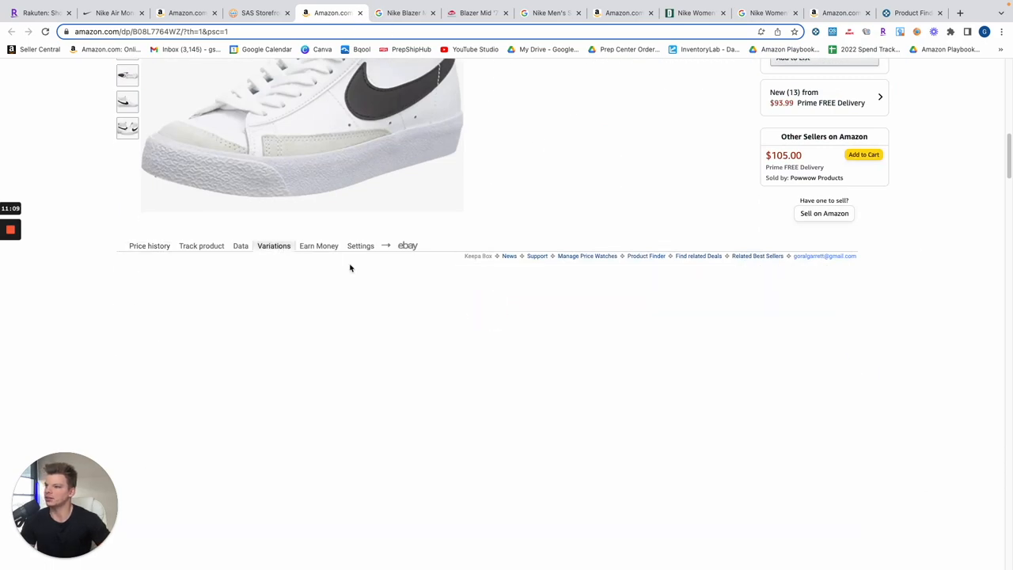
click(272, 246)
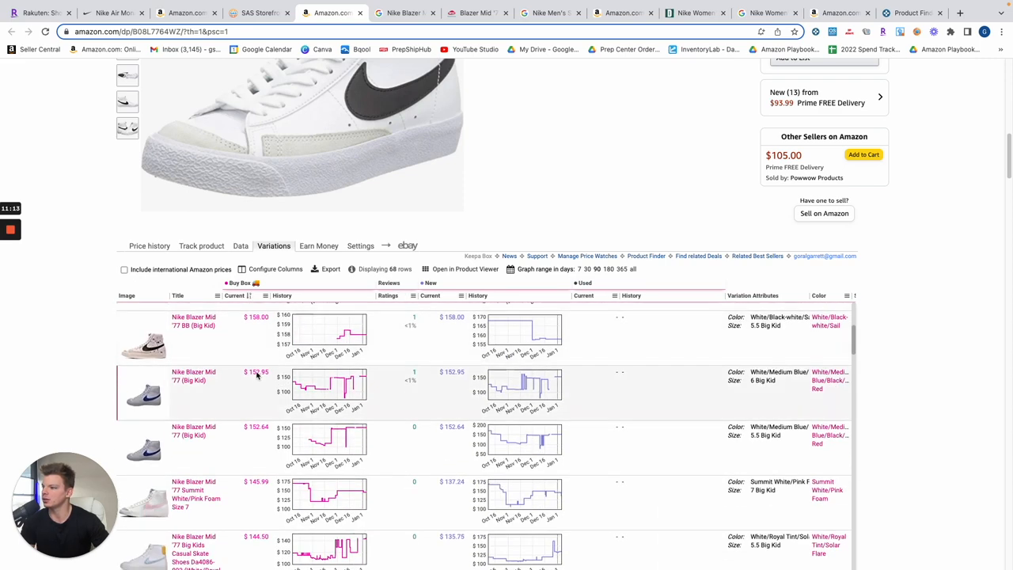
click(388, 297)
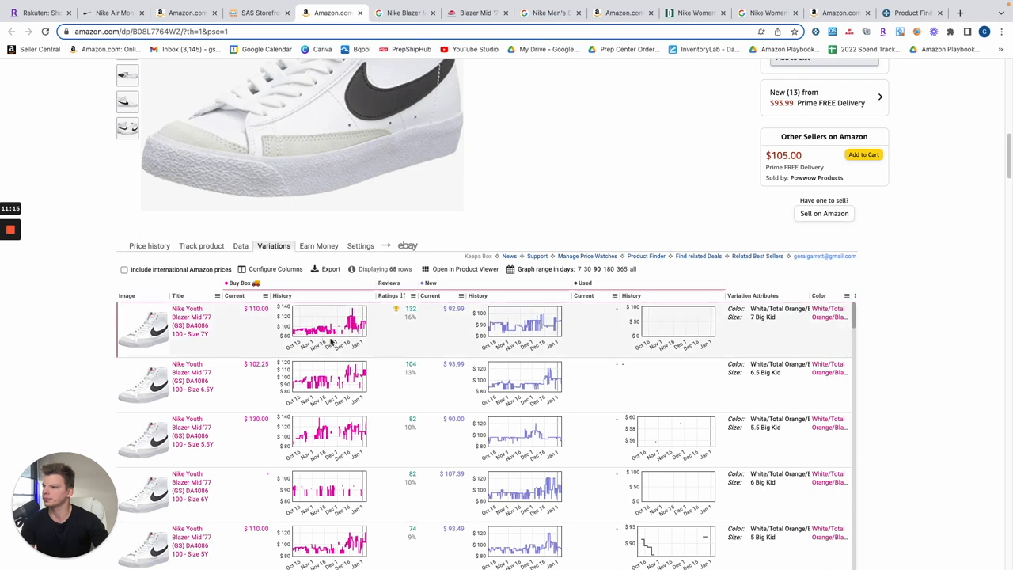
scroll(down, 3)
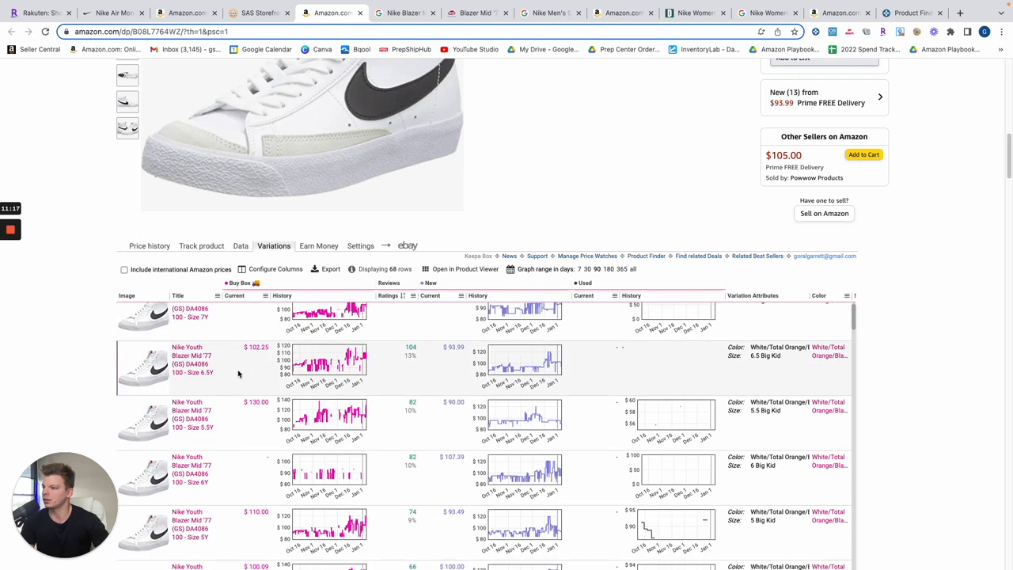
click(197, 418)
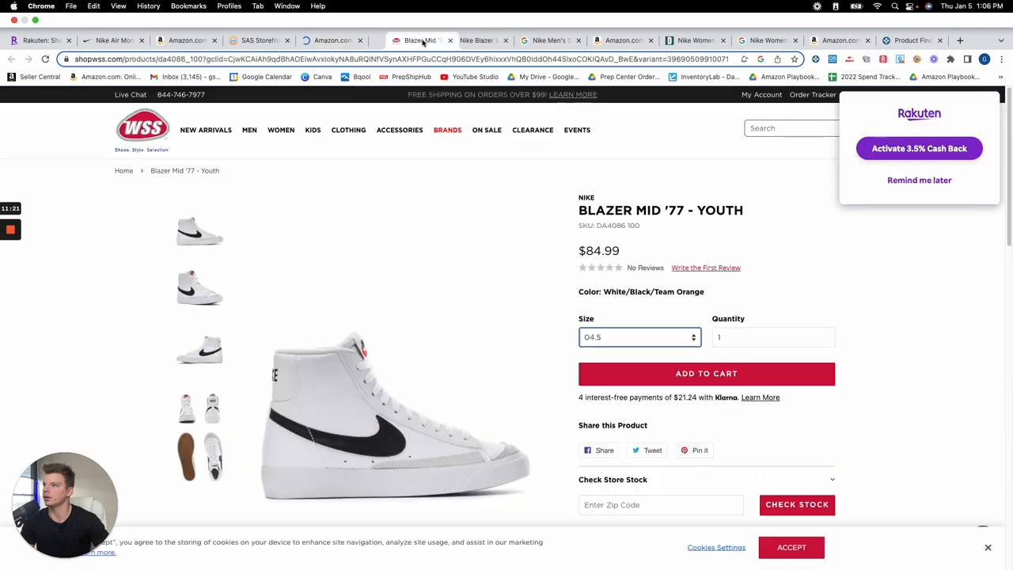
- Set ShopWSS's Blazer Mid '77 Youth to size 05.5 and return to Amazon's $130 5.5 Big Kid listing
click(640, 336)
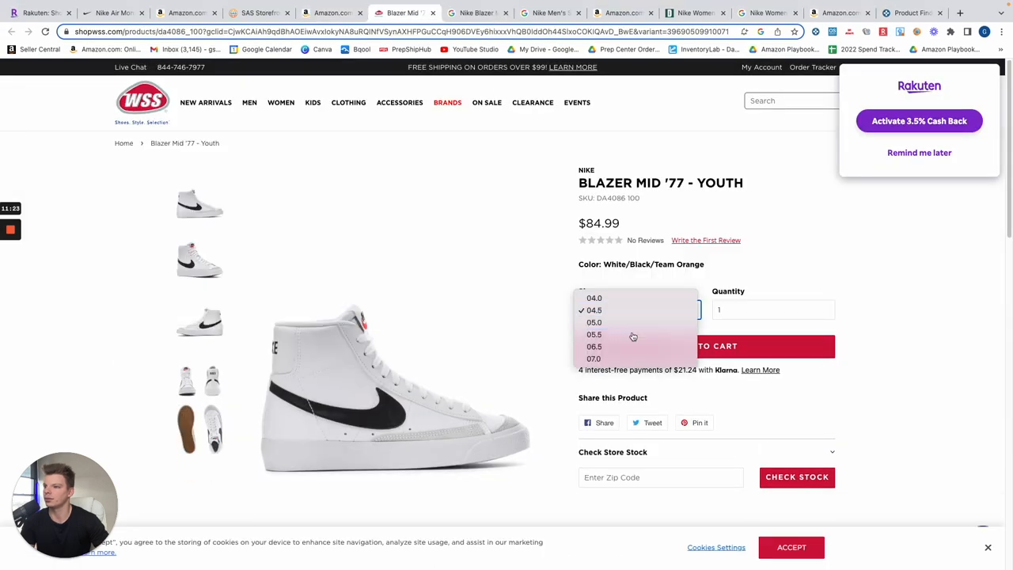
click(333, 12)
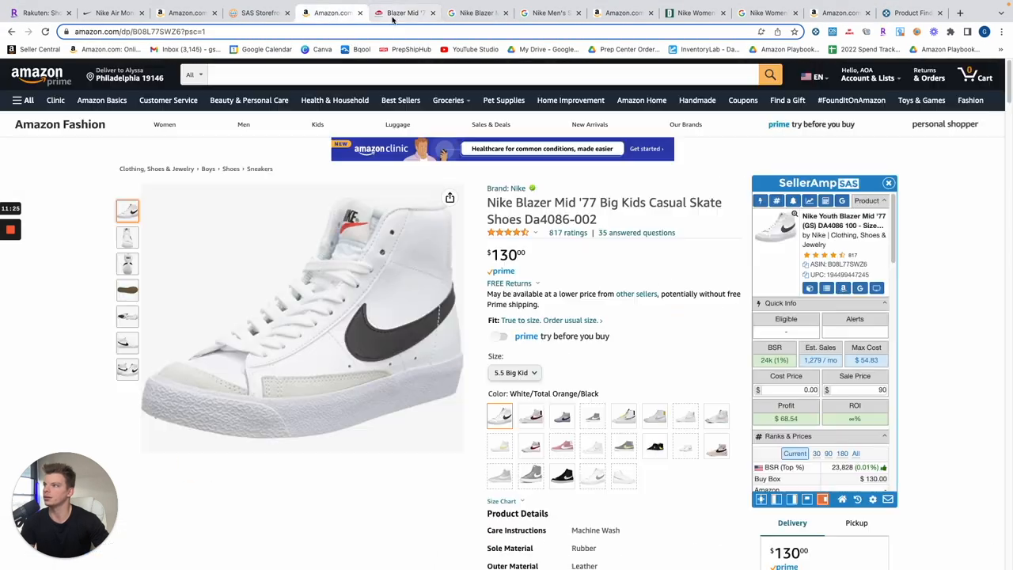
click(404, 13)
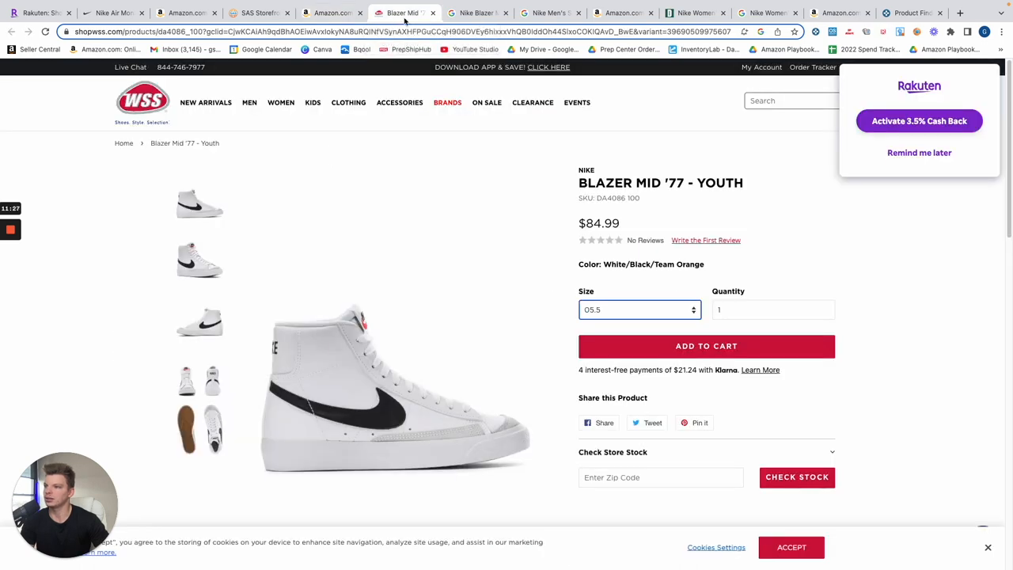
mouse_move(333, 13)
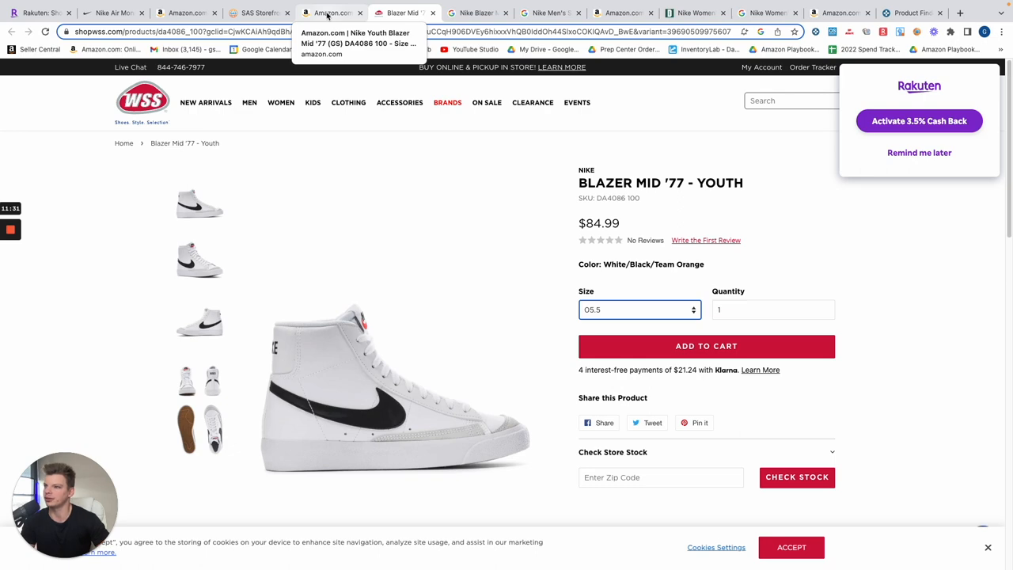
click(332, 13)
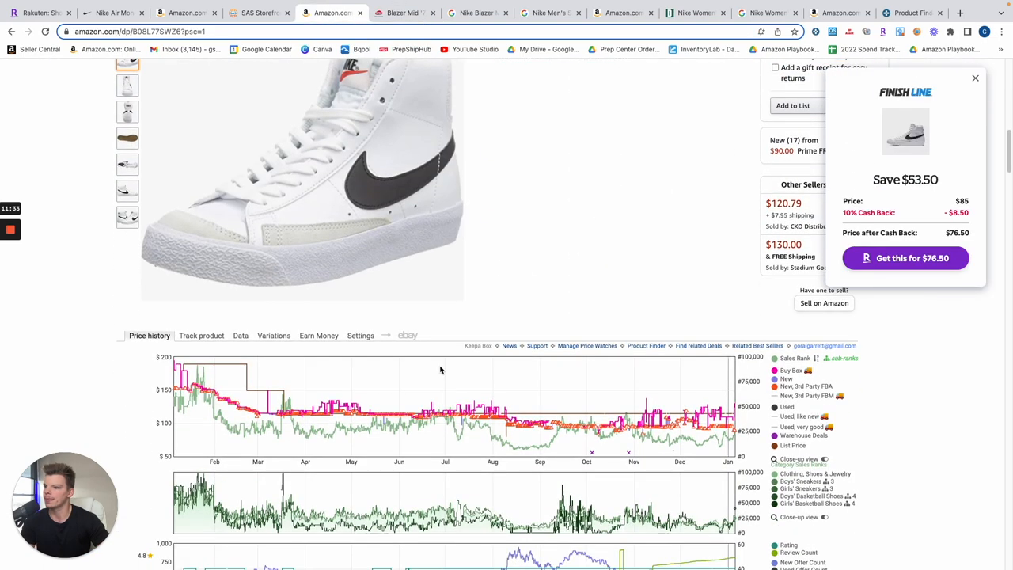
mouse_move(662, 388)
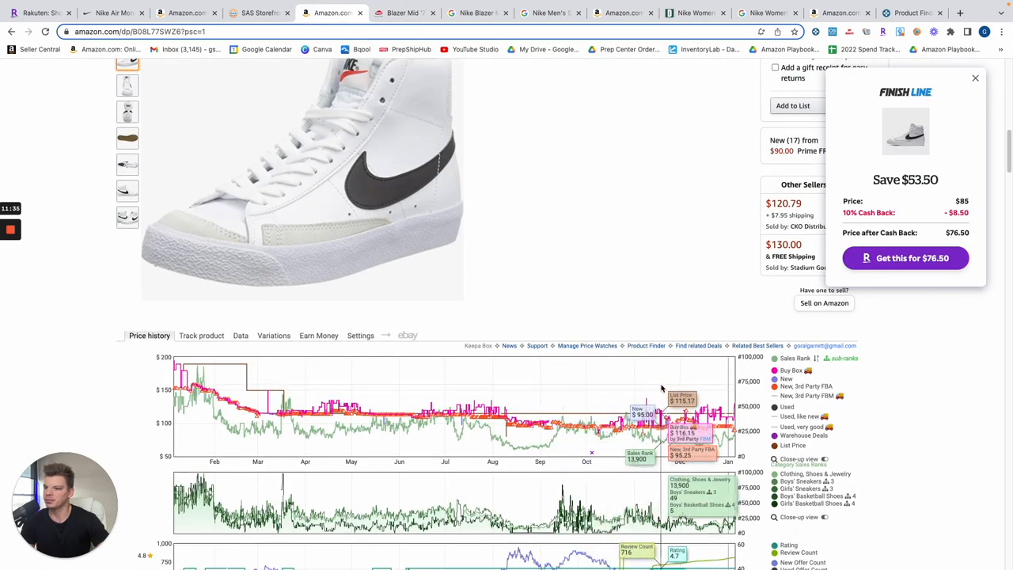
- Dismiss the Finish Line cash-back popup and price the 5.5 Big Kid Blazer at $76 cost, $120 sale for about $18 profit
click(976, 80)
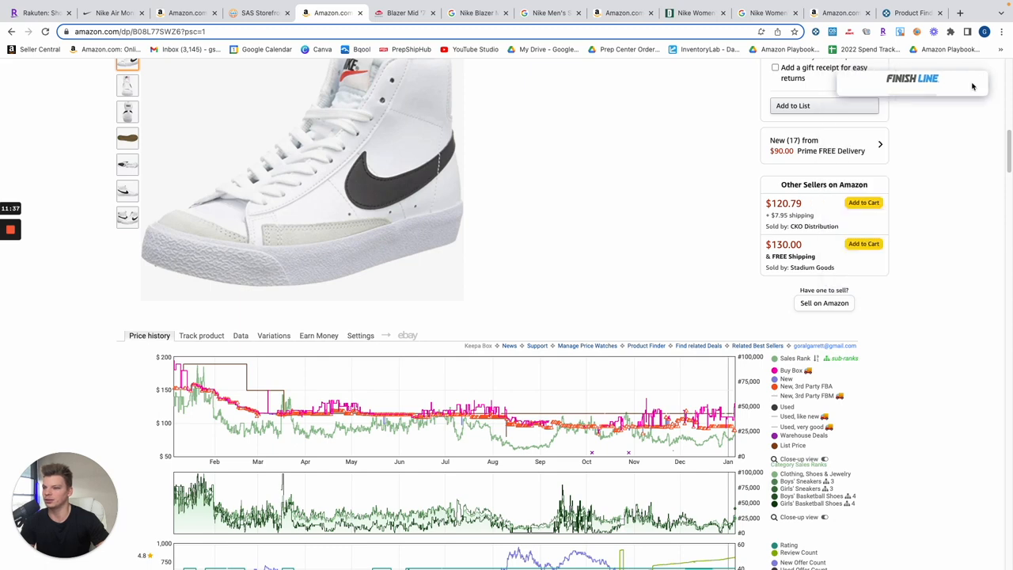
scroll(up, 3)
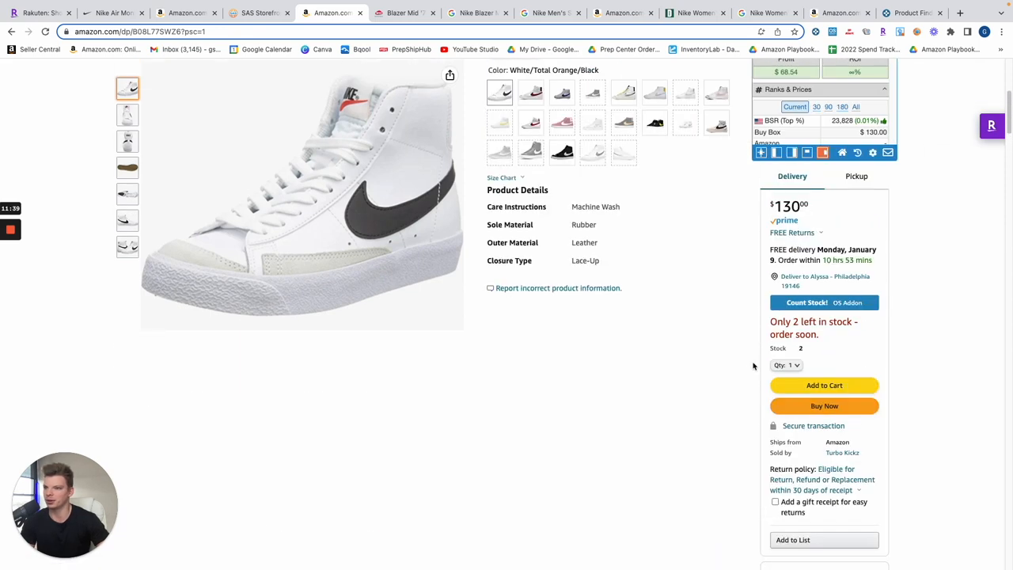
scroll(up, 3)
text(76)
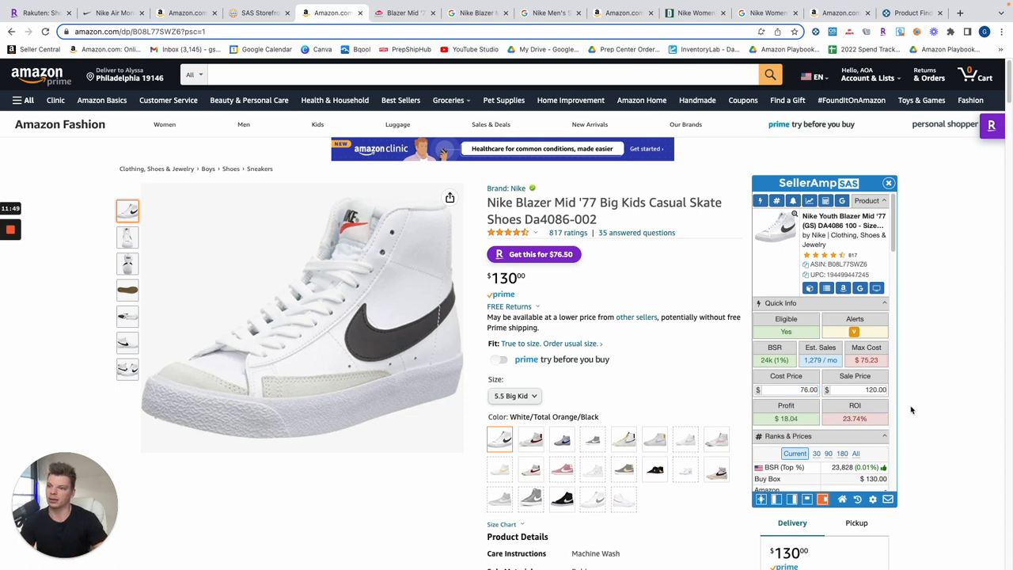
scroll(down, 3)
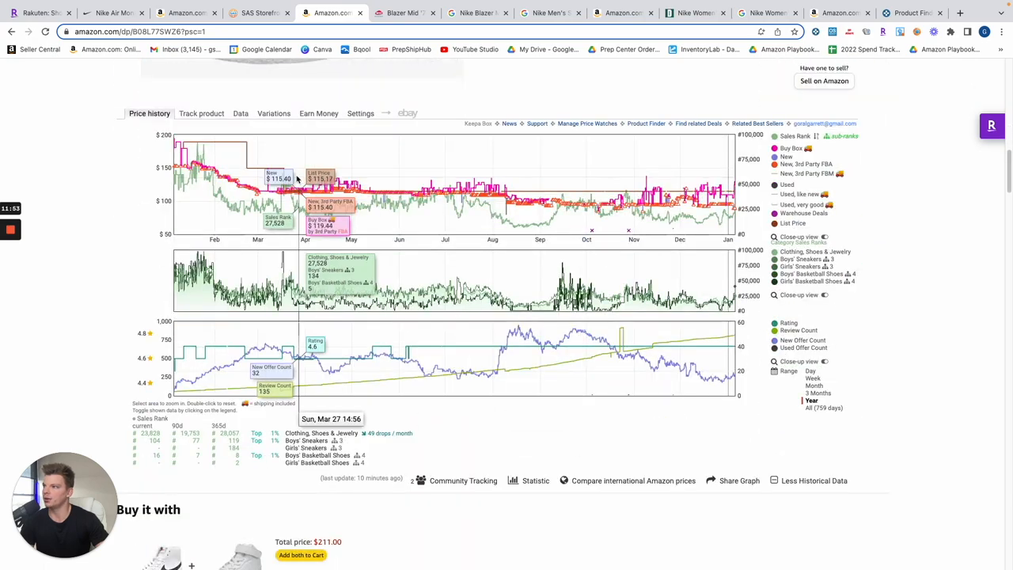
- Review Keepa's variations table of Blazer Mid '77 youth sizes against the $130 5.5 Big Kid listing
click(274, 206)
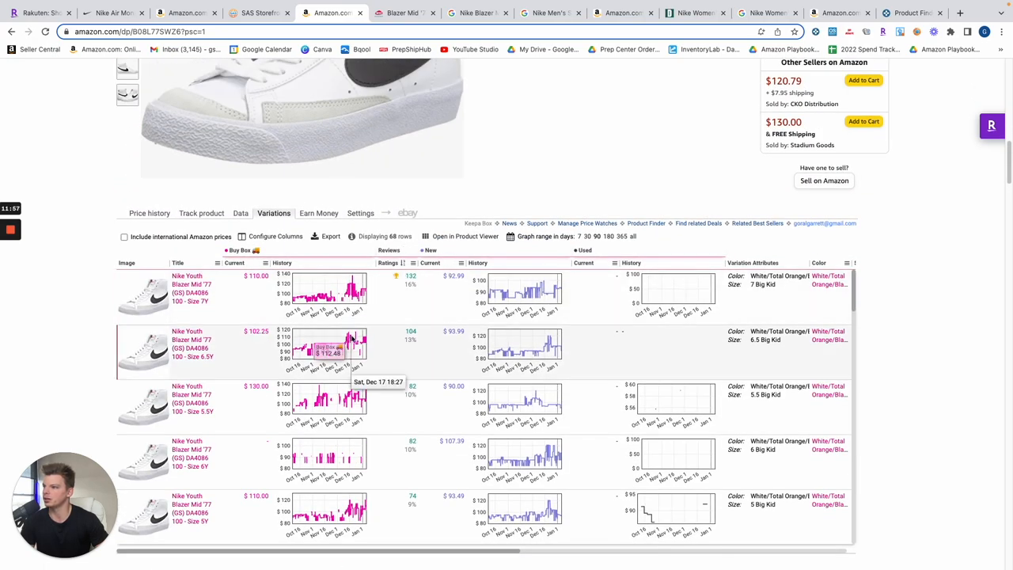
mouse_move(427, 386)
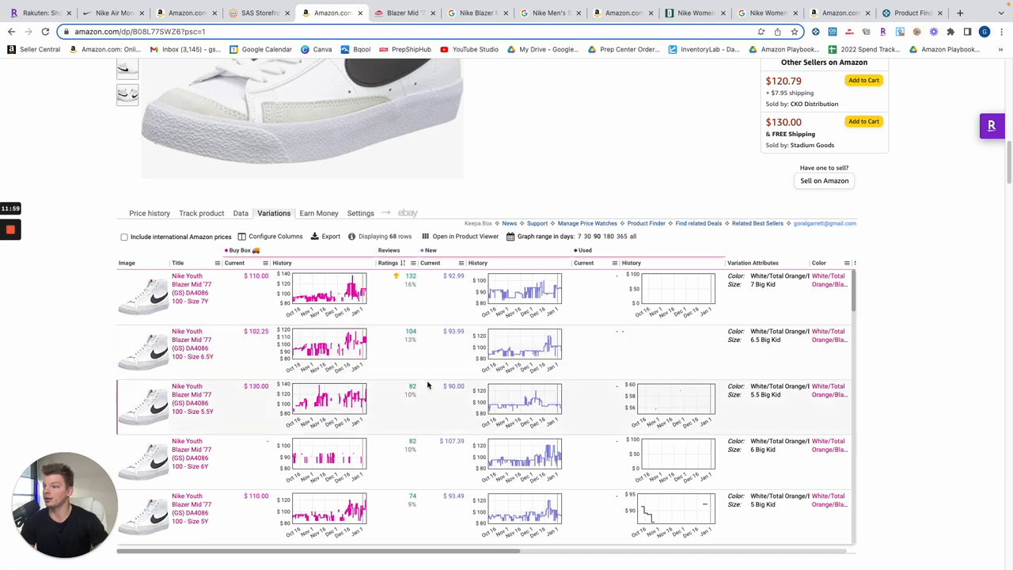
scroll(up, 3)
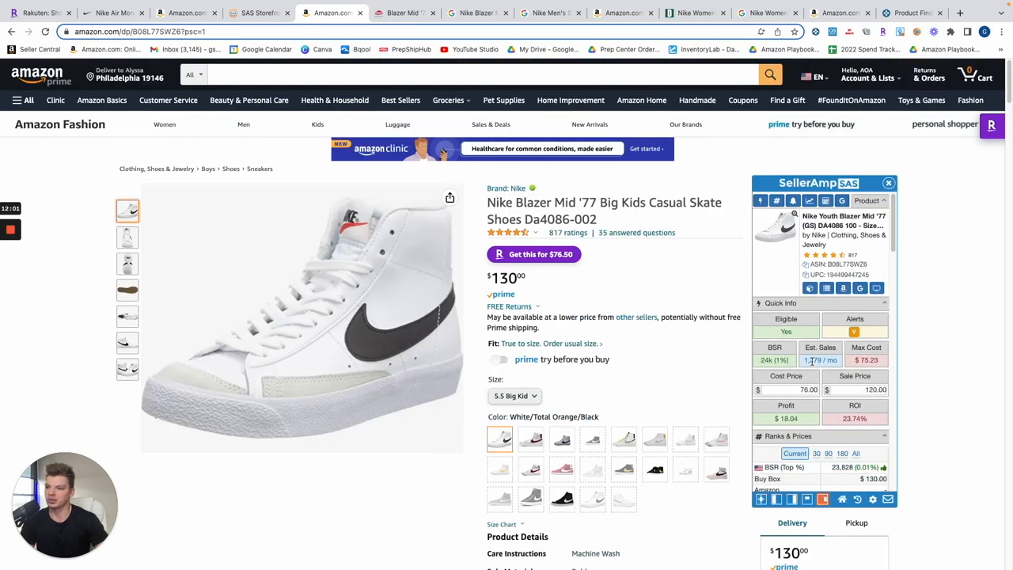